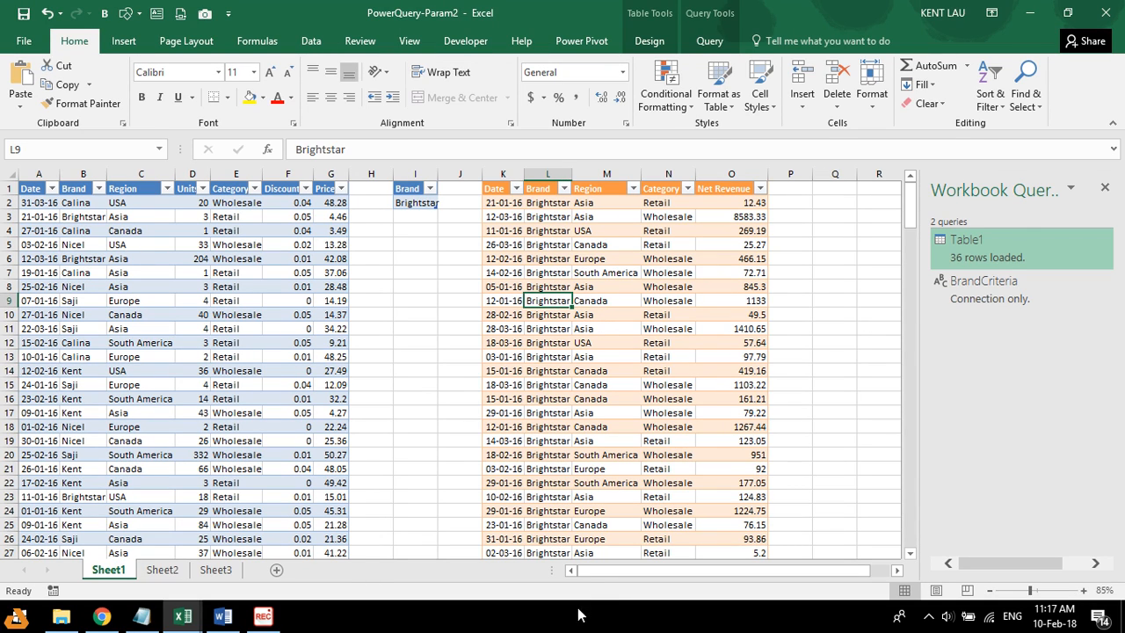
mouse_move(108, 305)
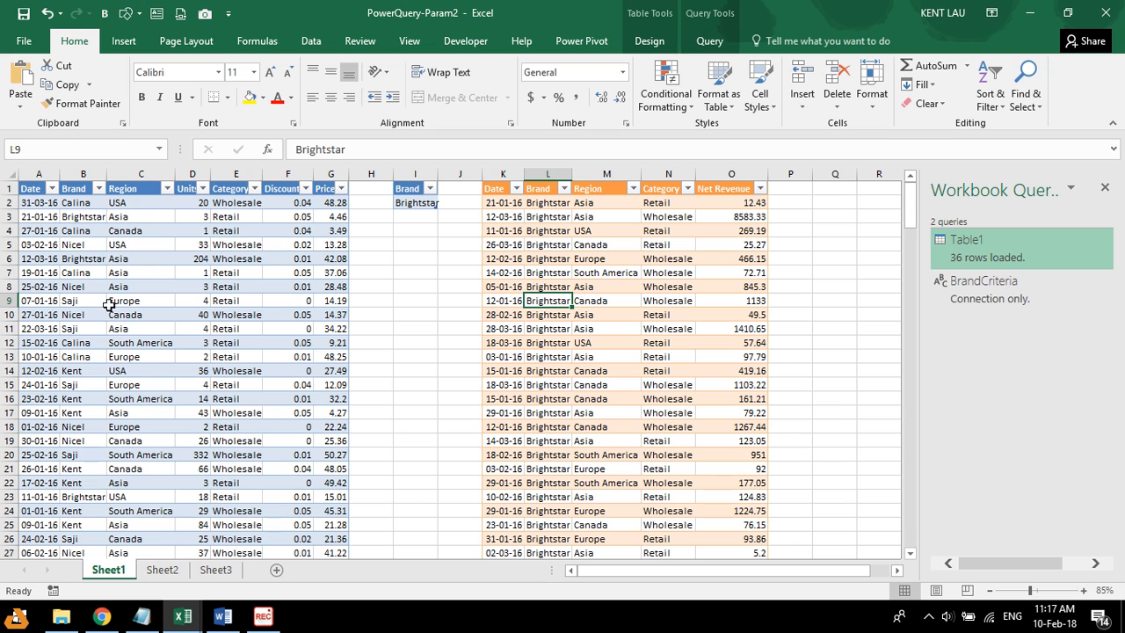
mouse_move(203, 355)
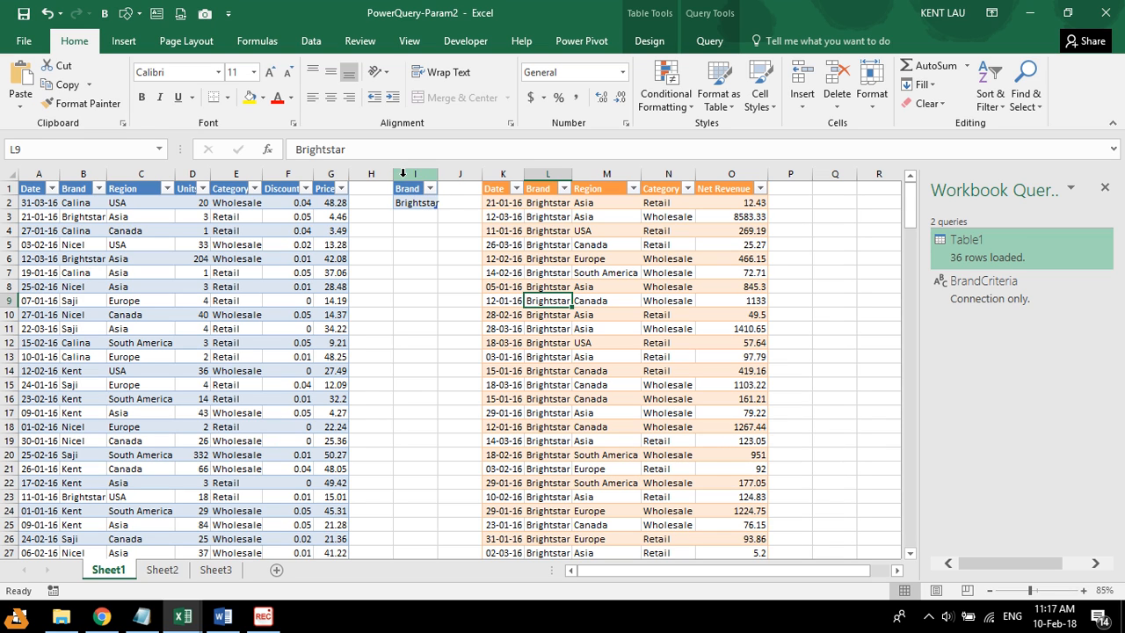
Step: Replace Brightstar with Calina in the tblBrand criteria cell I2
click(605, 273)
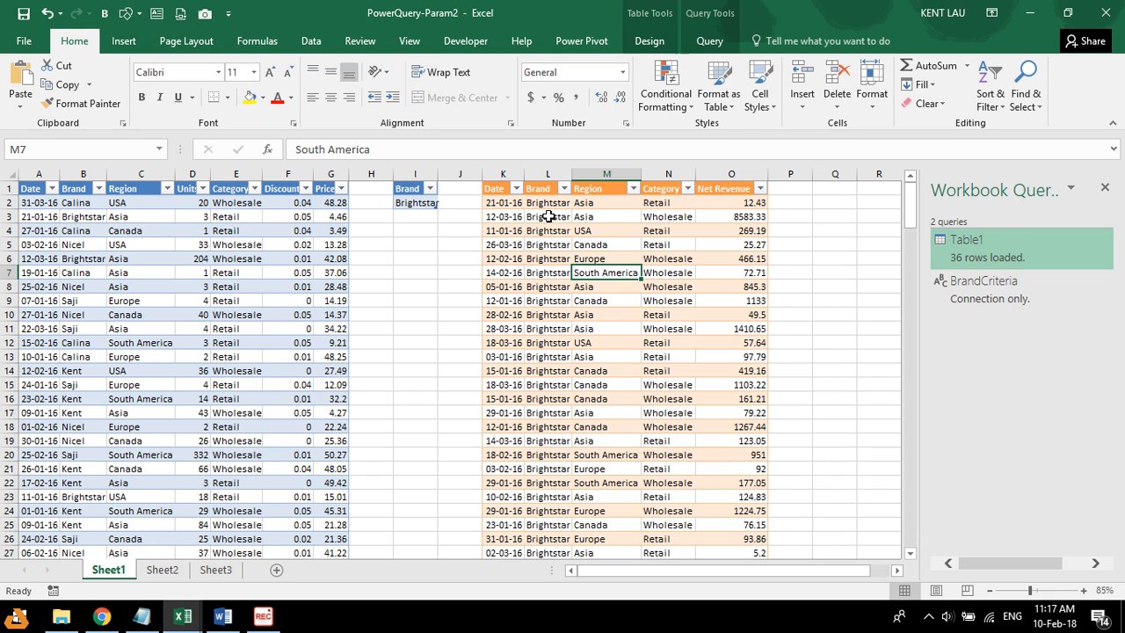
click(414, 202)
text(Calina)
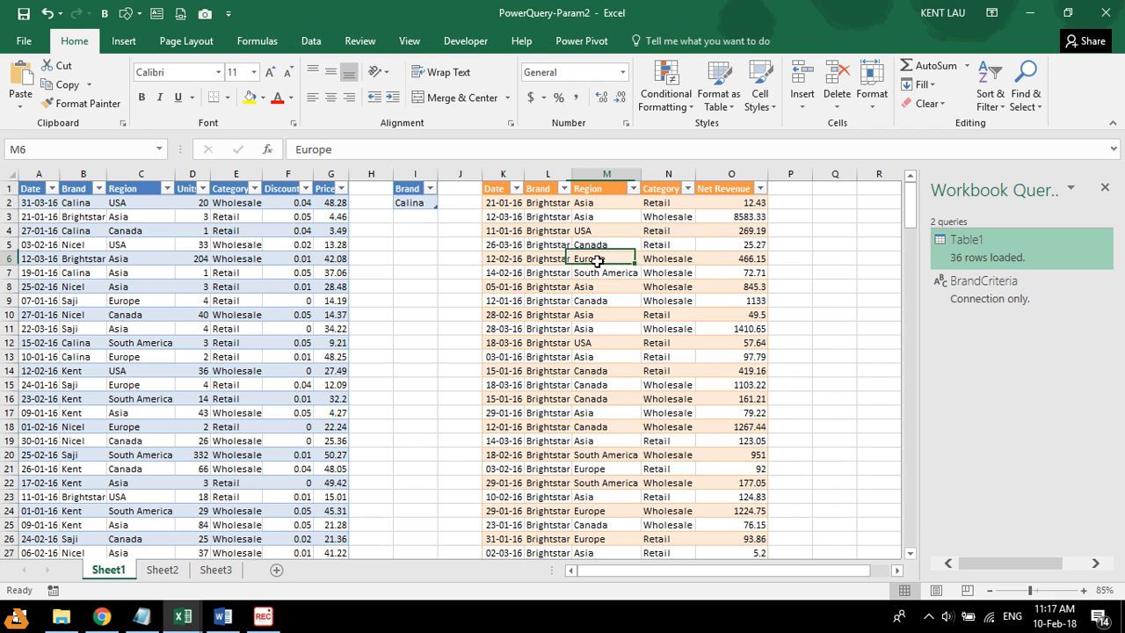
Step: Refresh Table1 so it lists Calina rows, then select the loaded results table
click(605, 257)
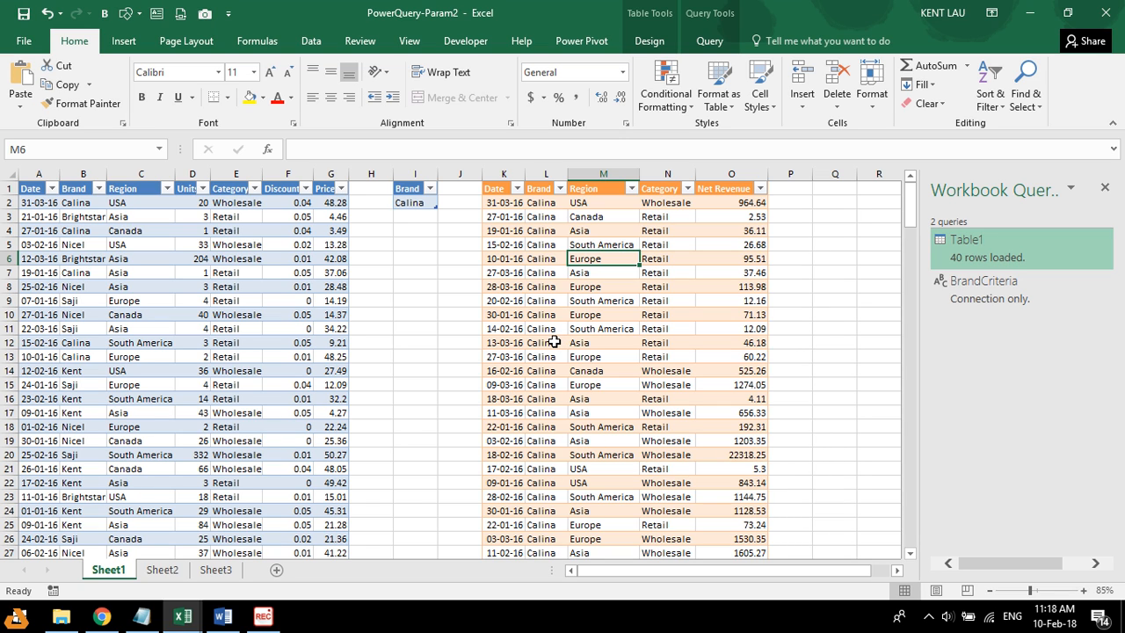
click(191, 314)
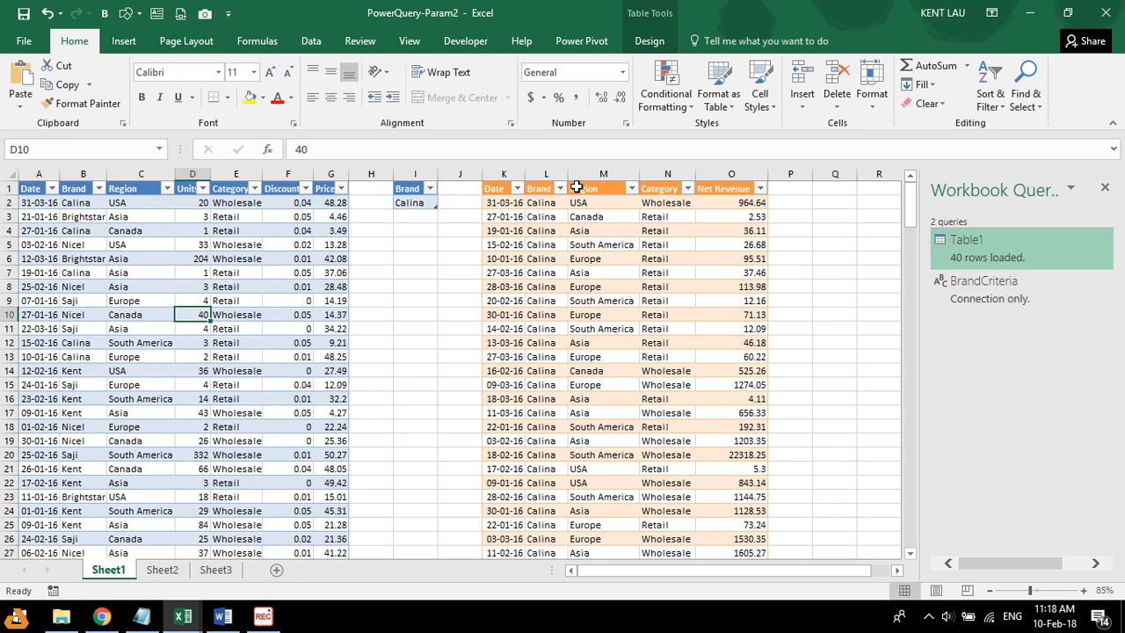
mouse_move(561, 264)
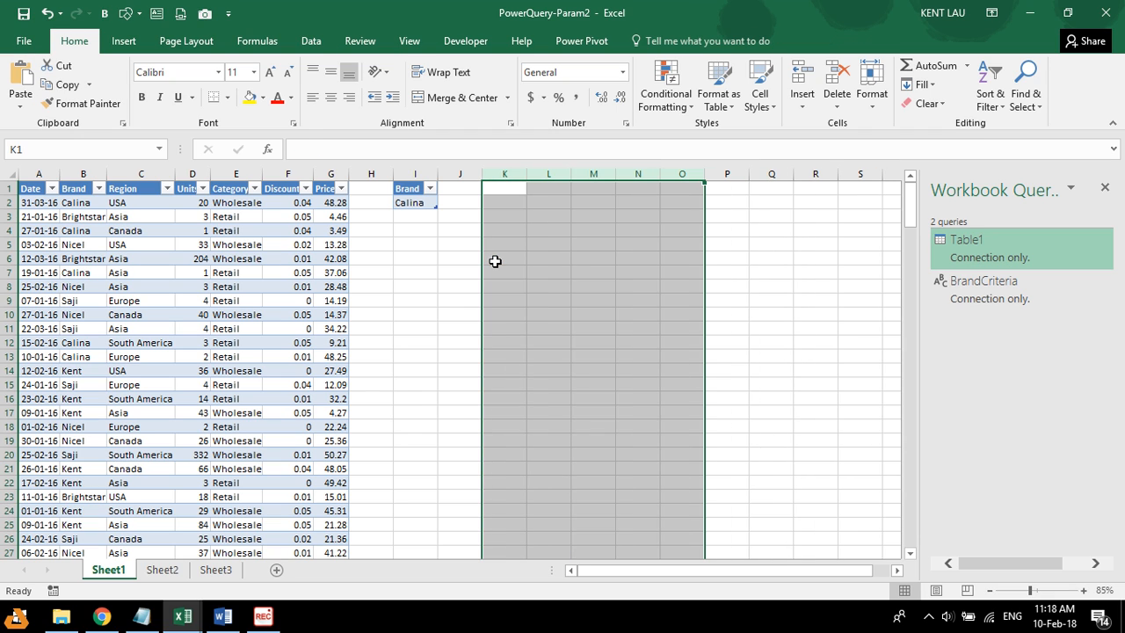
Step: Delete the loaded results columns and both workbook queries, including BrandCriteria
right_click(965, 239)
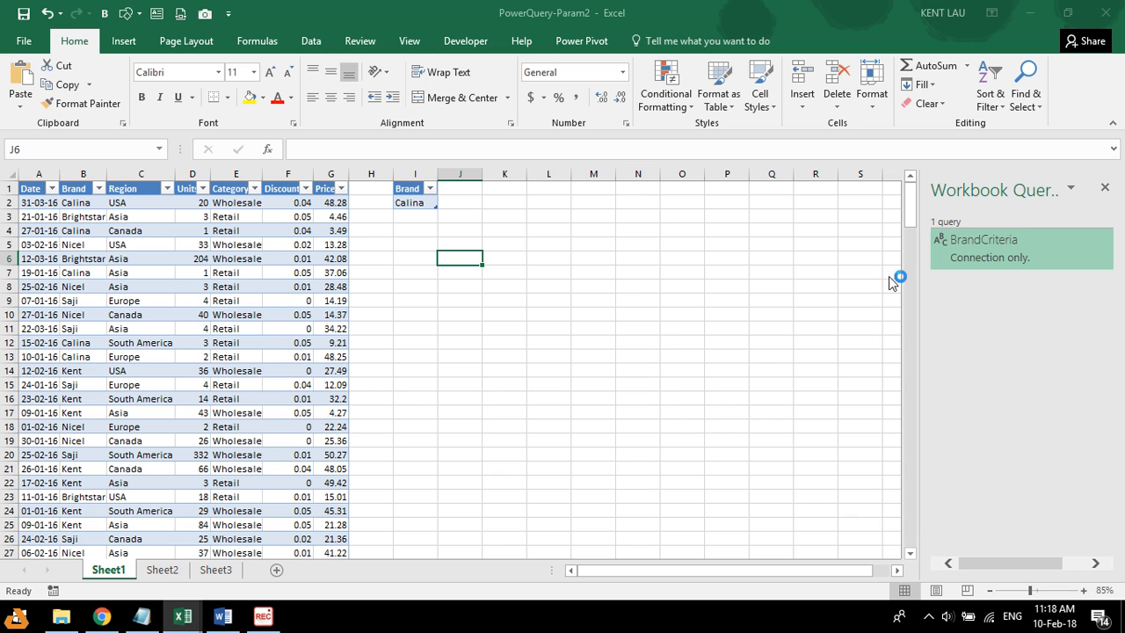
click(234, 244)
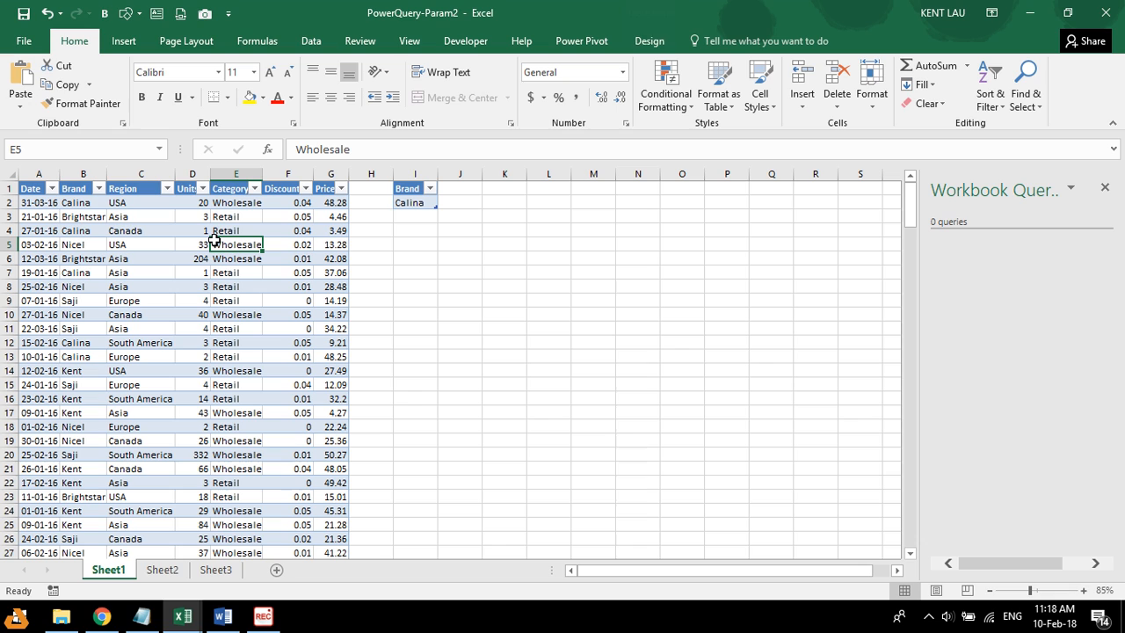
click(215, 241)
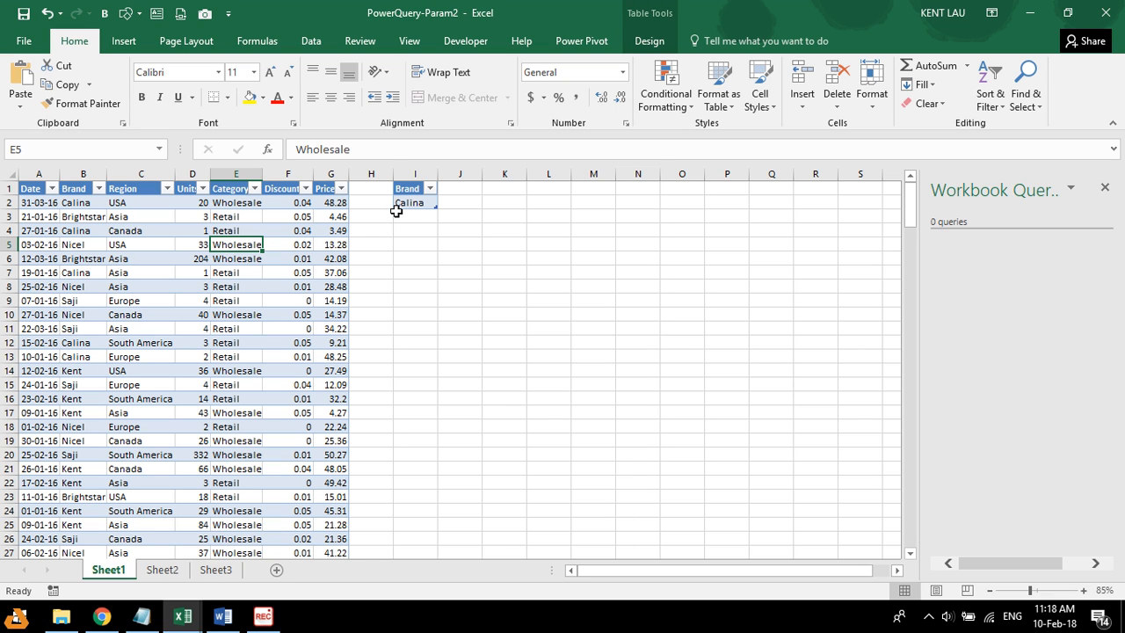
click(192, 272)
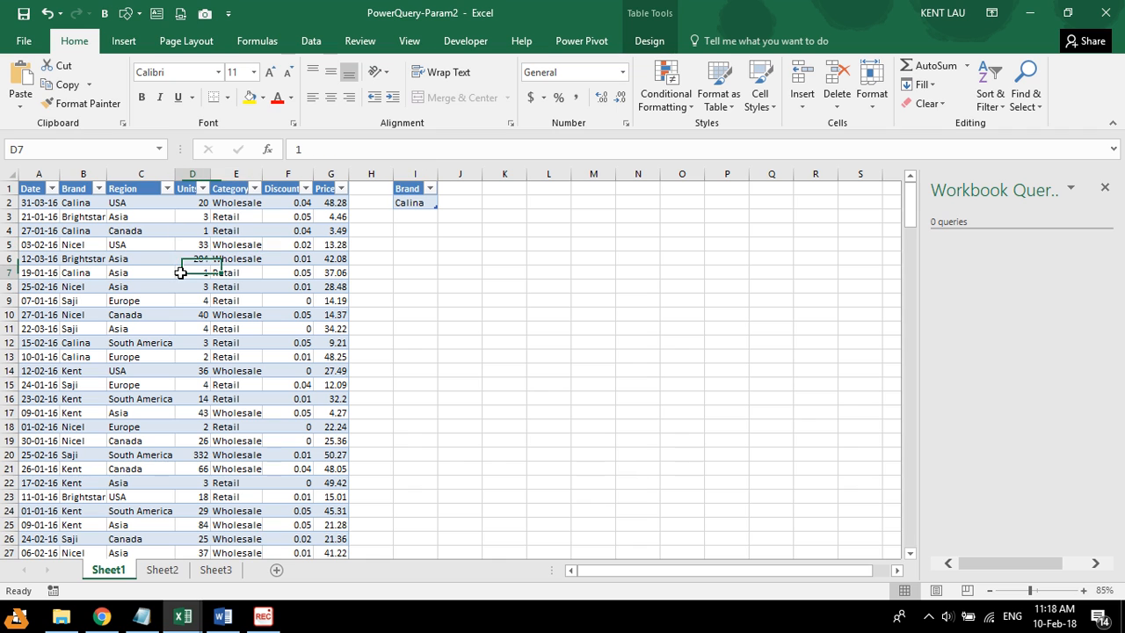
click(192, 271)
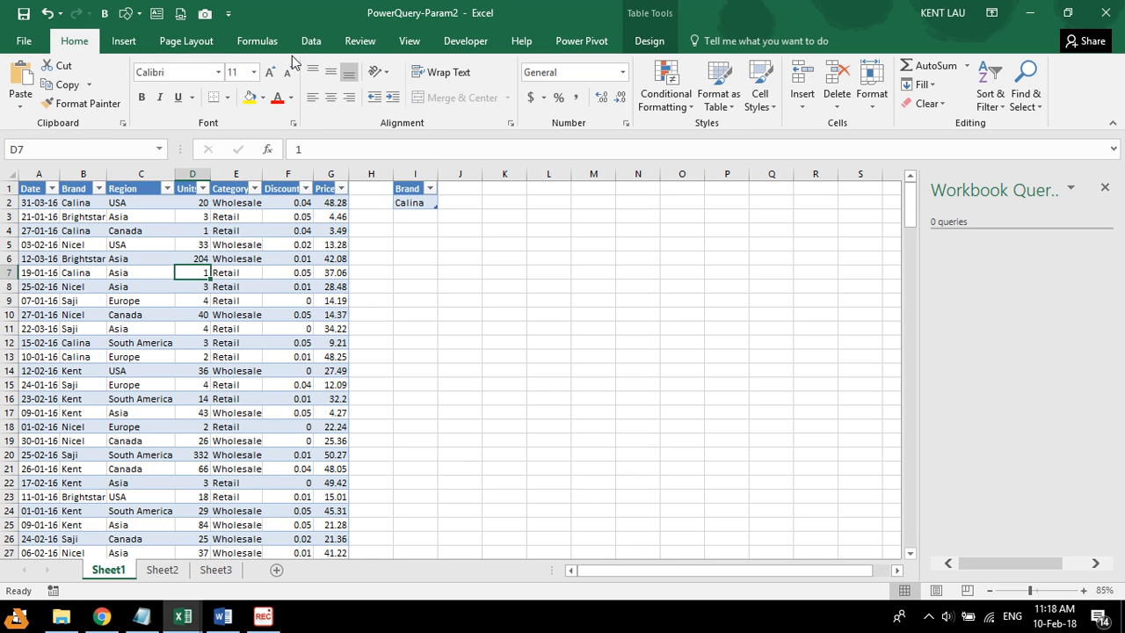
Step: Create a Table1 query from the sales data table with Data > From Table
click(310, 40)
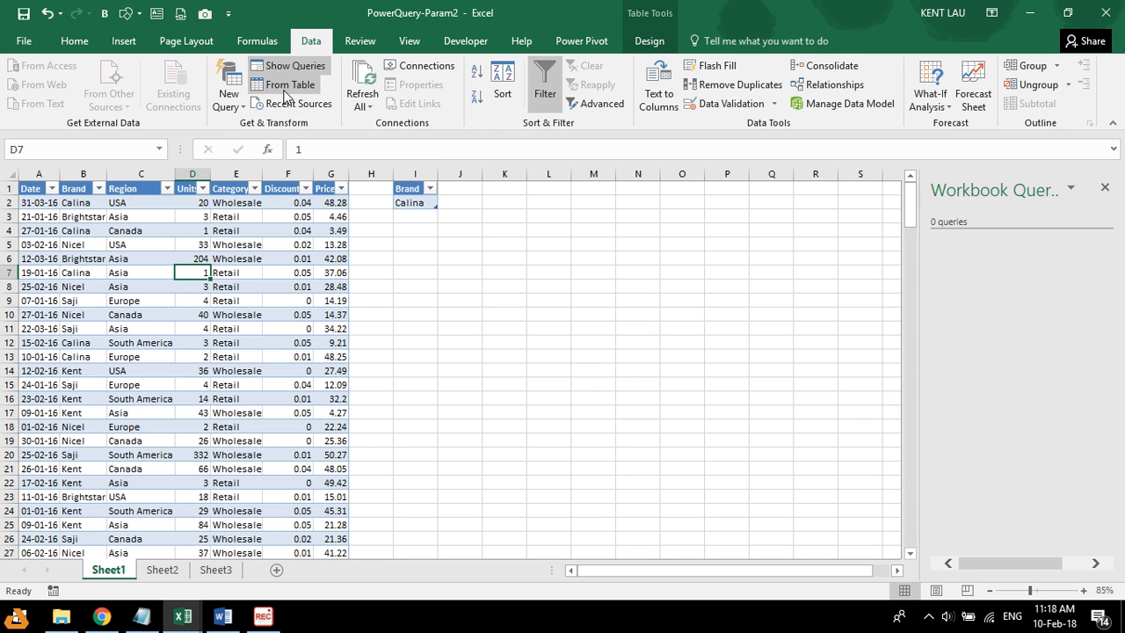
click(291, 84)
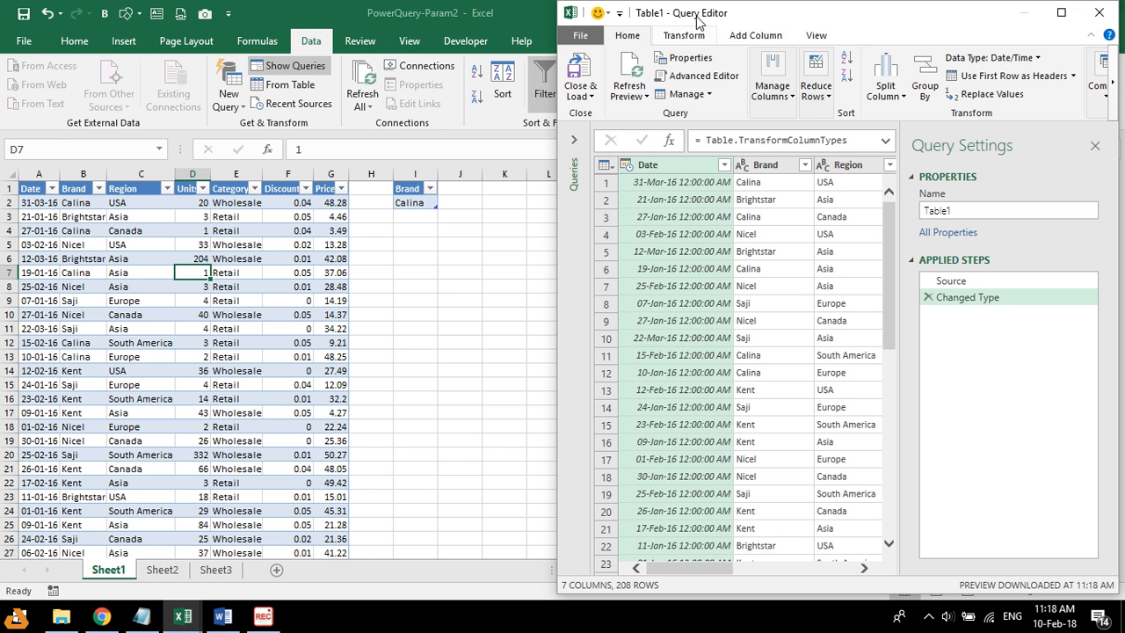
Step: Maximize the Query Editor and rename the Table1 query to AnnualReport
click(1060, 12)
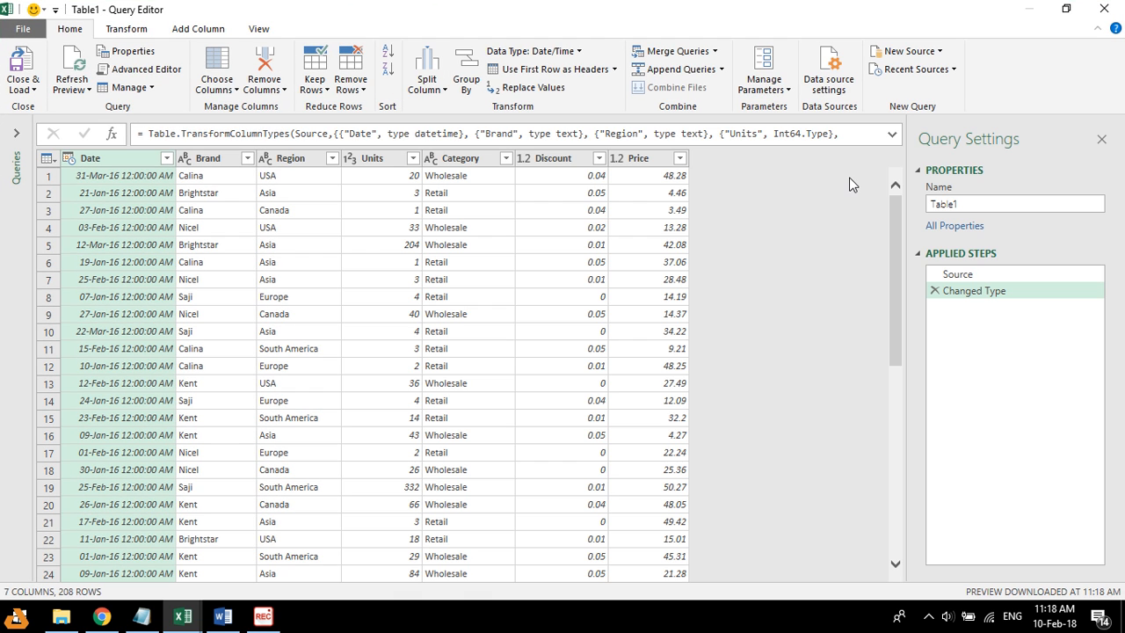
mouse_move(624, 20)
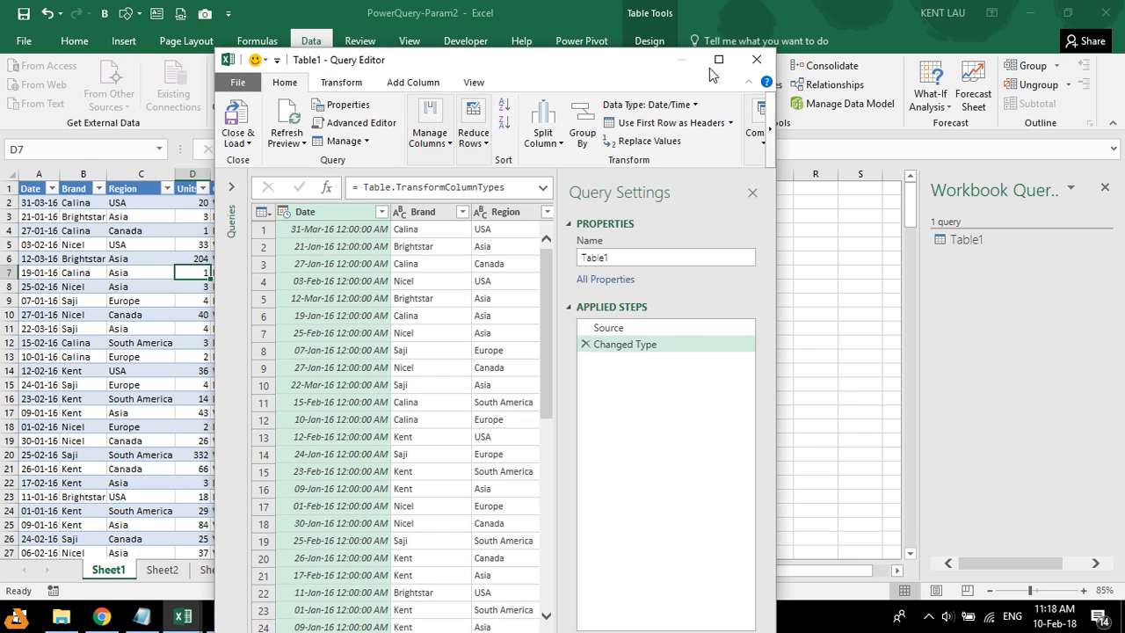
click(718, 59)
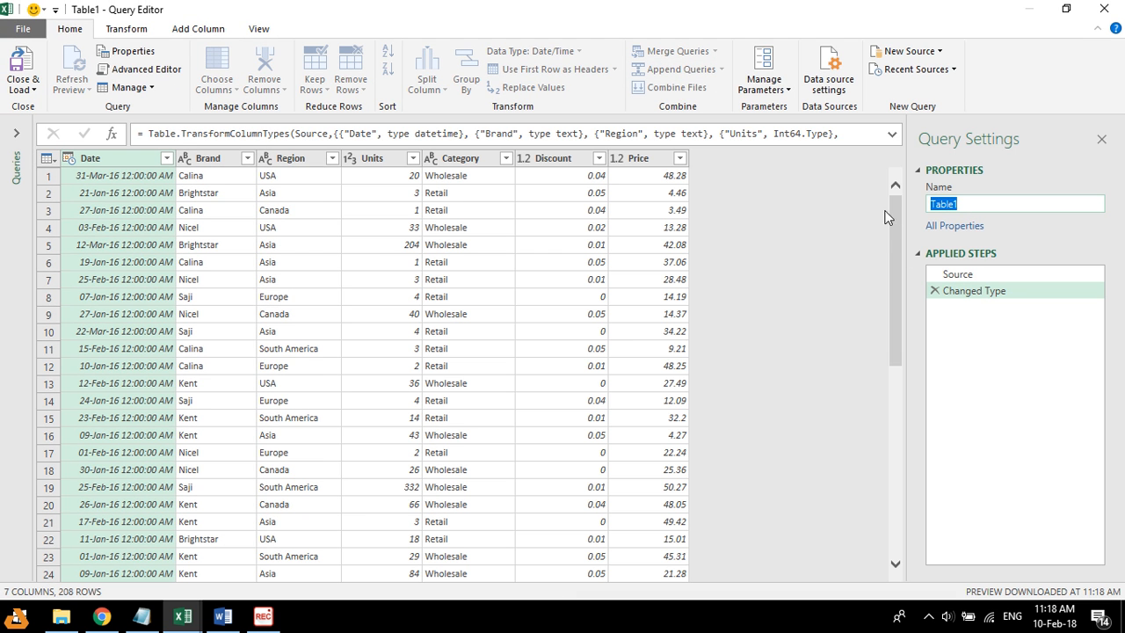
text(F)
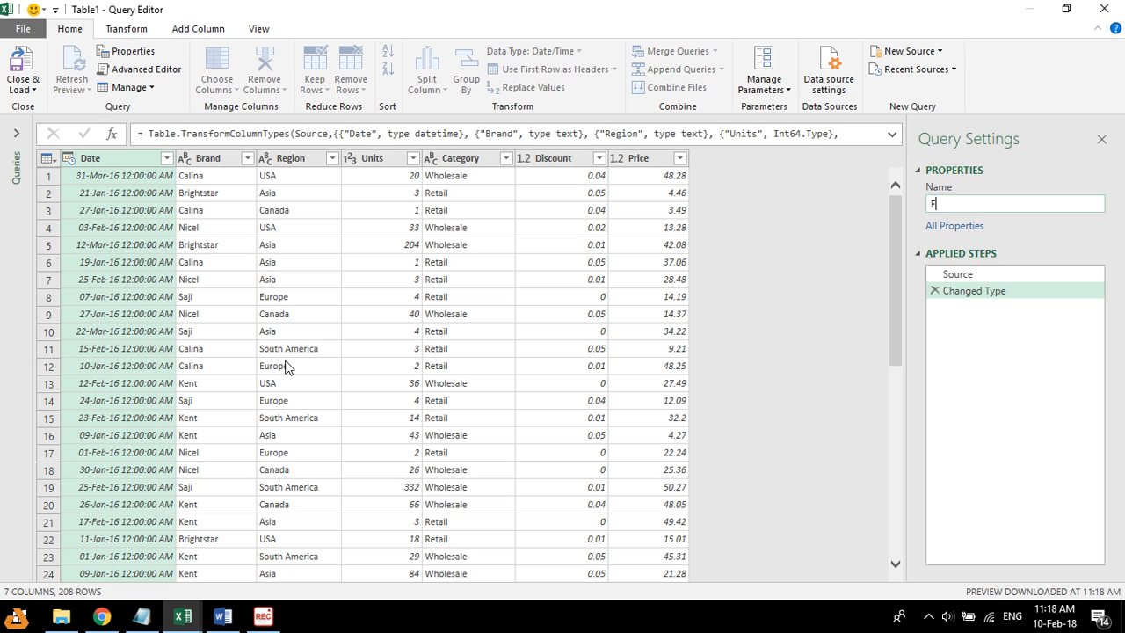
text(ilter)
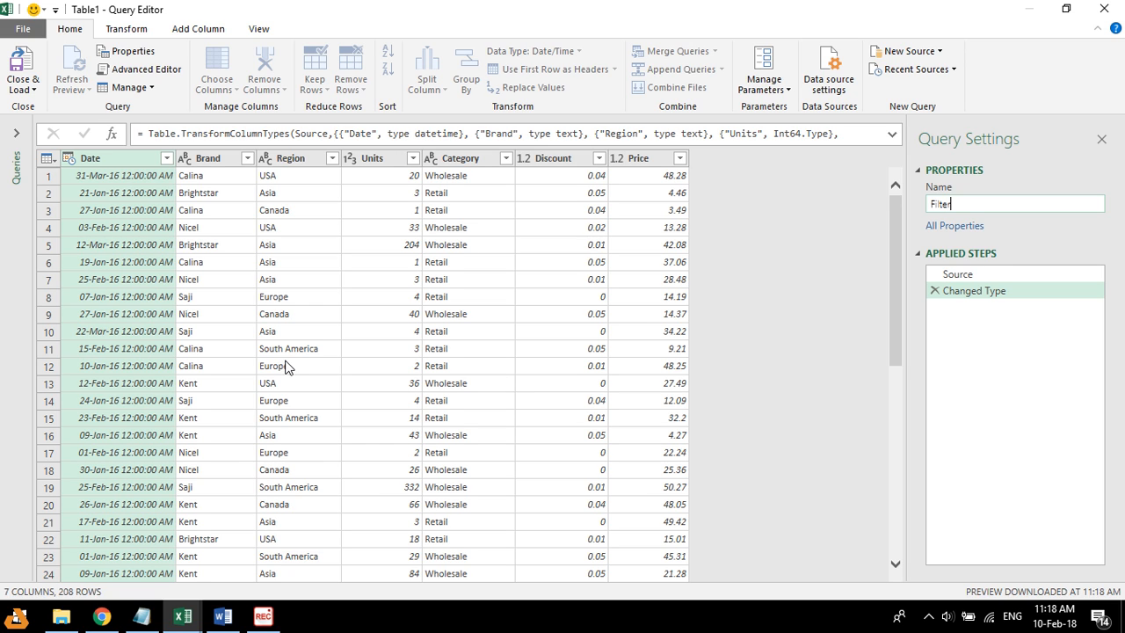
key(BackSpace)
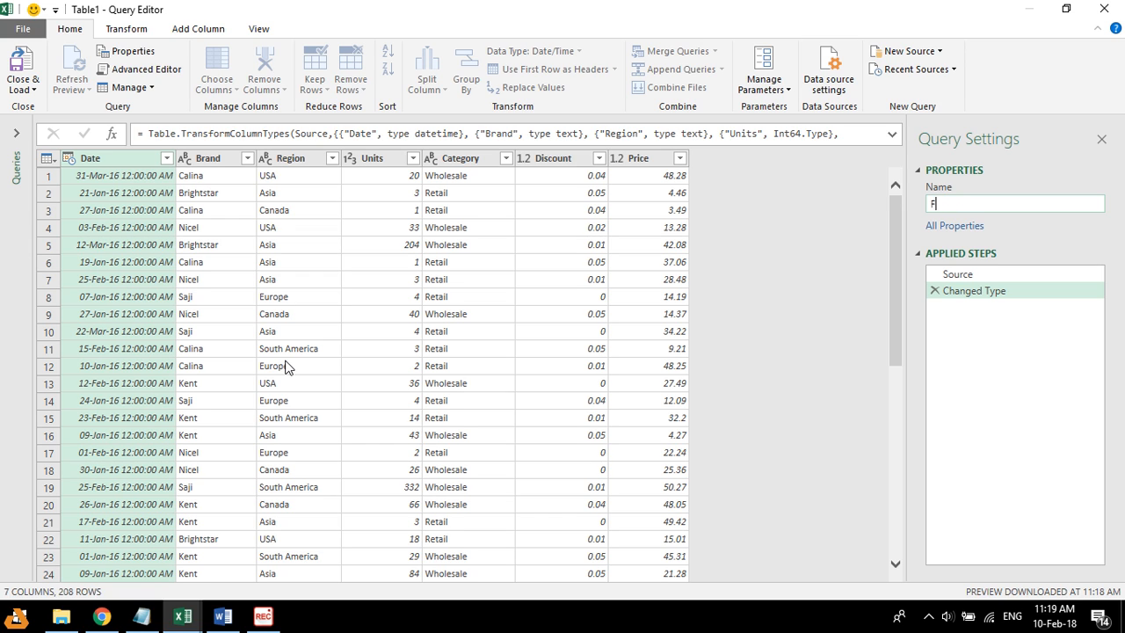
text(ina)
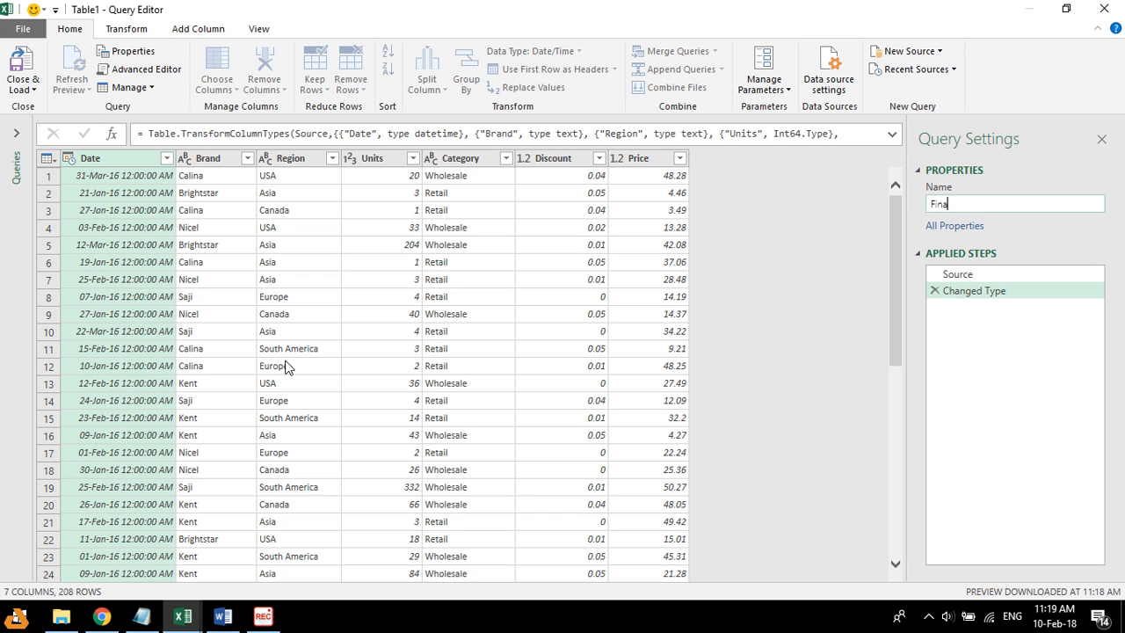
text(Mo)
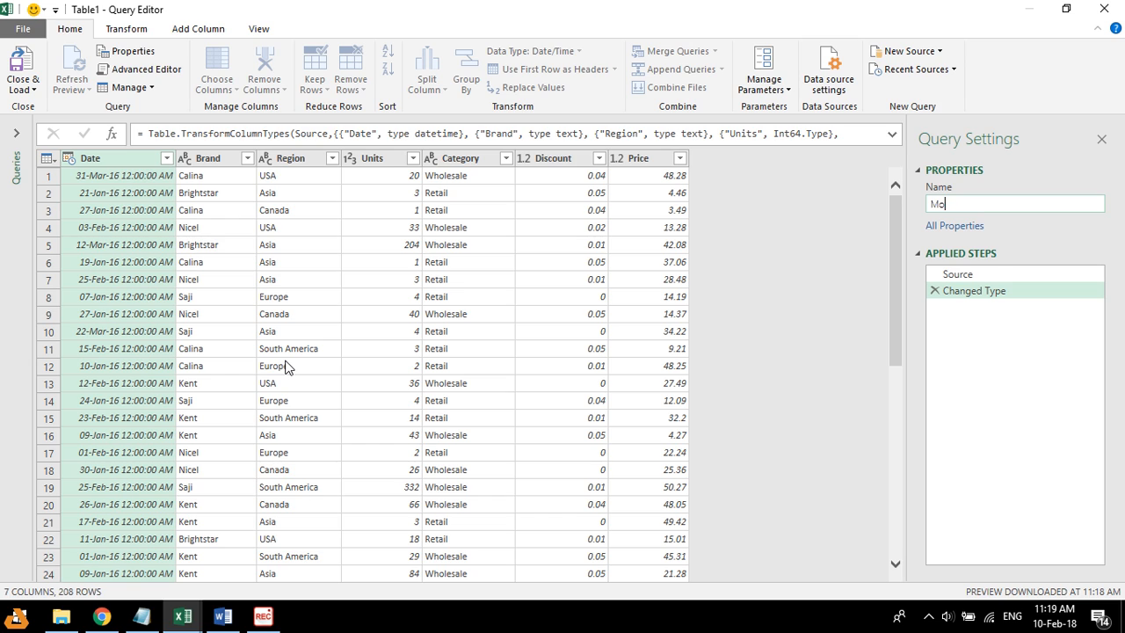
text(nt)
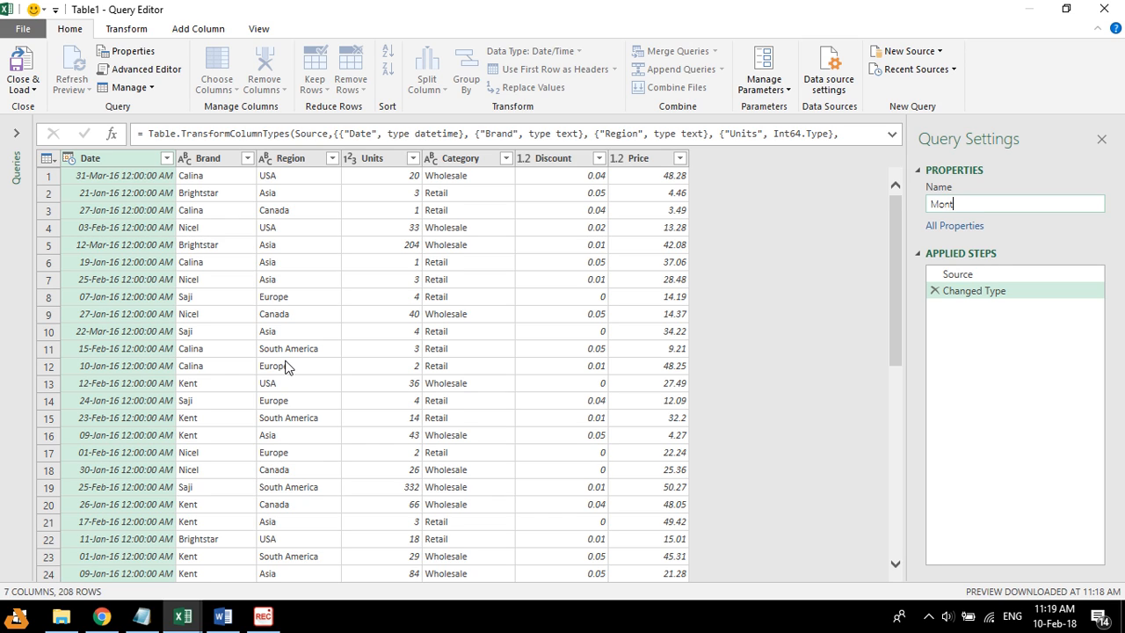
text(Annual)
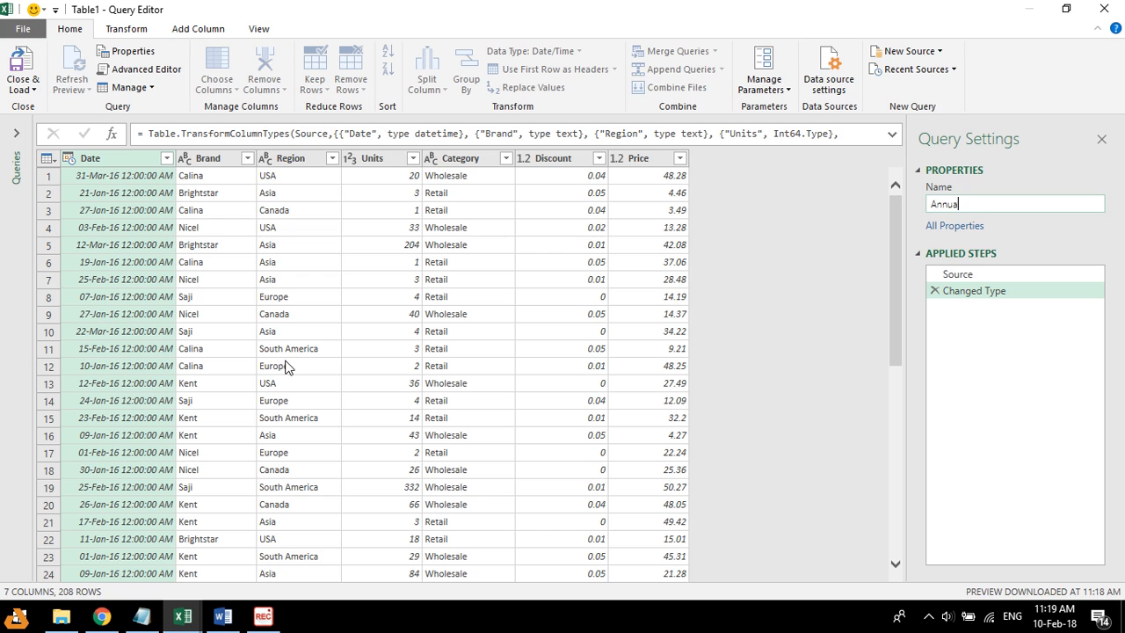
text(Report)
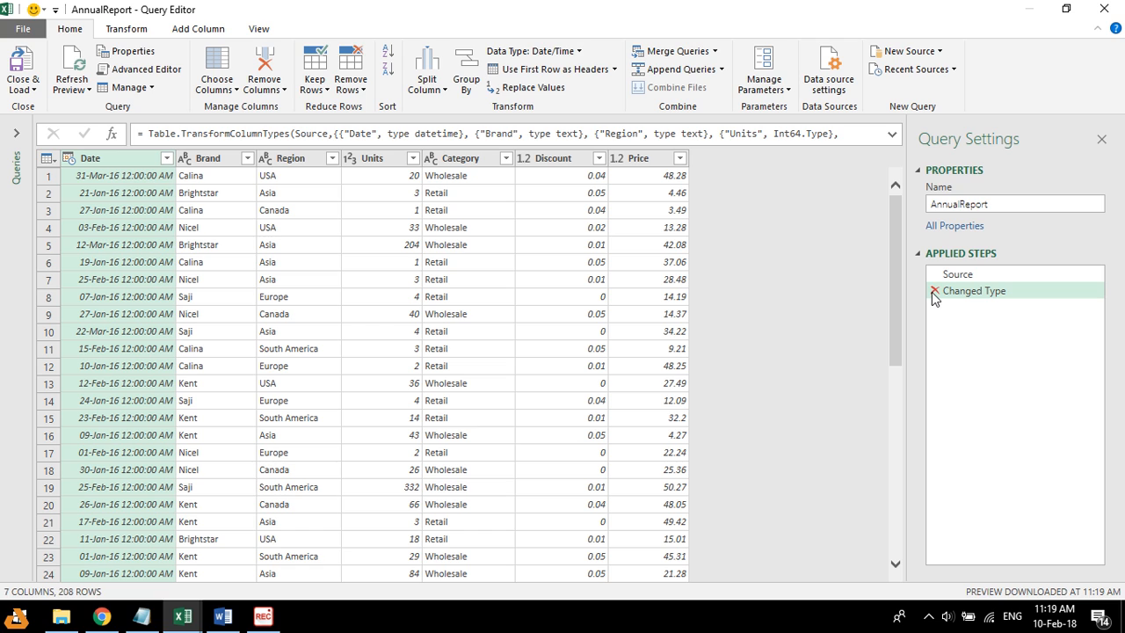
Step: Remove the Changed Type step and filter the Brand column to Nicel only
click(934, 290)
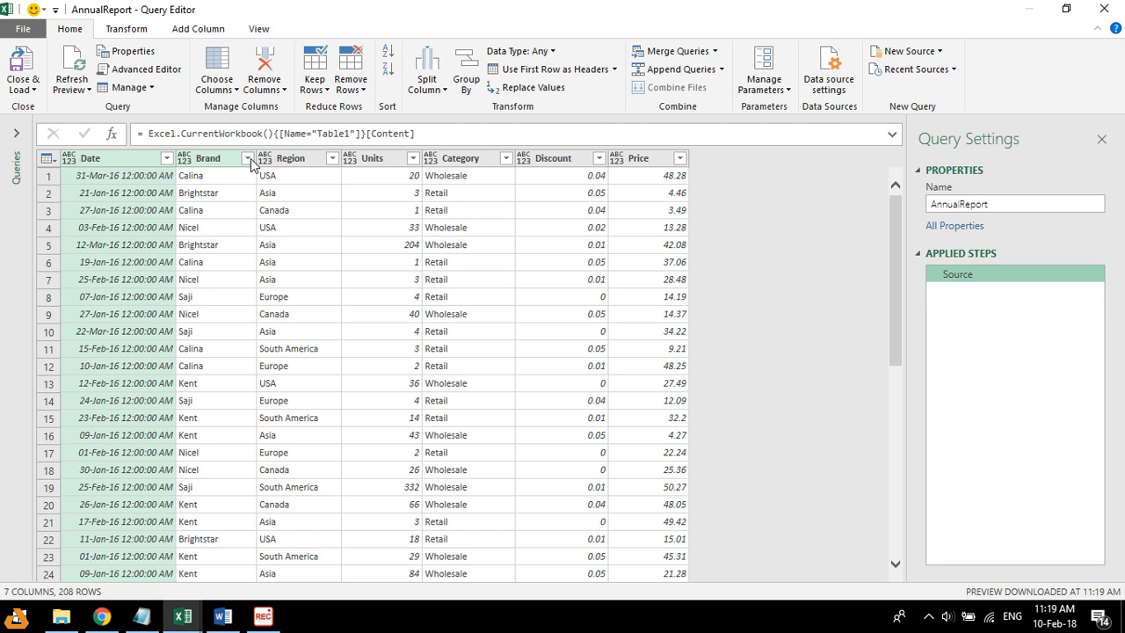
click(247, 158)
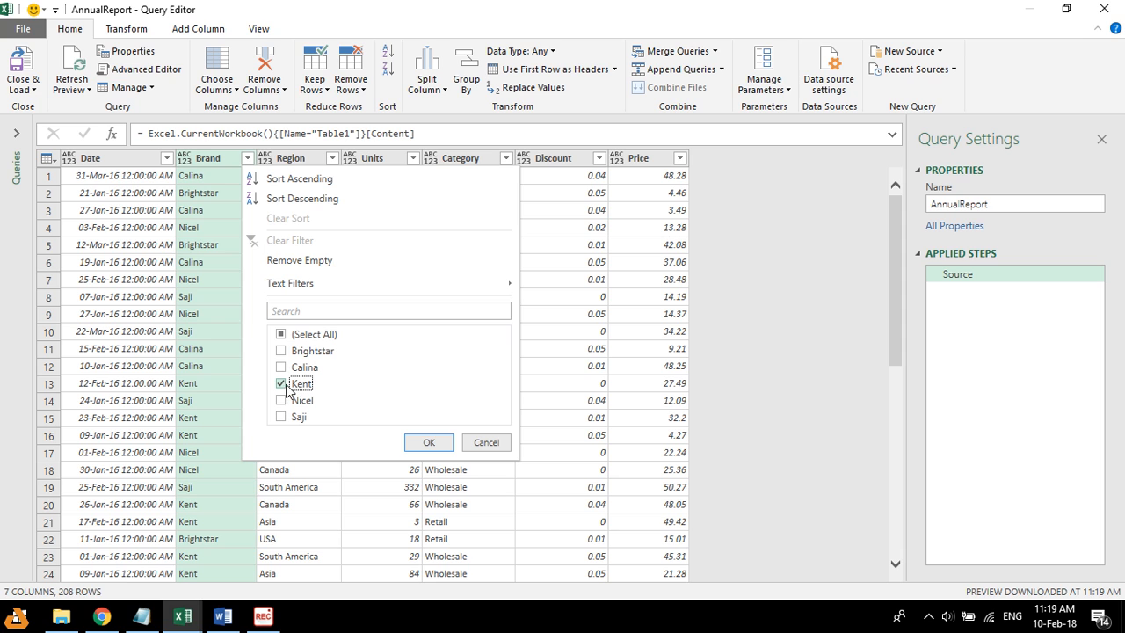
click(281, 400)
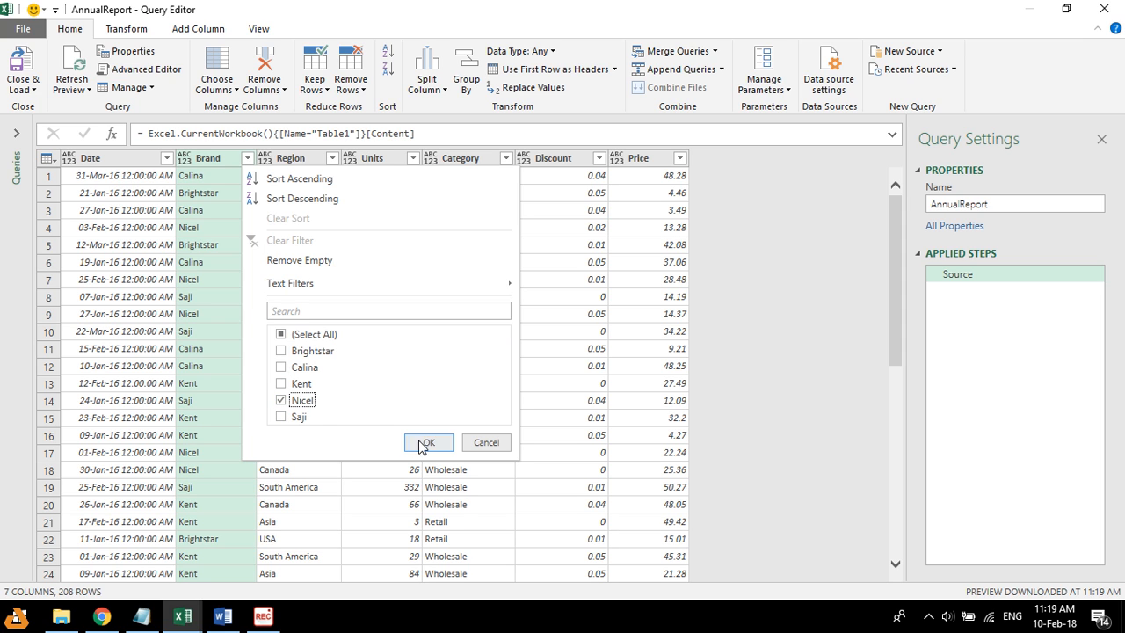
click(427, 442)
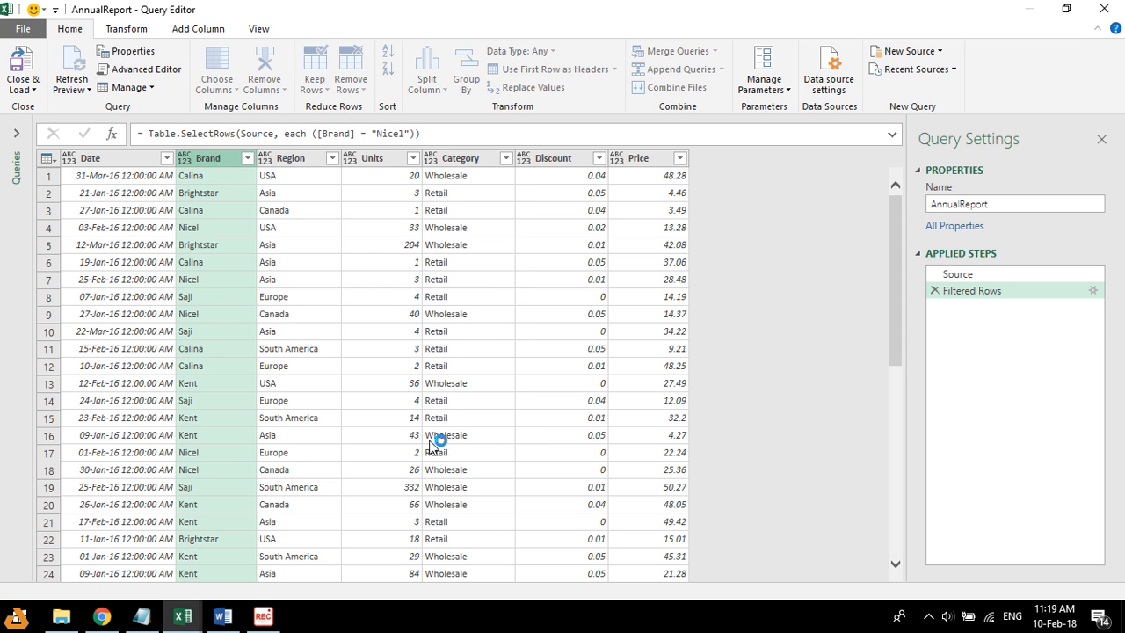
click(247, 158)
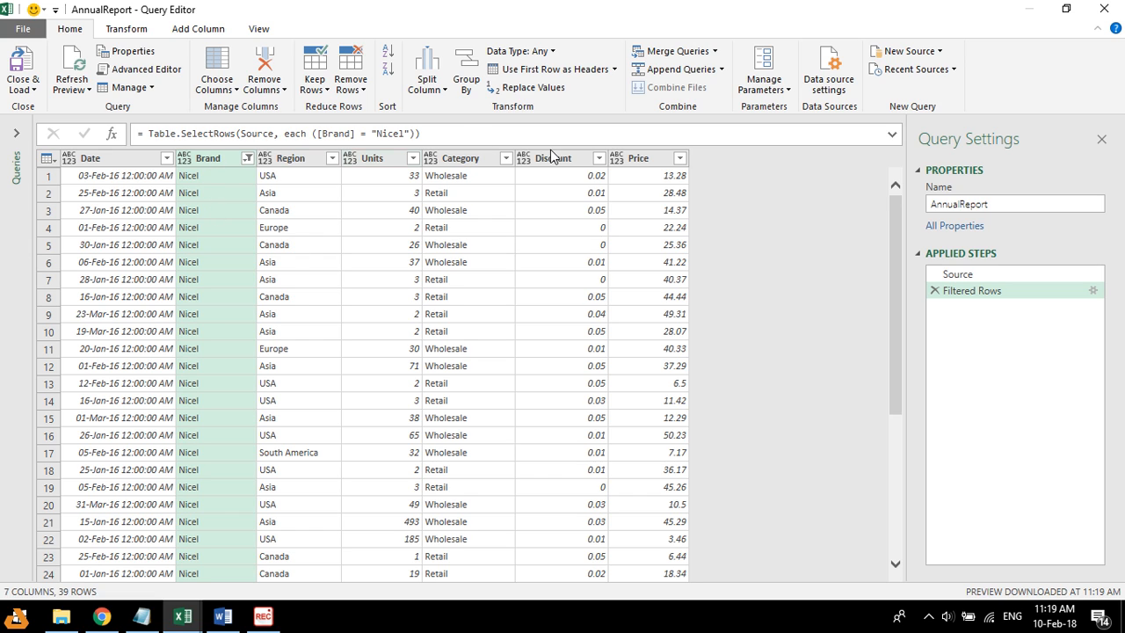
mouse_move(187, 190)
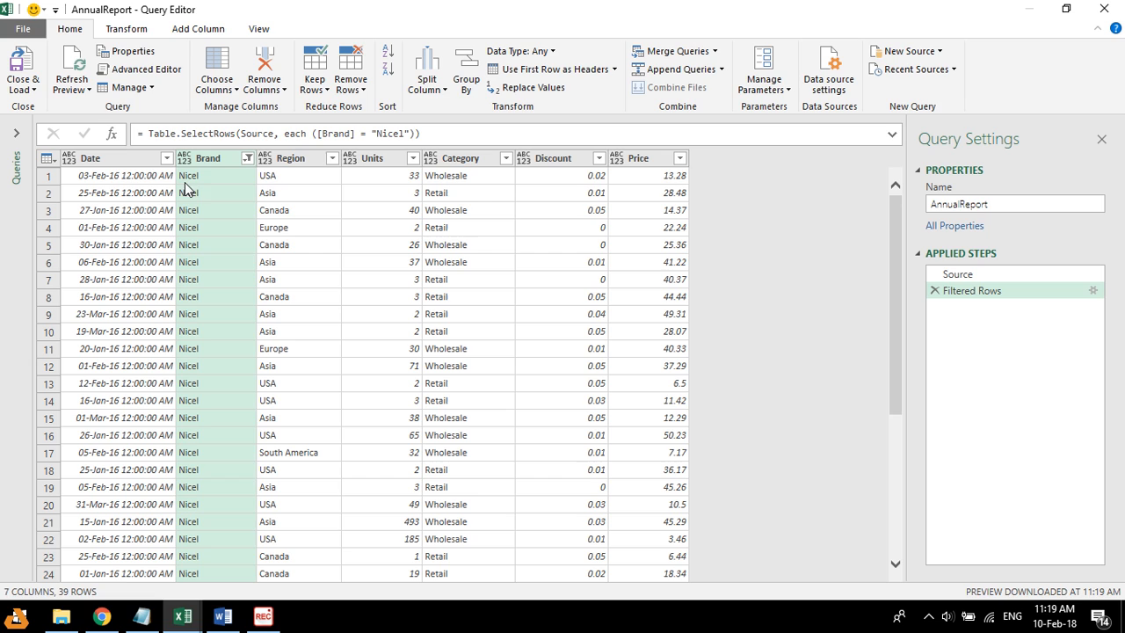
mouse_move(571, 161)
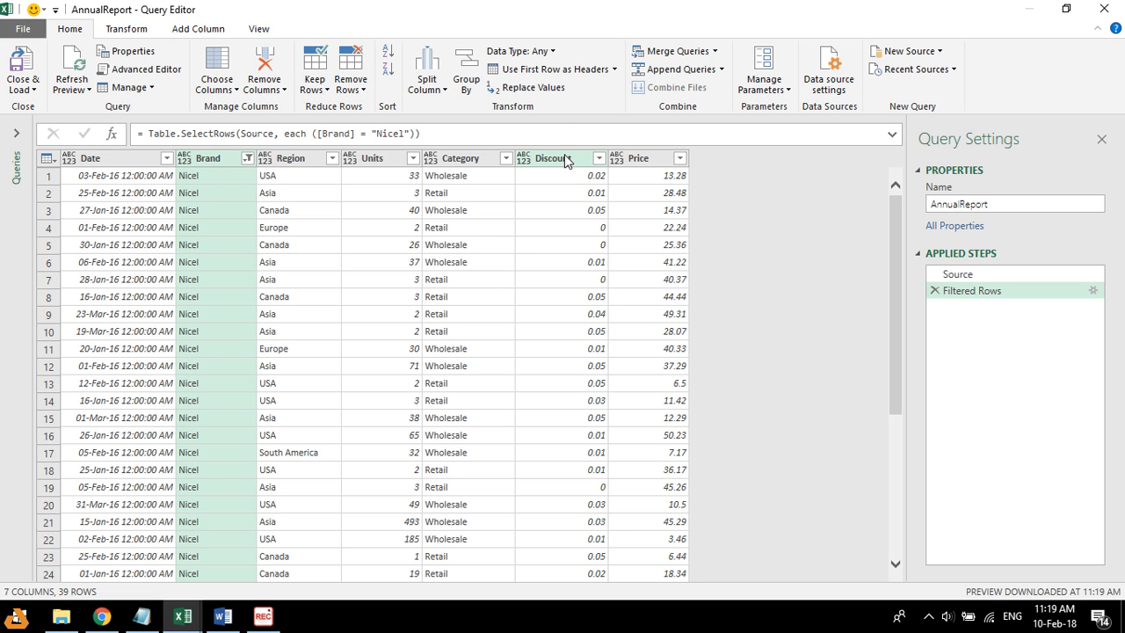
mouse_move(329, 158)
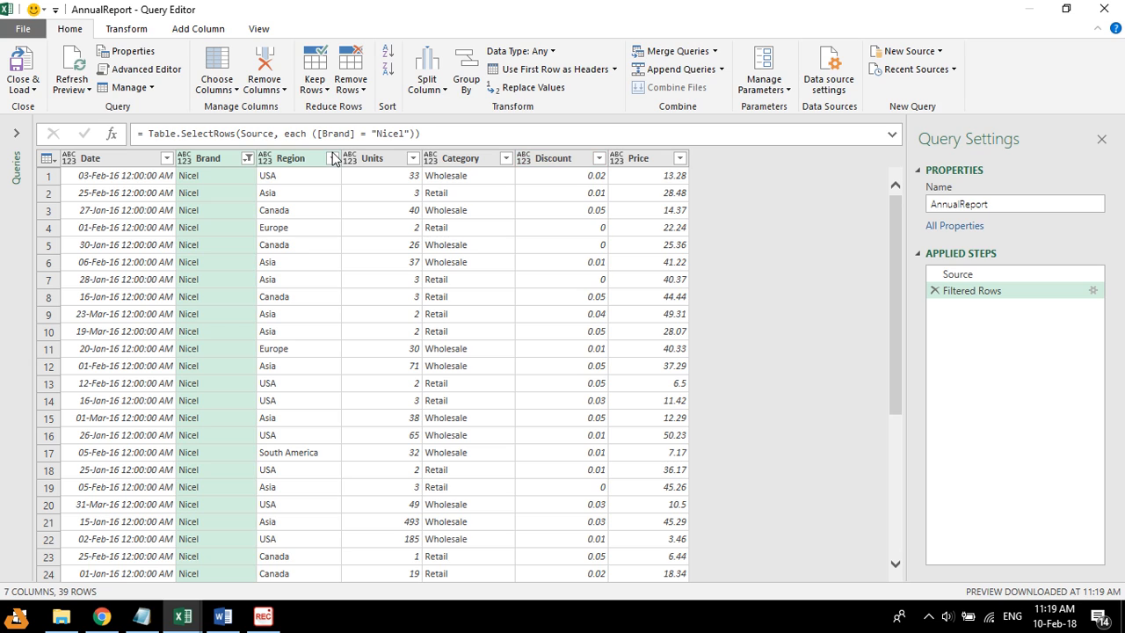
mouse_move(474, 159)
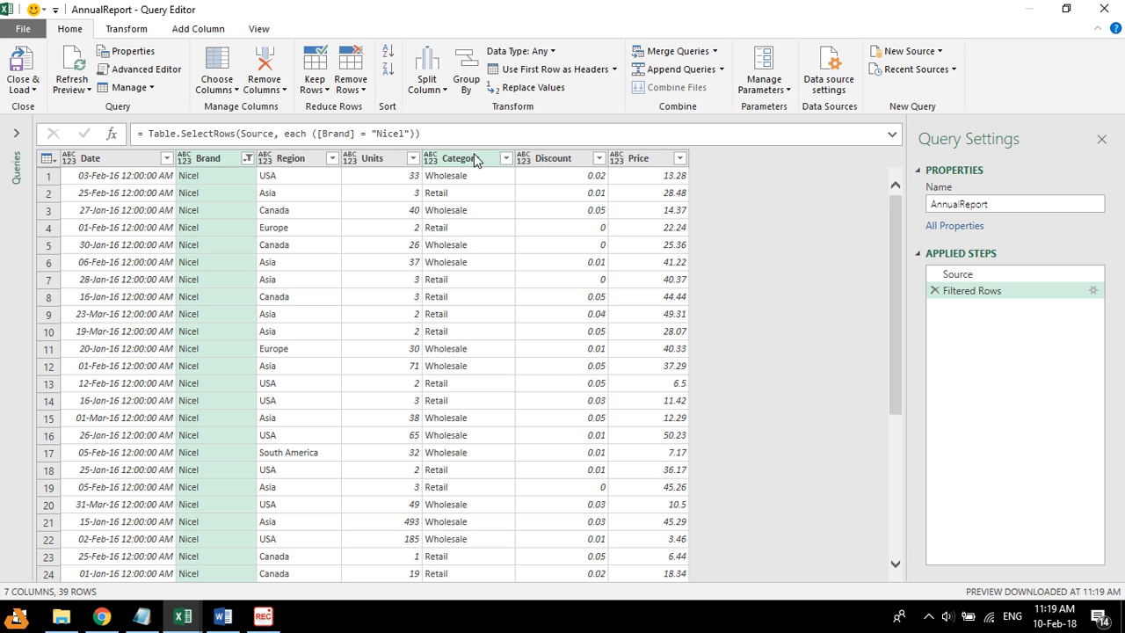
mouse_move(505, 194)
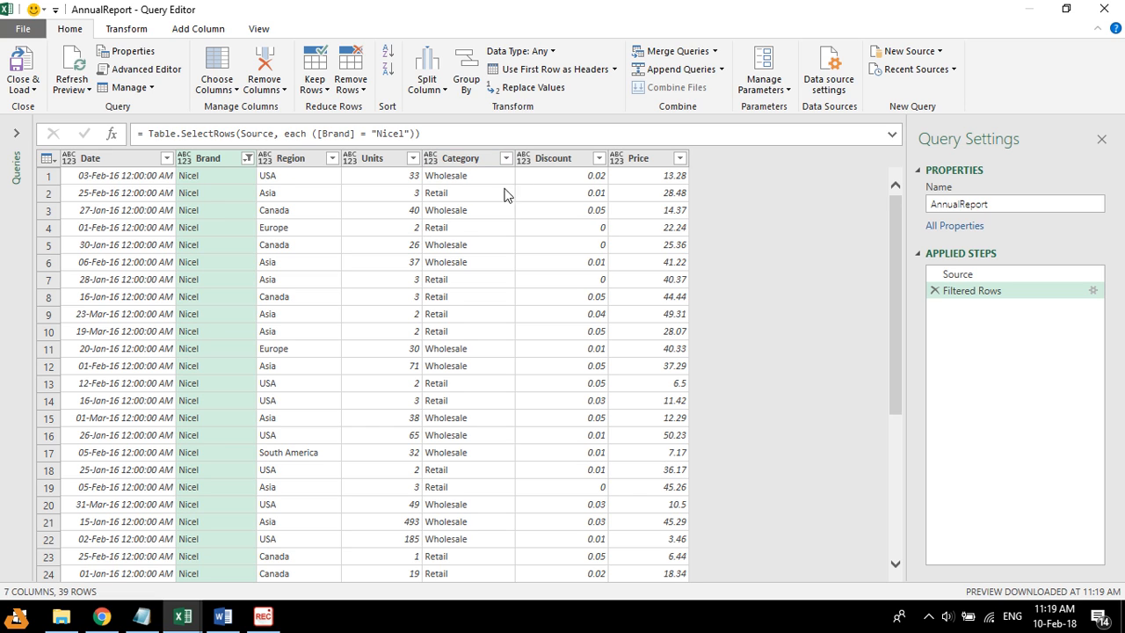
mouse_move(196, 232)
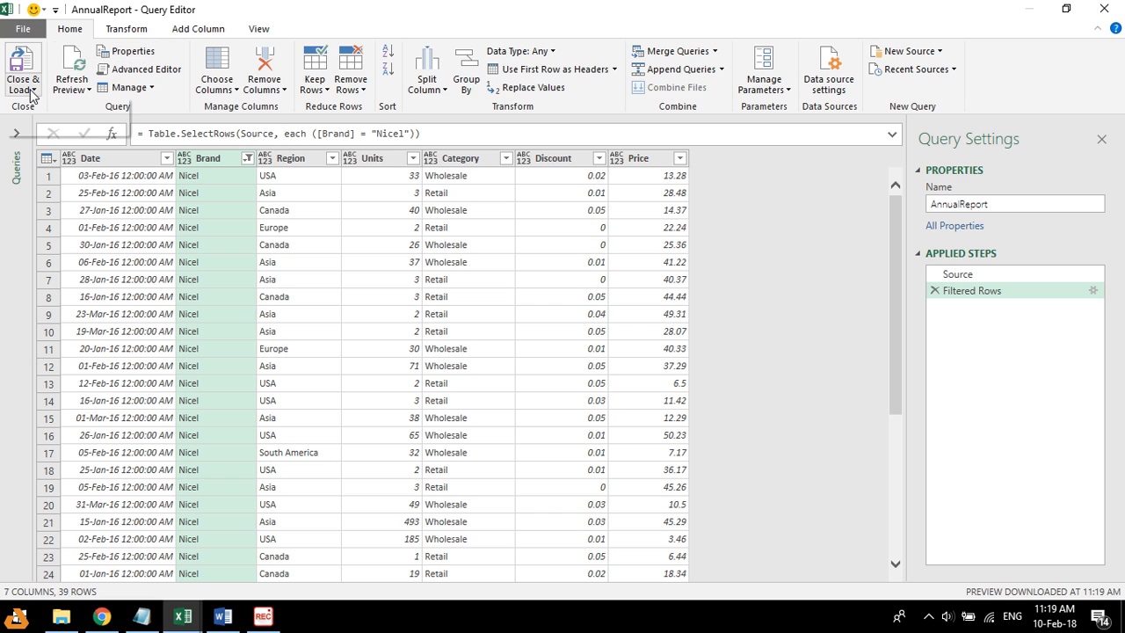
Step: Close & Load AnnualReport to the existing worksheet at cell K1
click(23, 69)
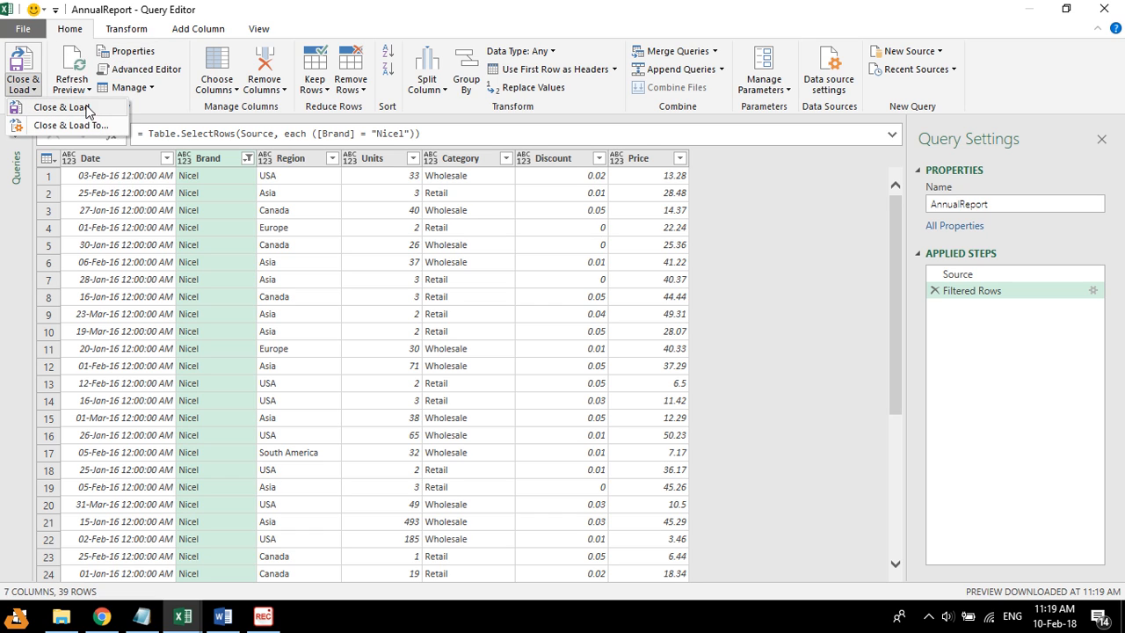
mouse_move(70, 125)
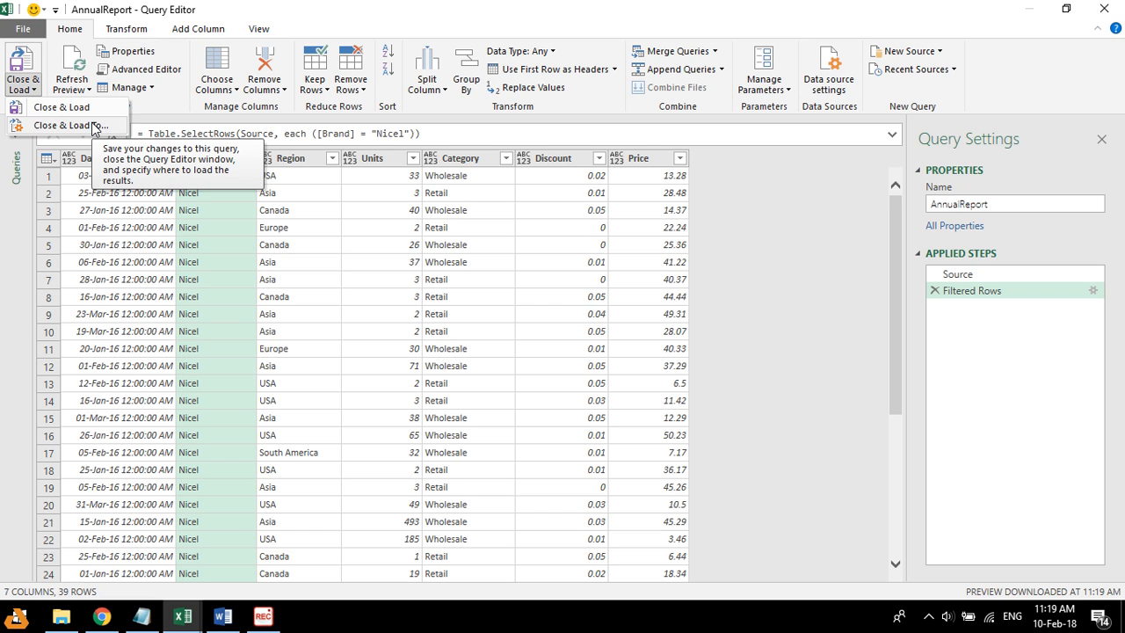
click(71, 125)
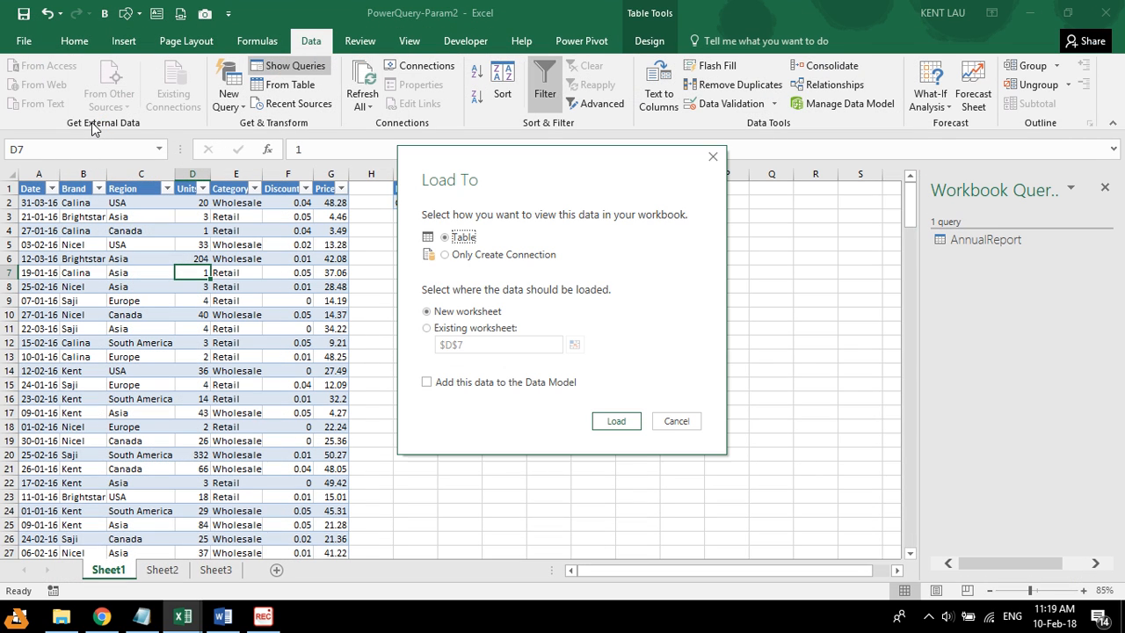
mouse_move(442, 346)
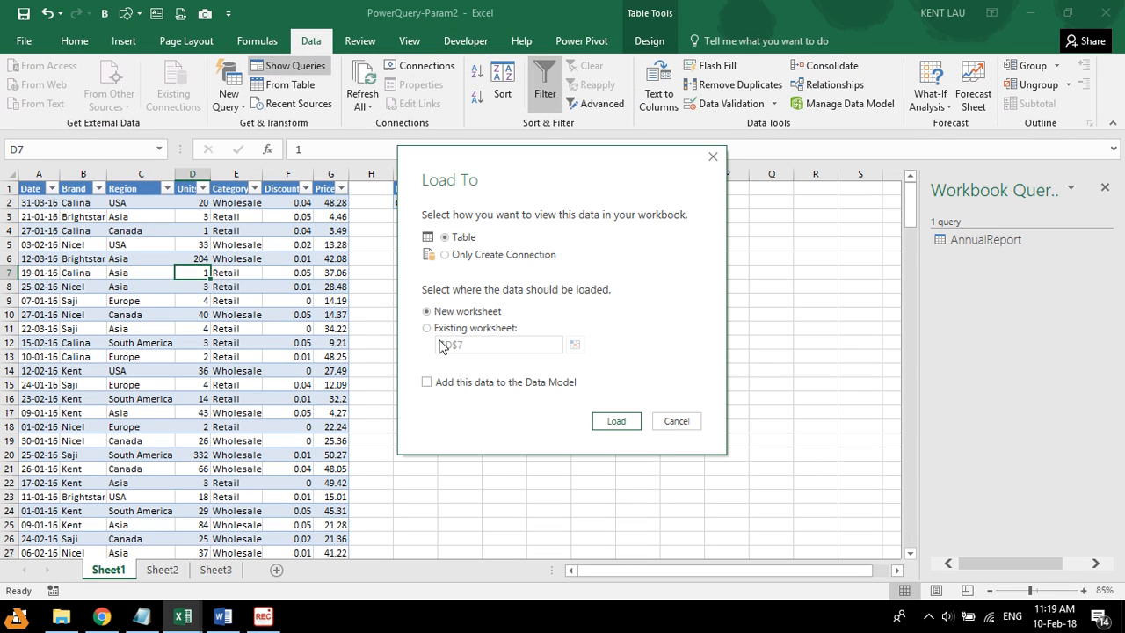
click(427, 327)
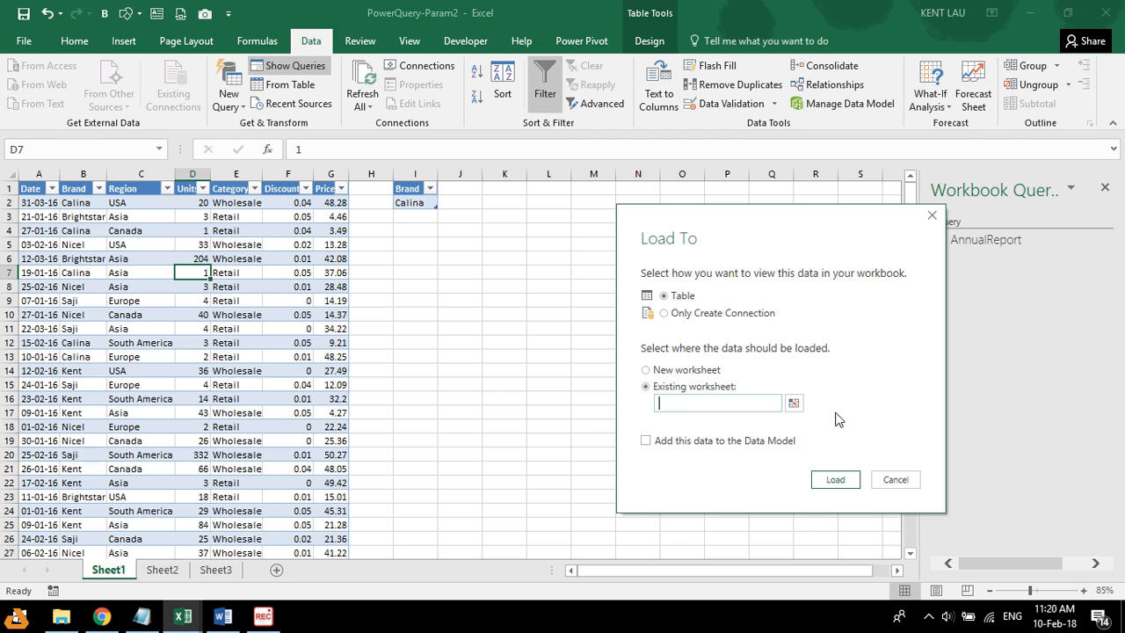
click(793, 402)
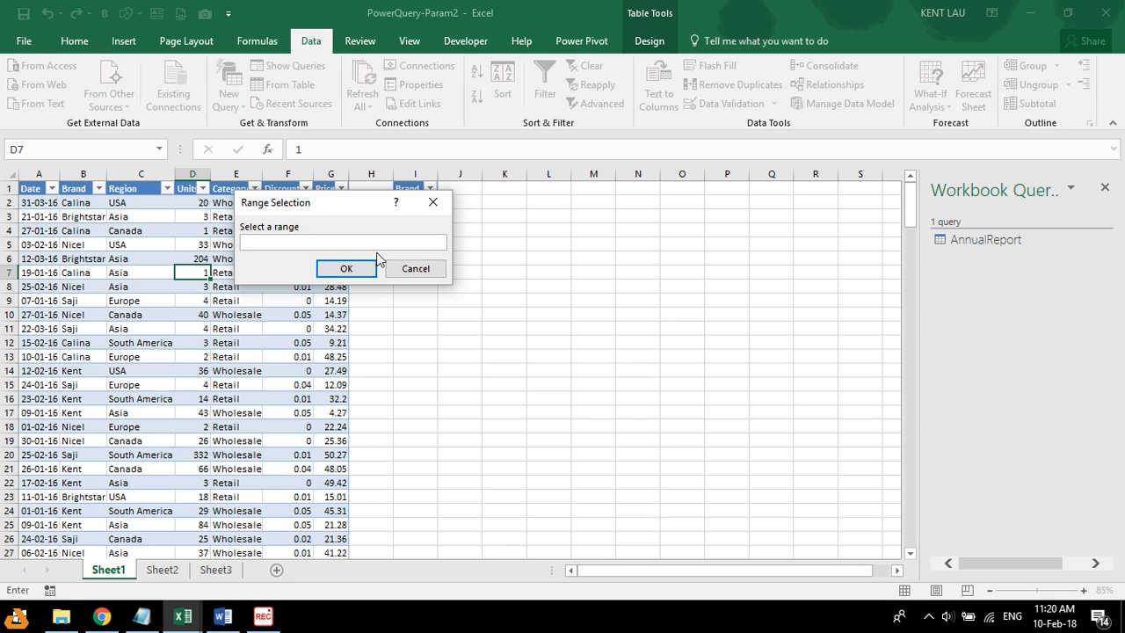
click(505, 188)
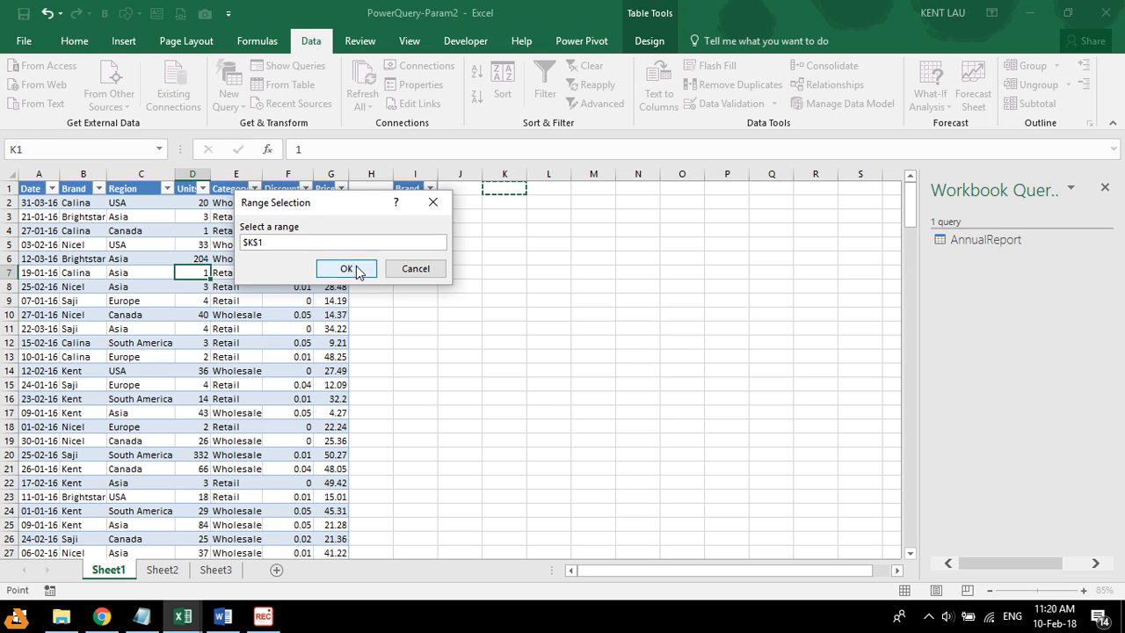
click(345, 268)
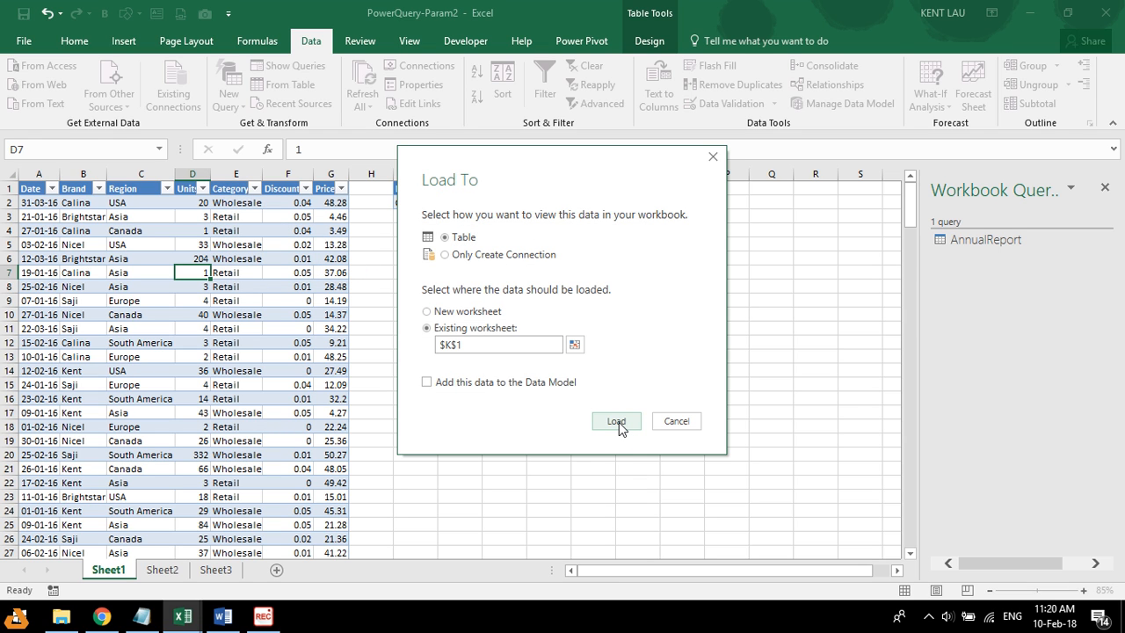
click(616, 421)
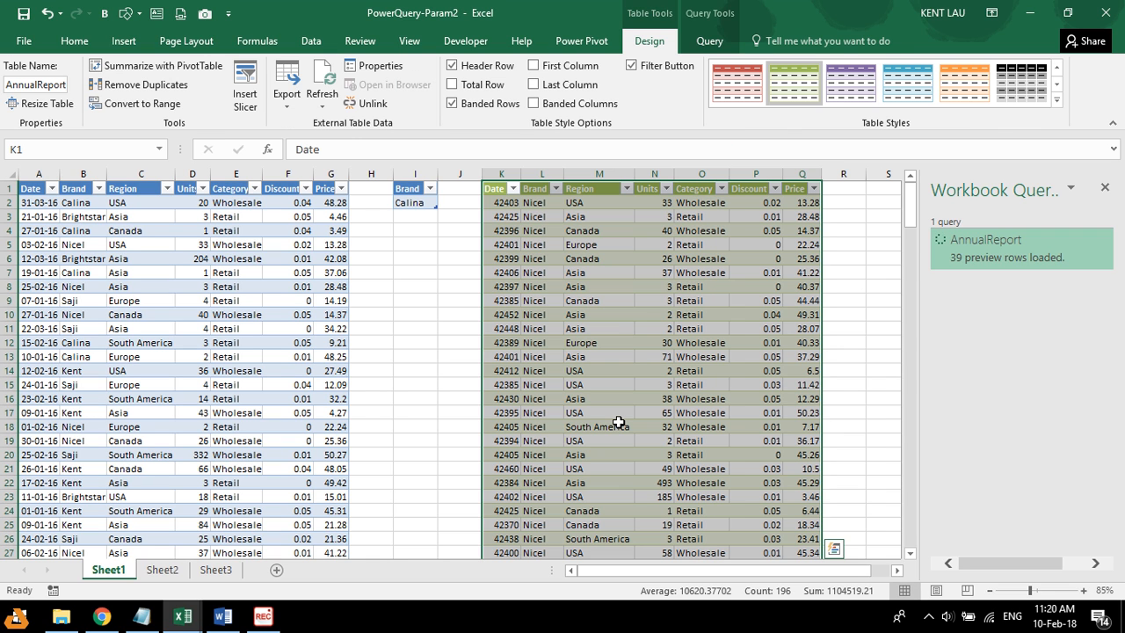
Step: Apply an orange table style to the AnnualReport table, then select Brand header I1
click(321, 85)
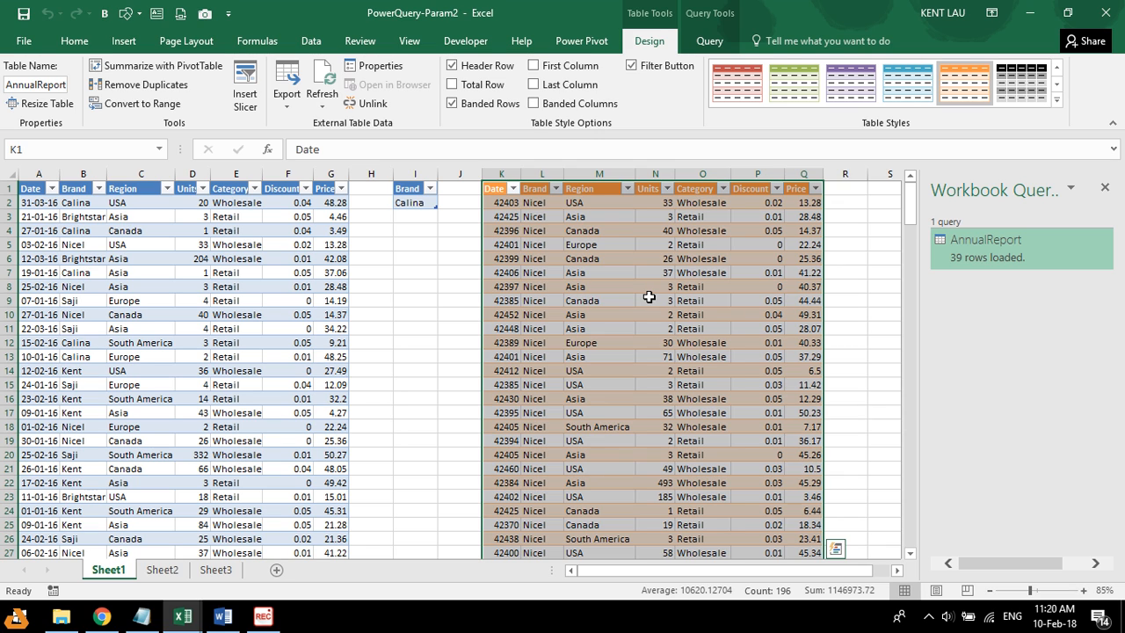
click(413, 202)
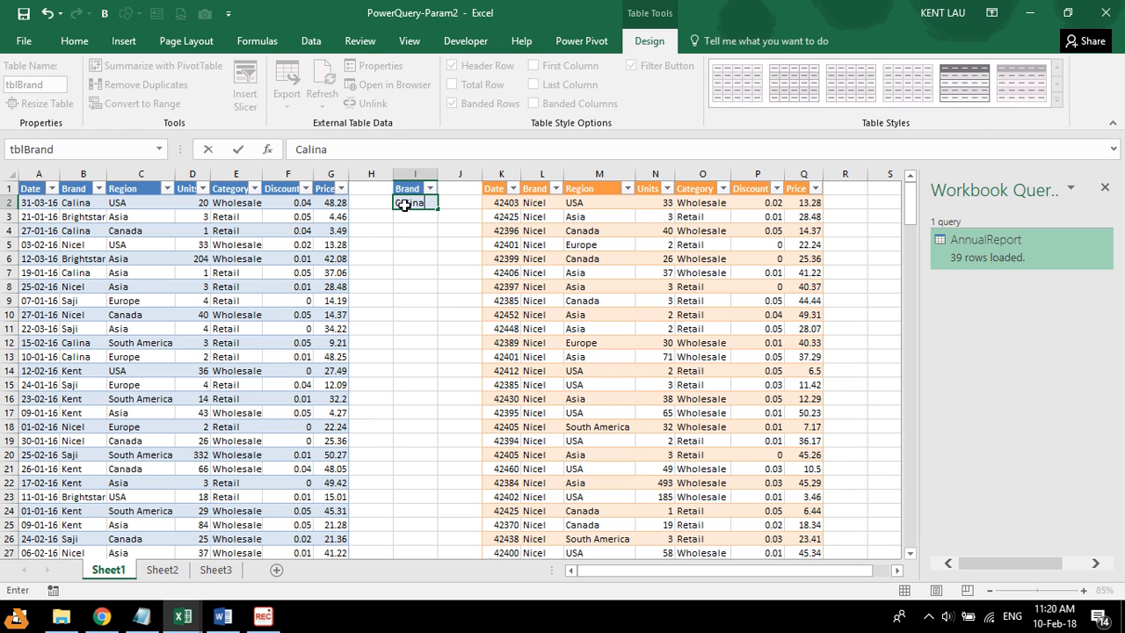
right_click(701, 257)
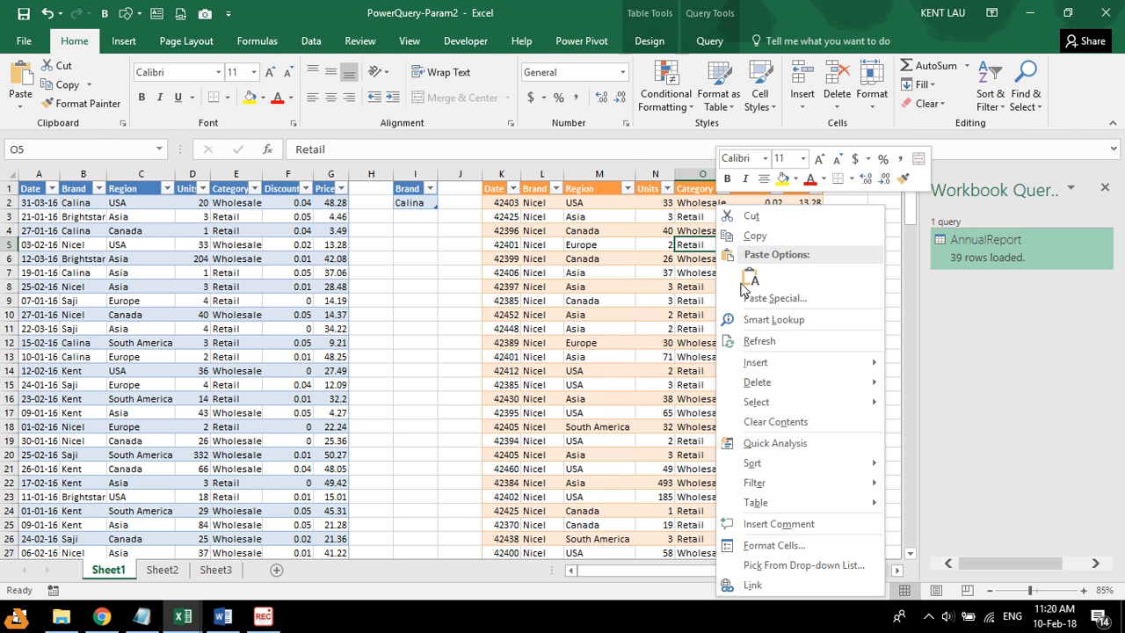
click(759, 341)
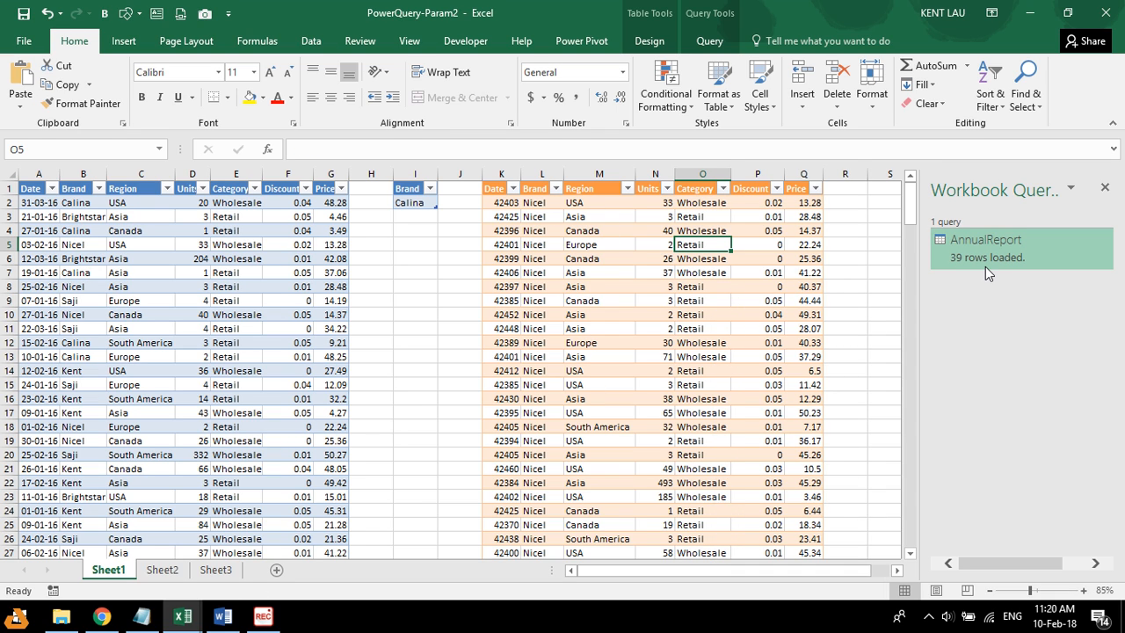
click(412, 187)
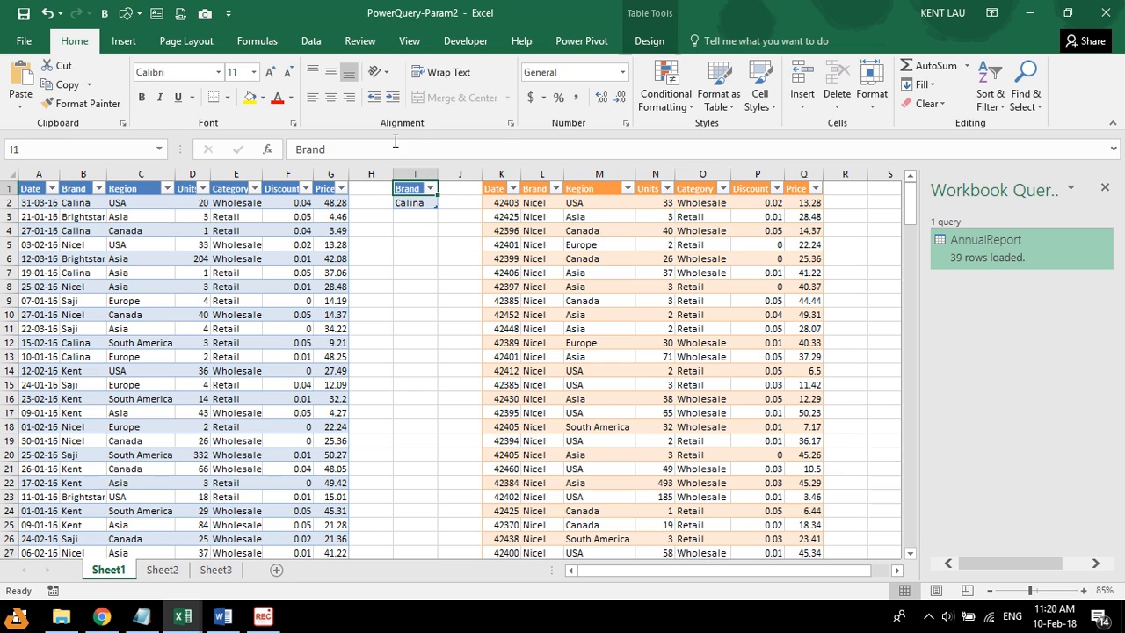
click(311, 41)
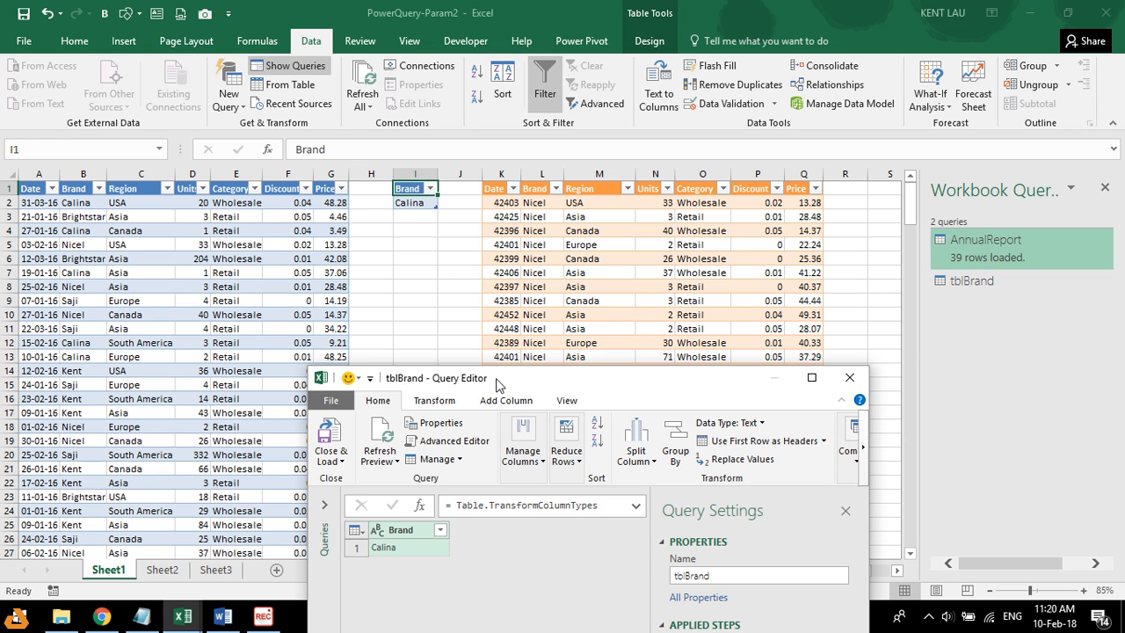
Step: Maximize the tblBrand query editor and delete its Changed Type step
click(811, 377)
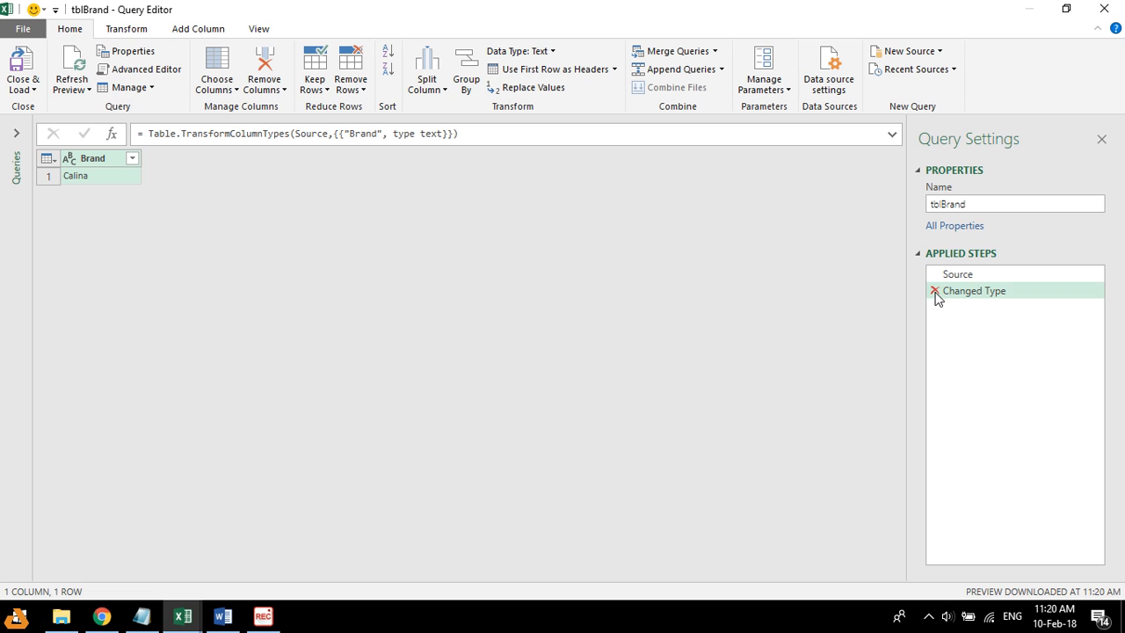
click(934, 289)
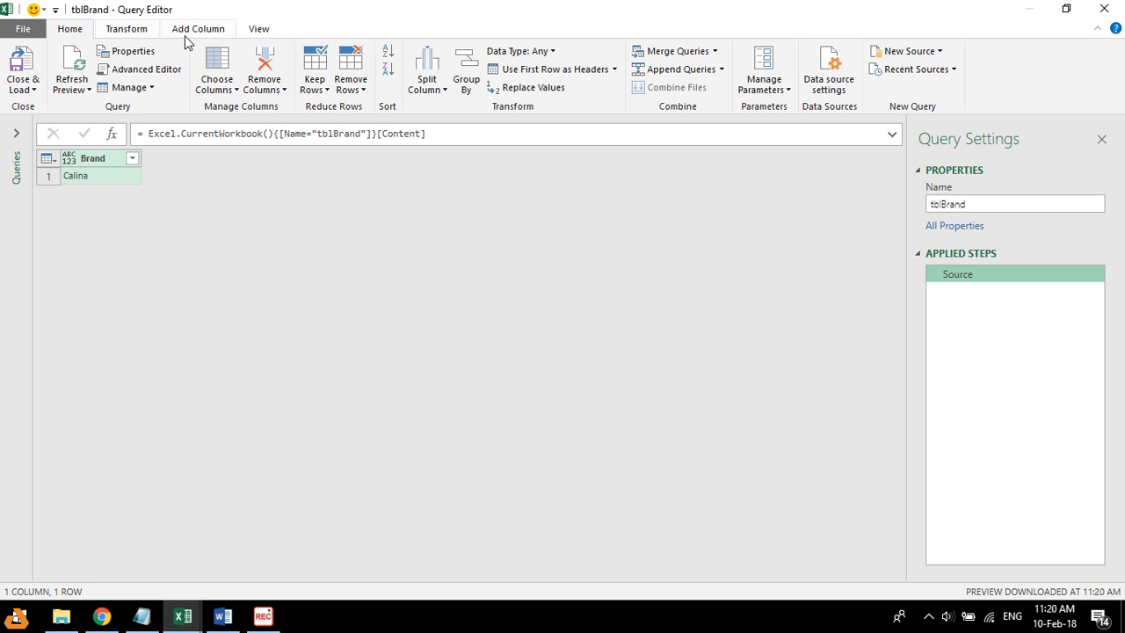
click(258, 28)
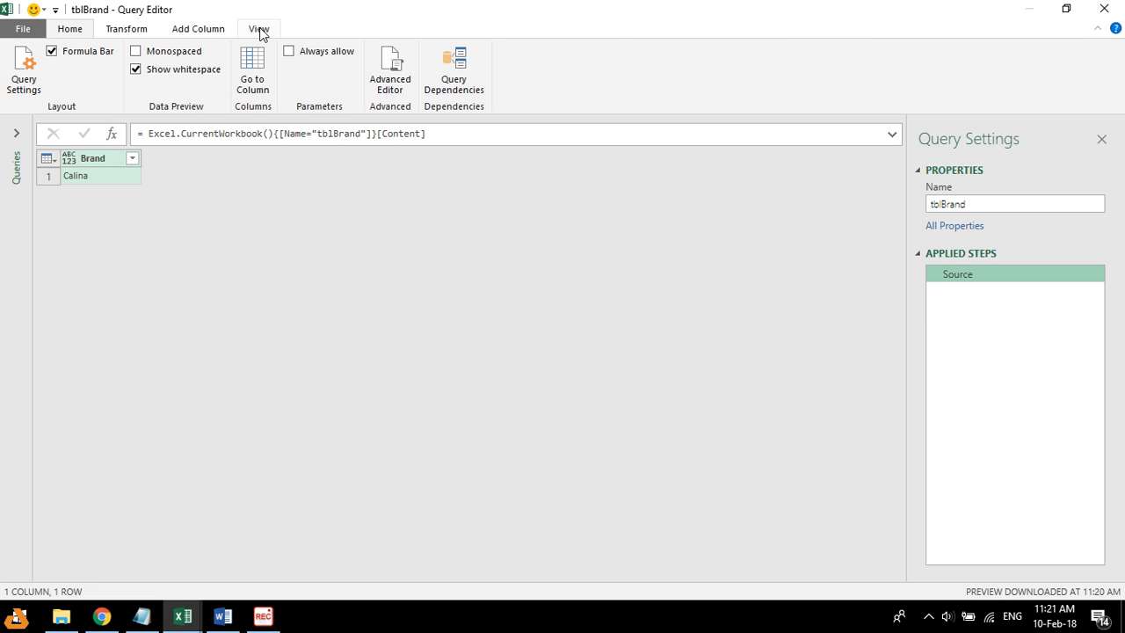
mouse_move(389, 71)
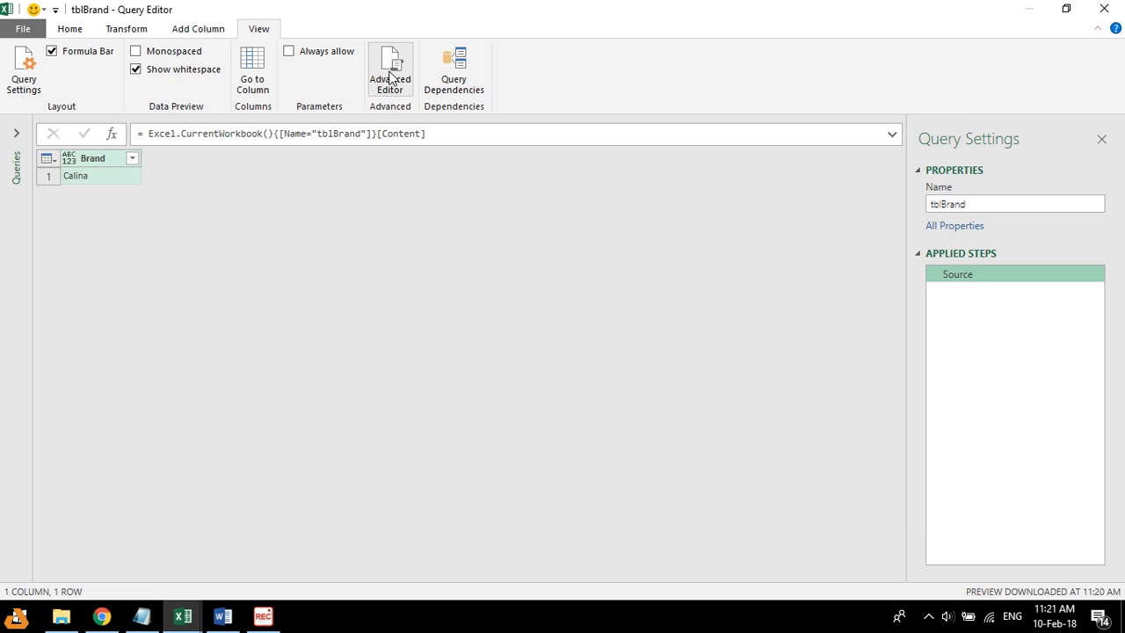
Step: In Advanced Editor, add a Criteria1 step using Record.Field(#Source{0}, "Brand")
click(389, 69)
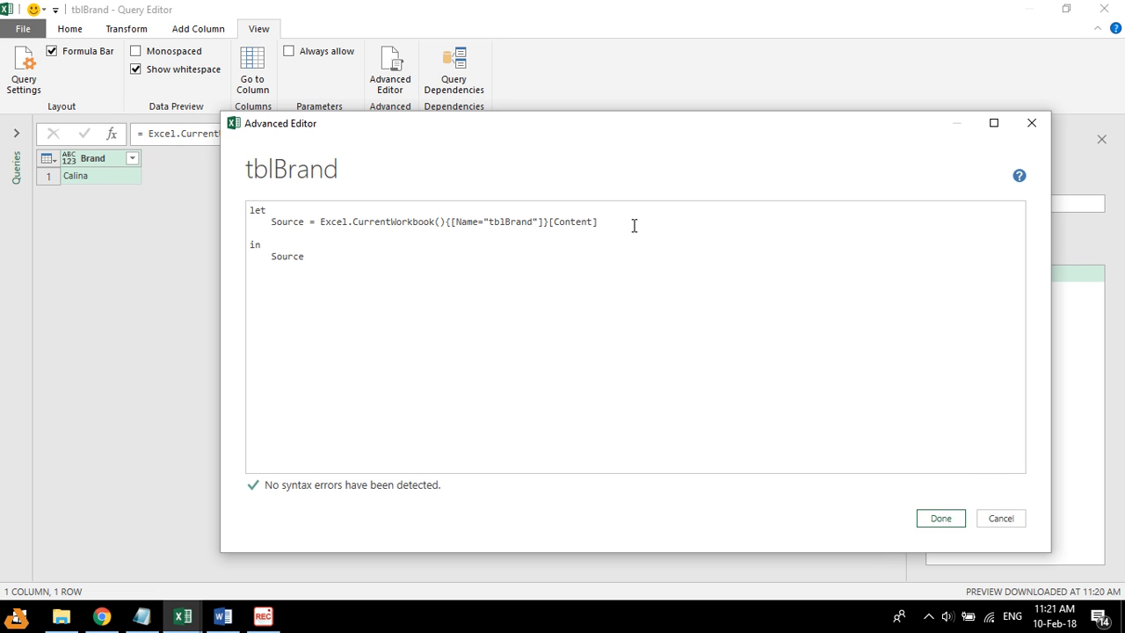
text(Cr)
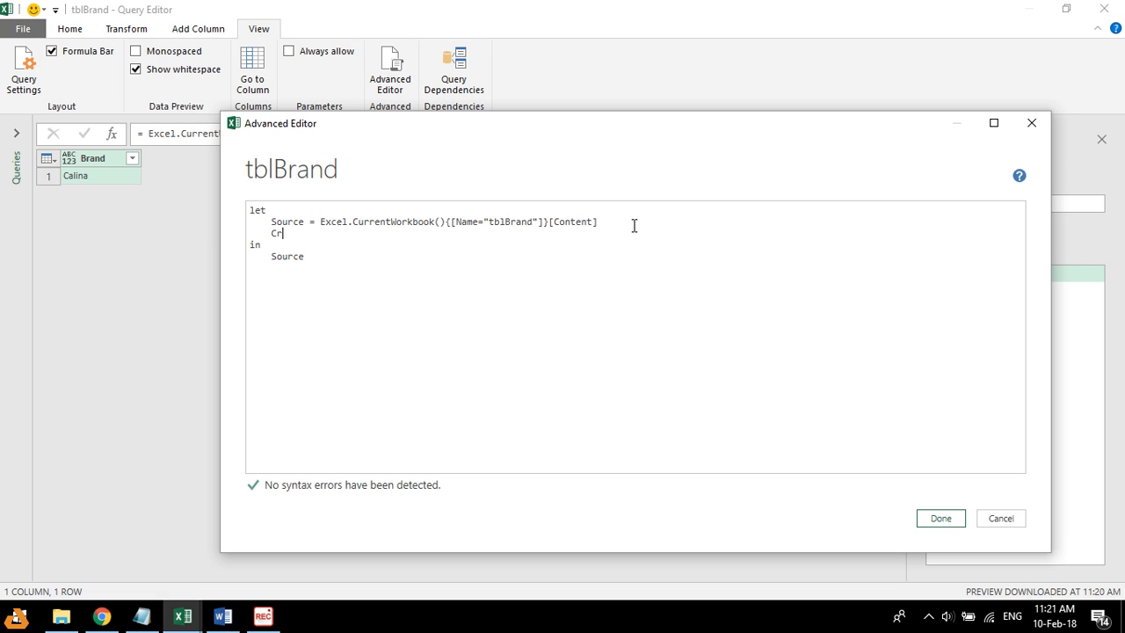
text(teria1 = R)
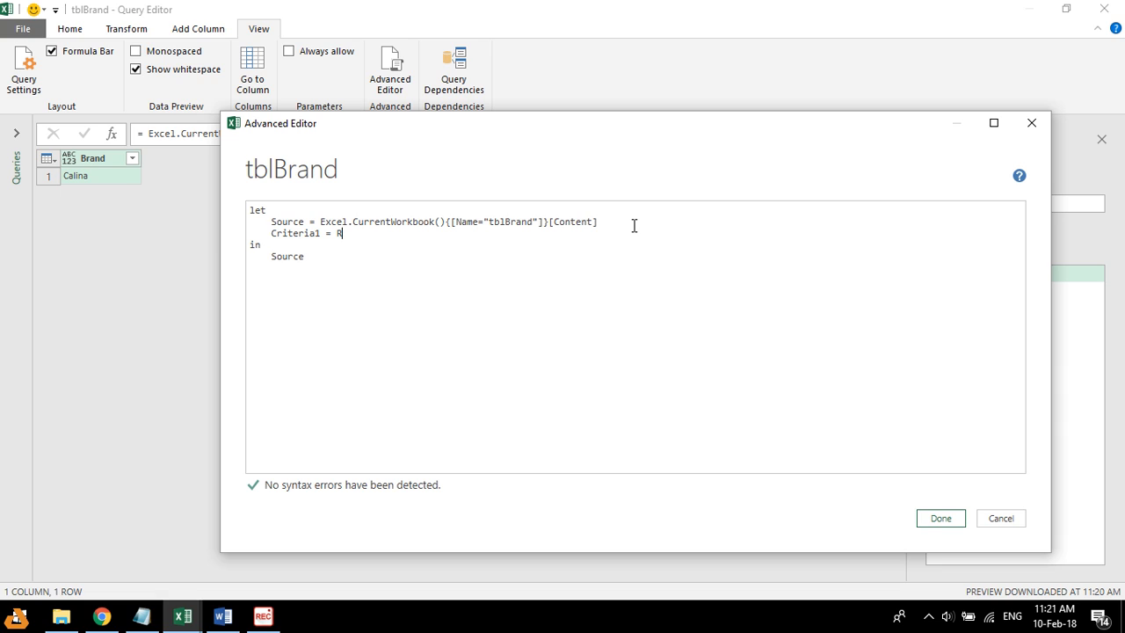
text(ecord.F)
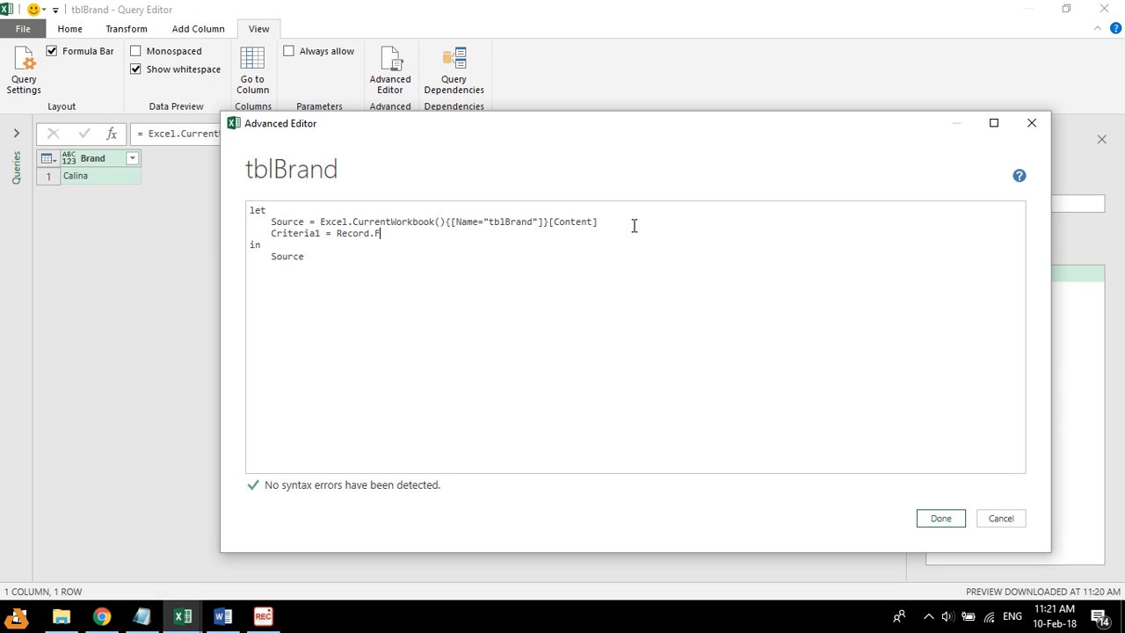
text(ield()
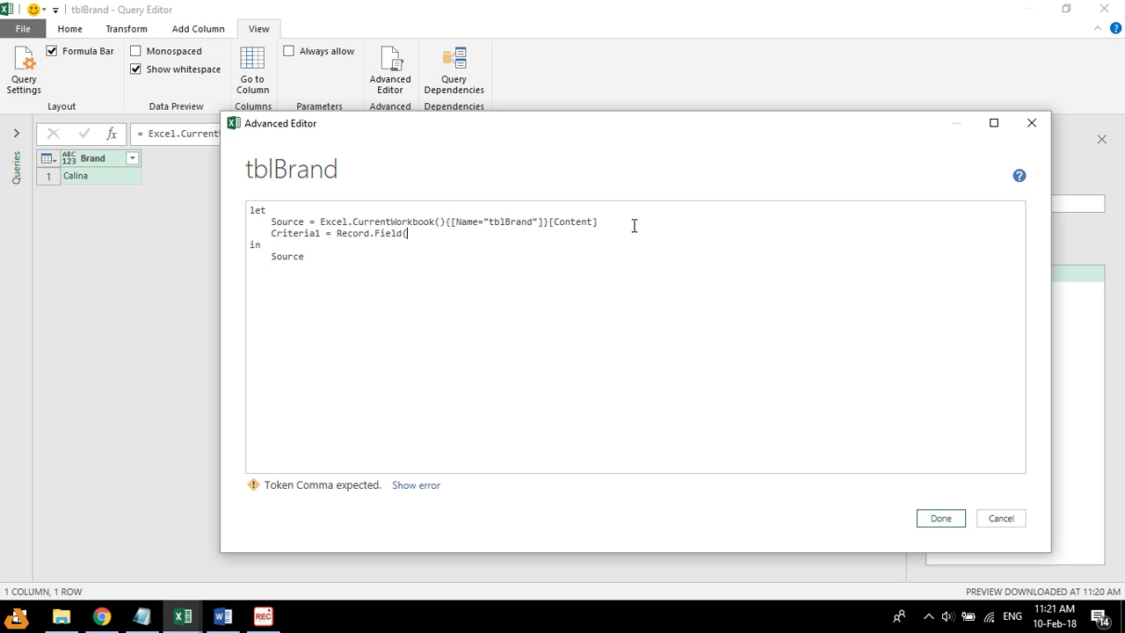
text(#)
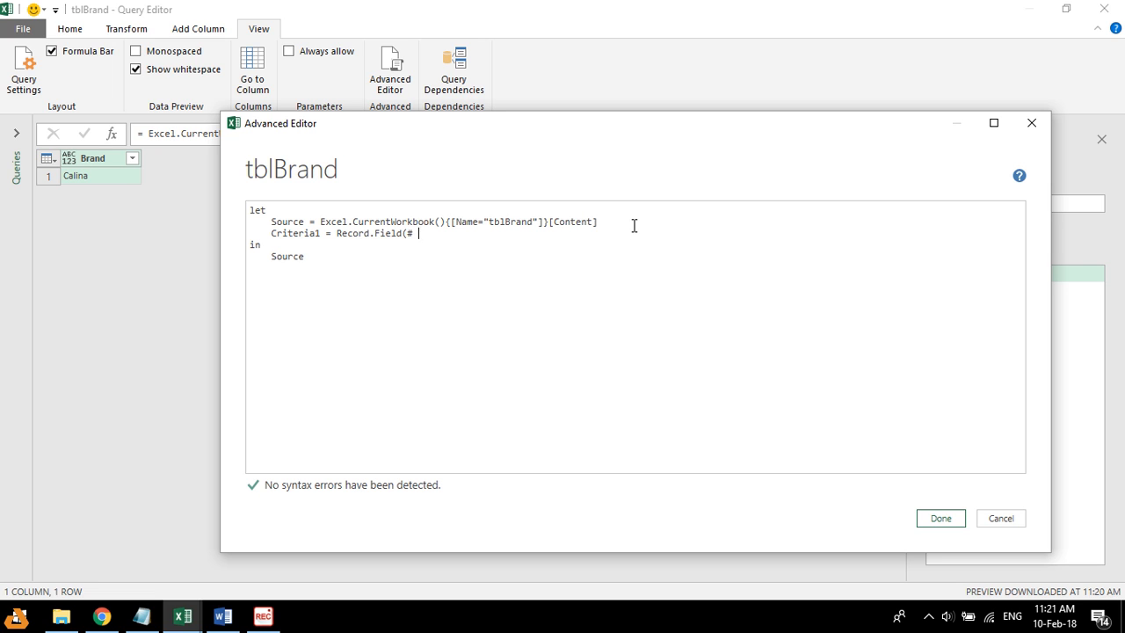
text(Source)
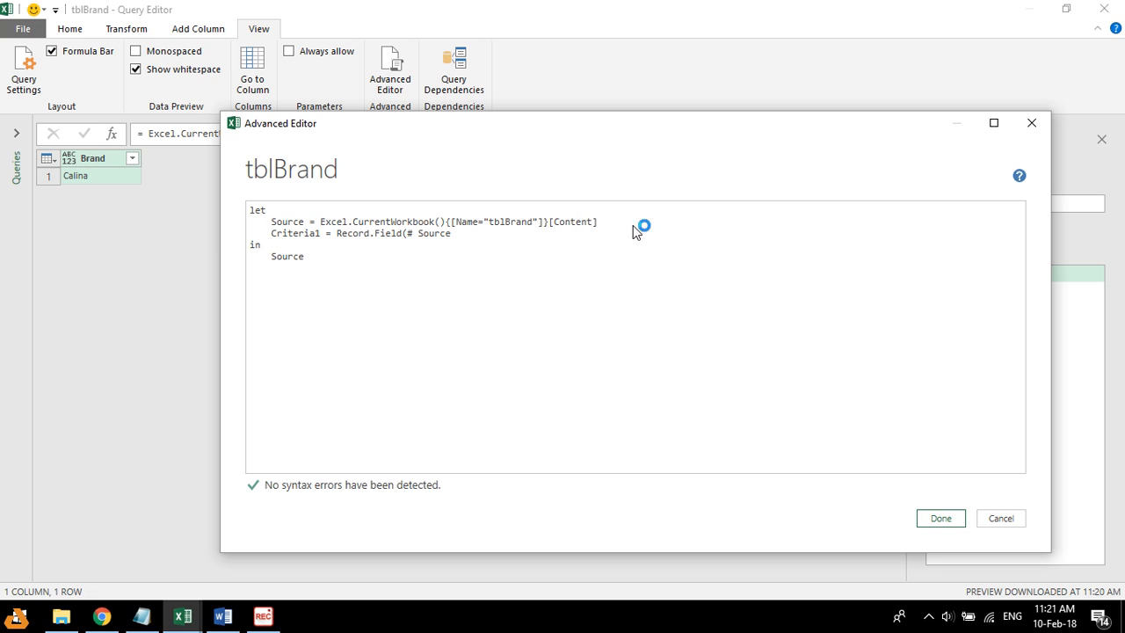
text(({0},)
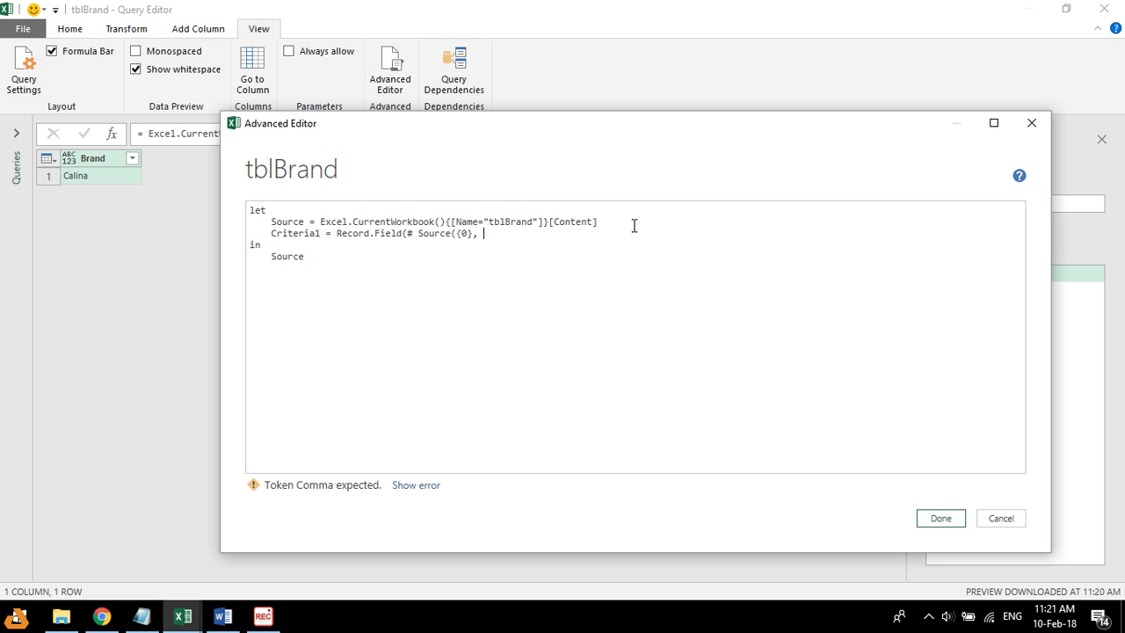
text(")
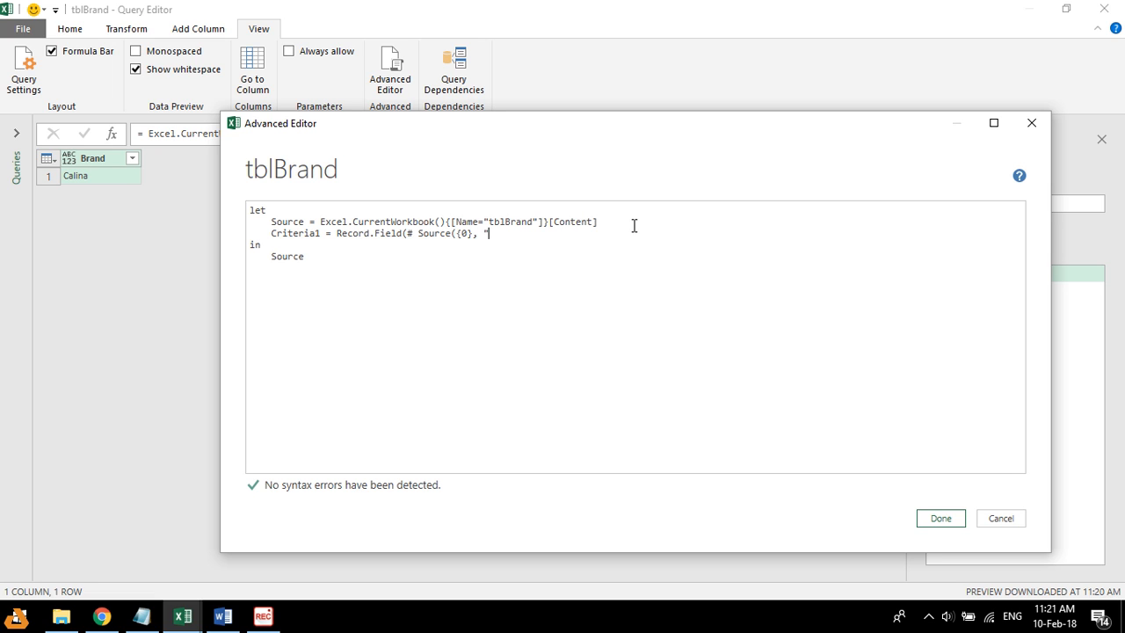
text(Brand")
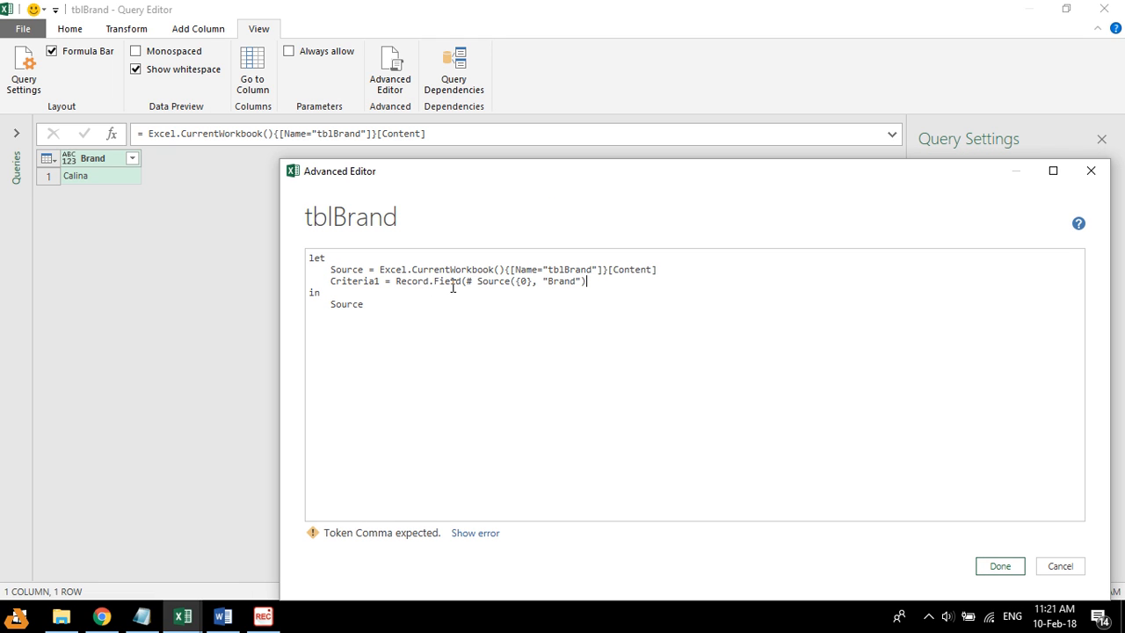
mouse_move(142, 188)
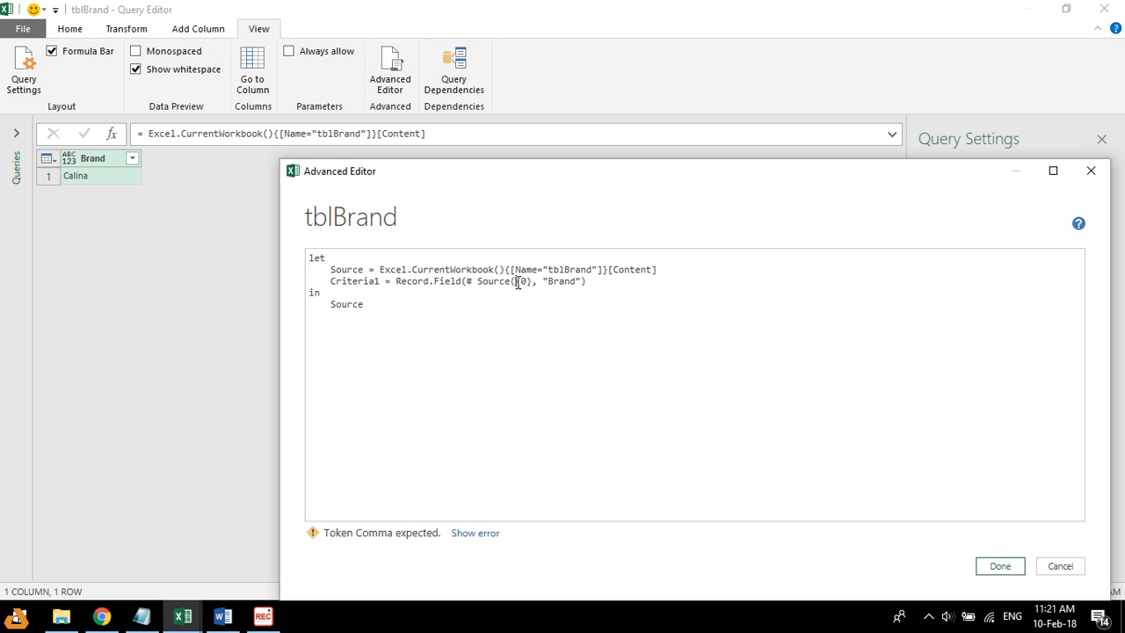
mouse_move(614, 392)
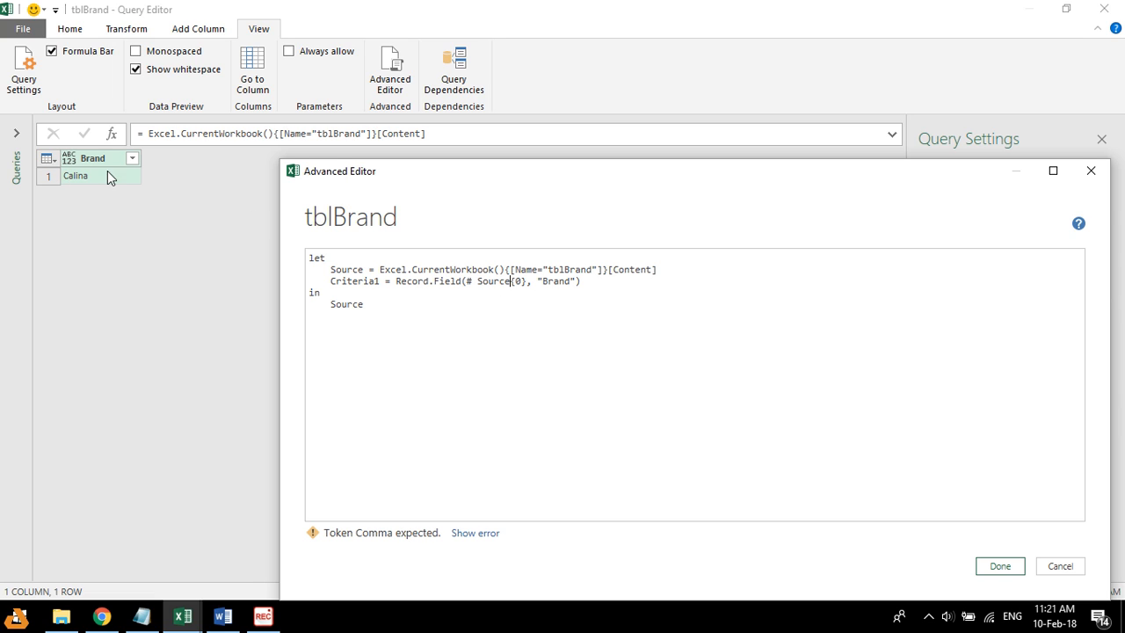
mouse_move(63, 187)
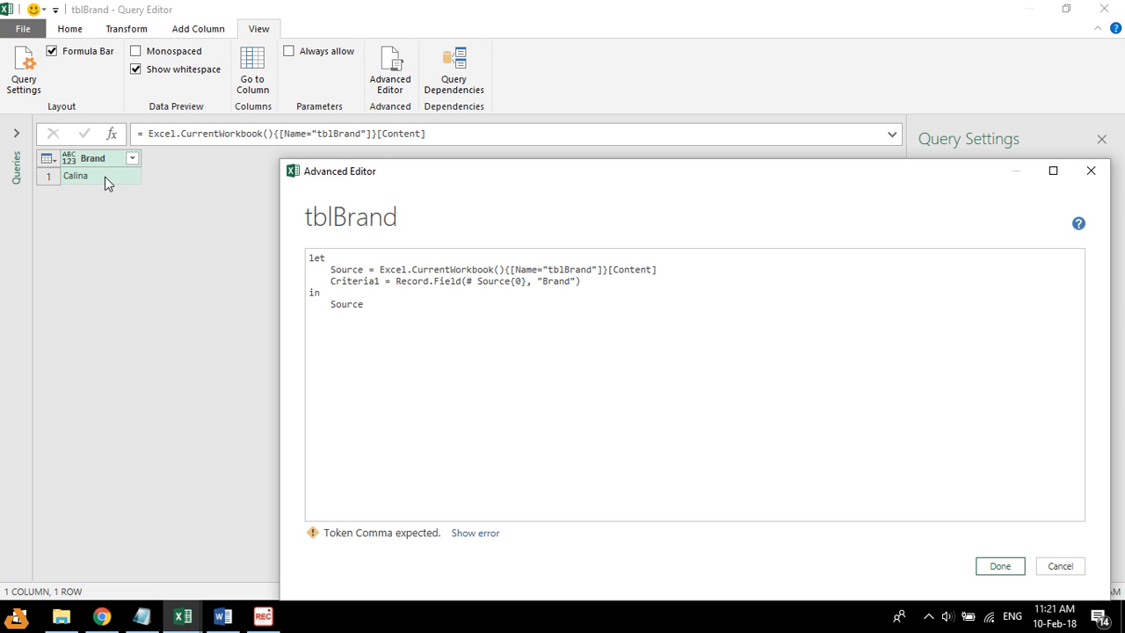
mouse_move(266, 159)
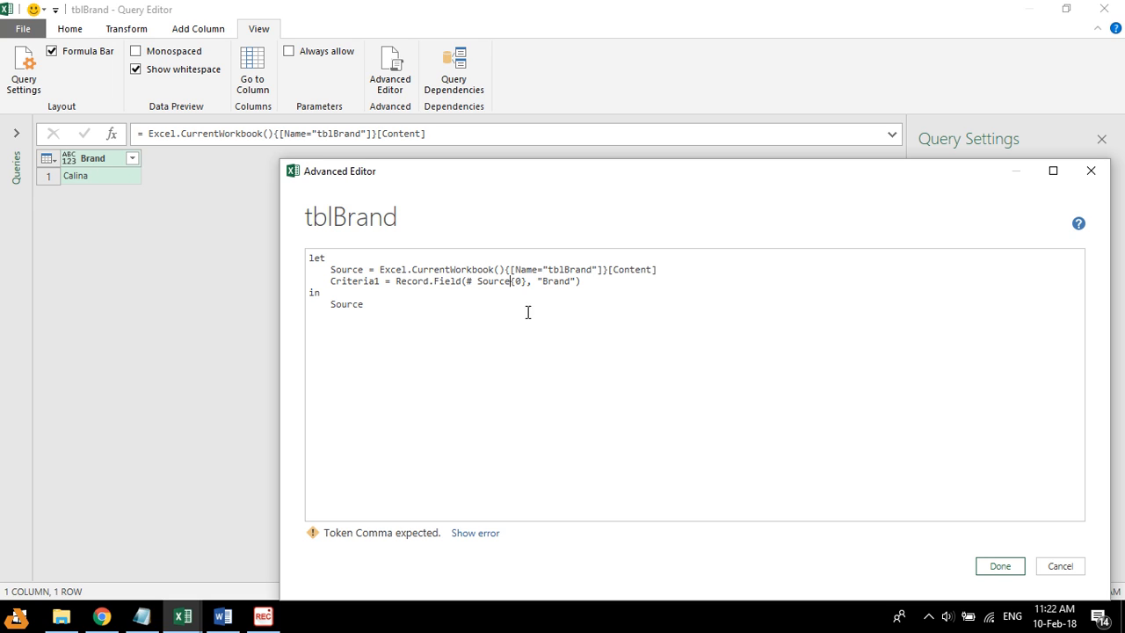
mouse_move(541, 281)
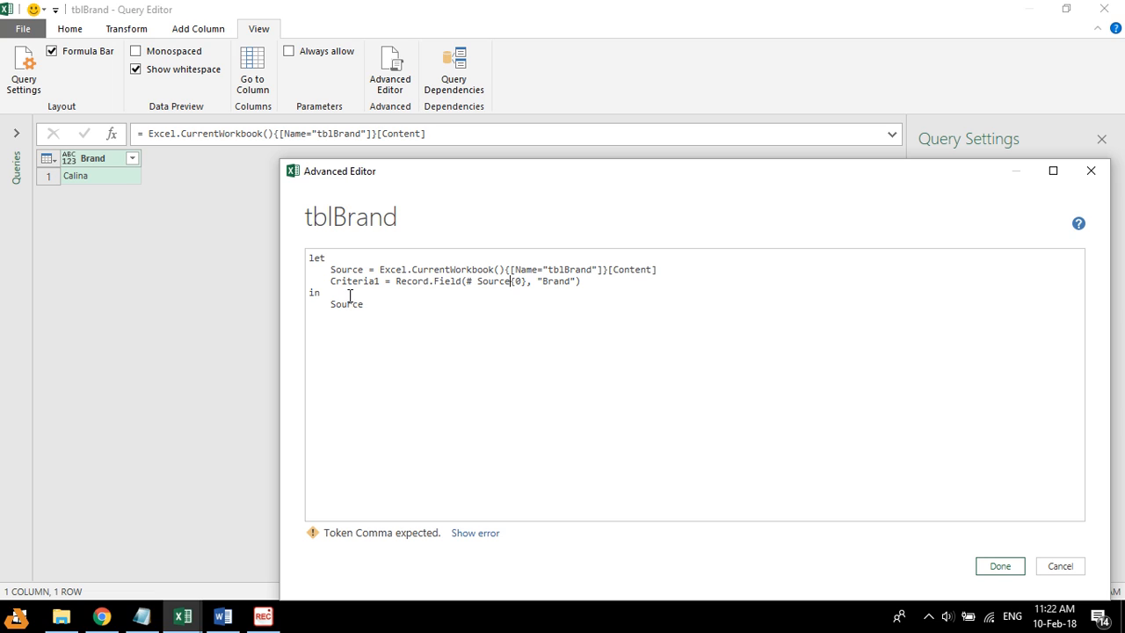
Step: Make the query return Criteria1 instead of Source and apply the code
double_click(345, 304)
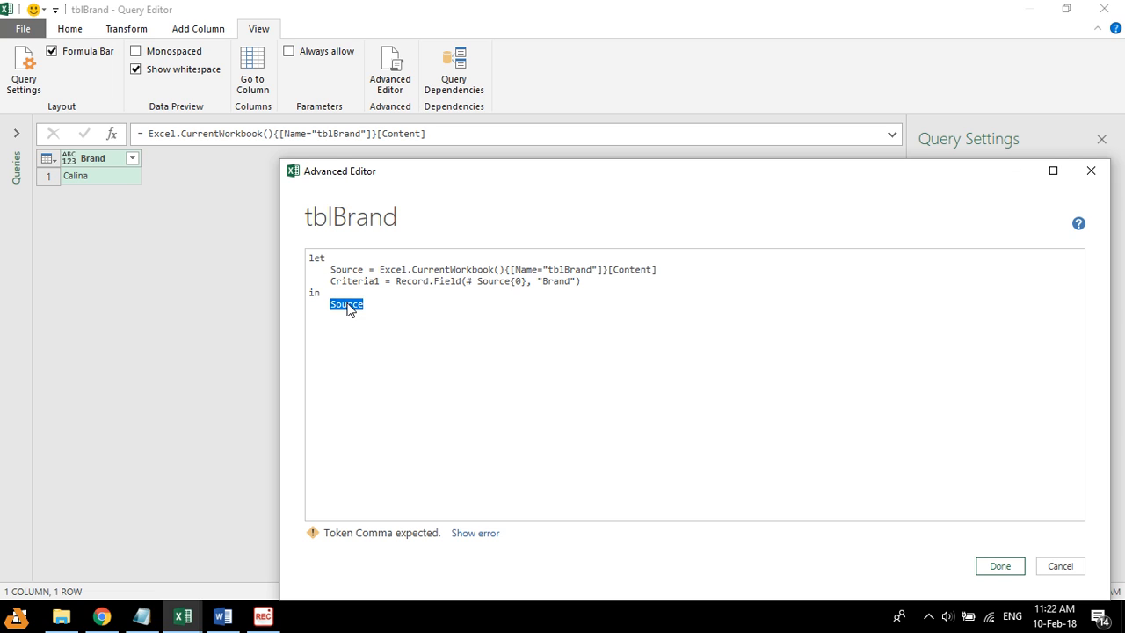
text(Criteria1)
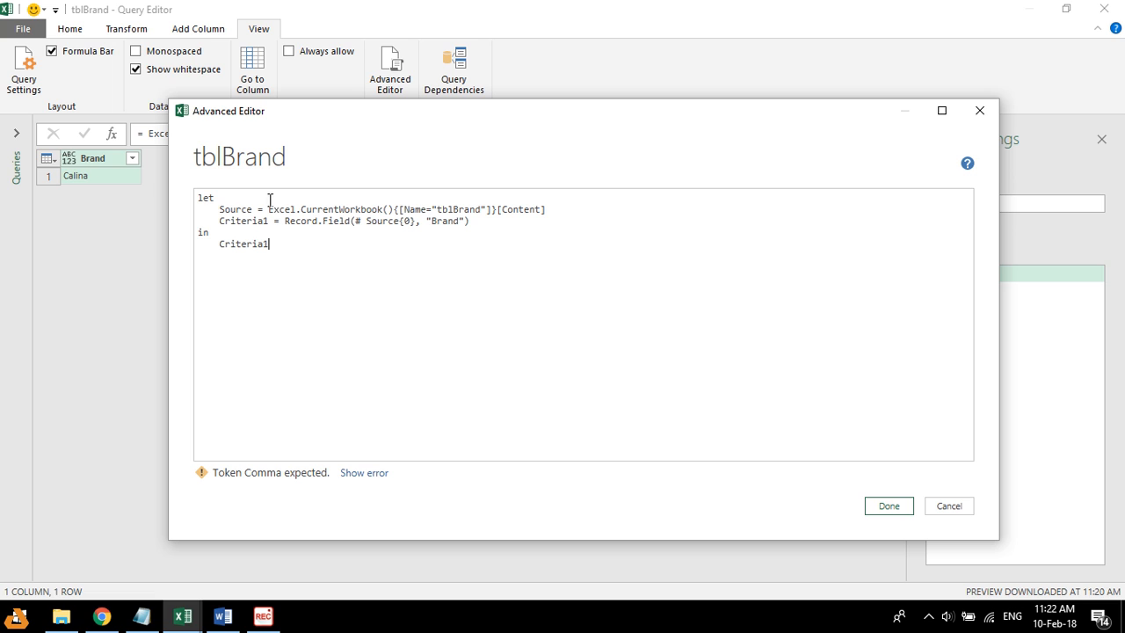
click(888, 505)
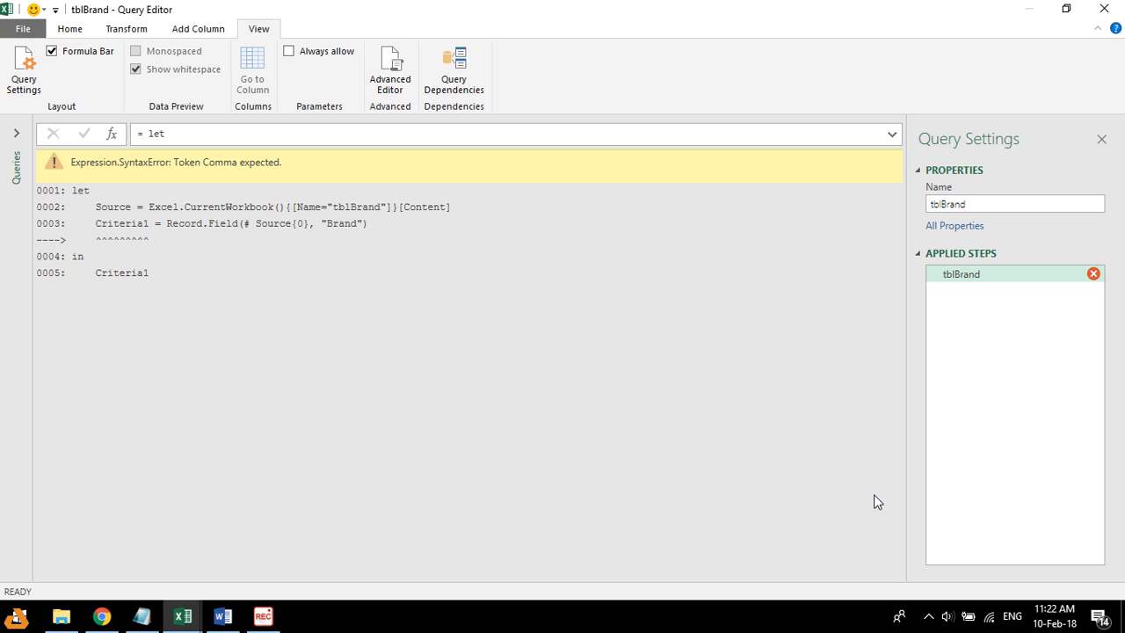
mouse_move(233, 178)
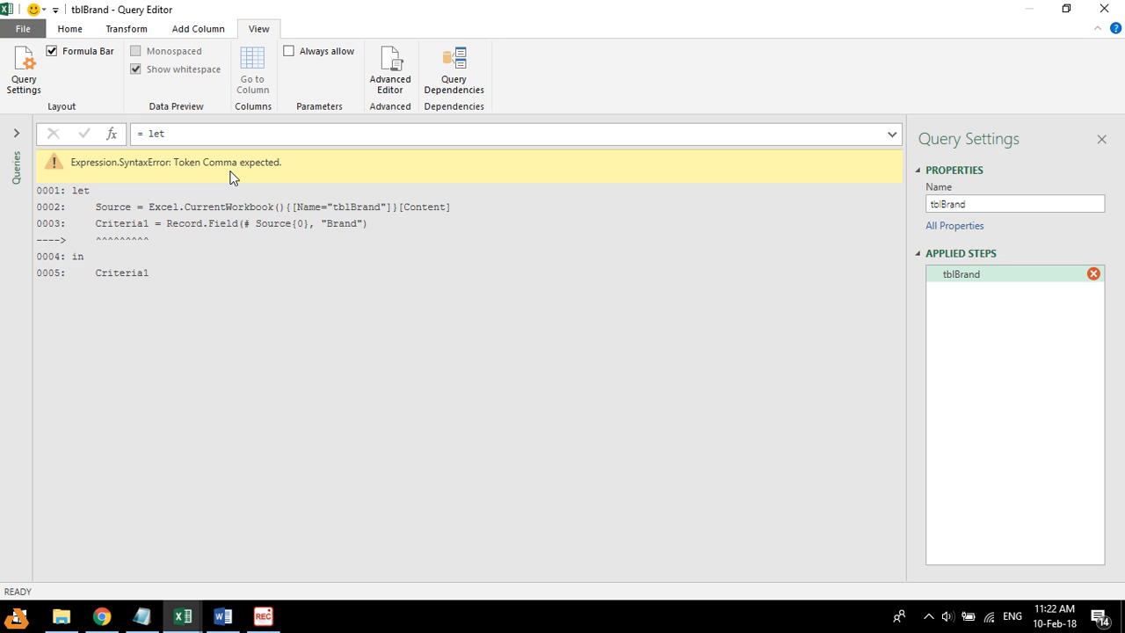
mouse_move(988, 275)
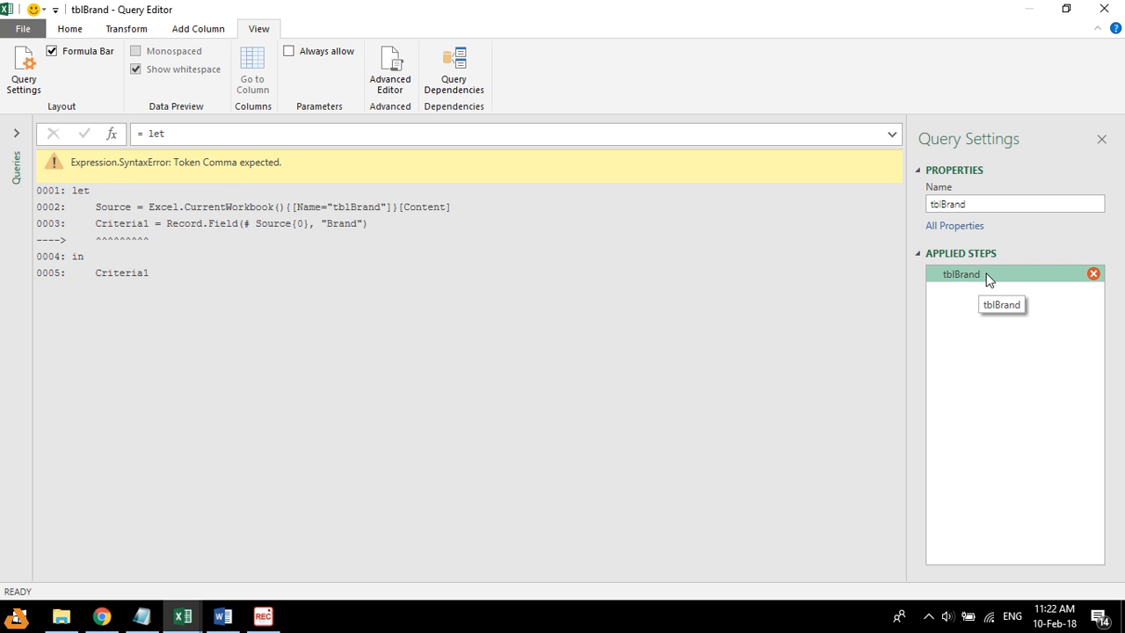
Step: Reopen the tblBrand query code in the Advanced Editor
click(389, 70)
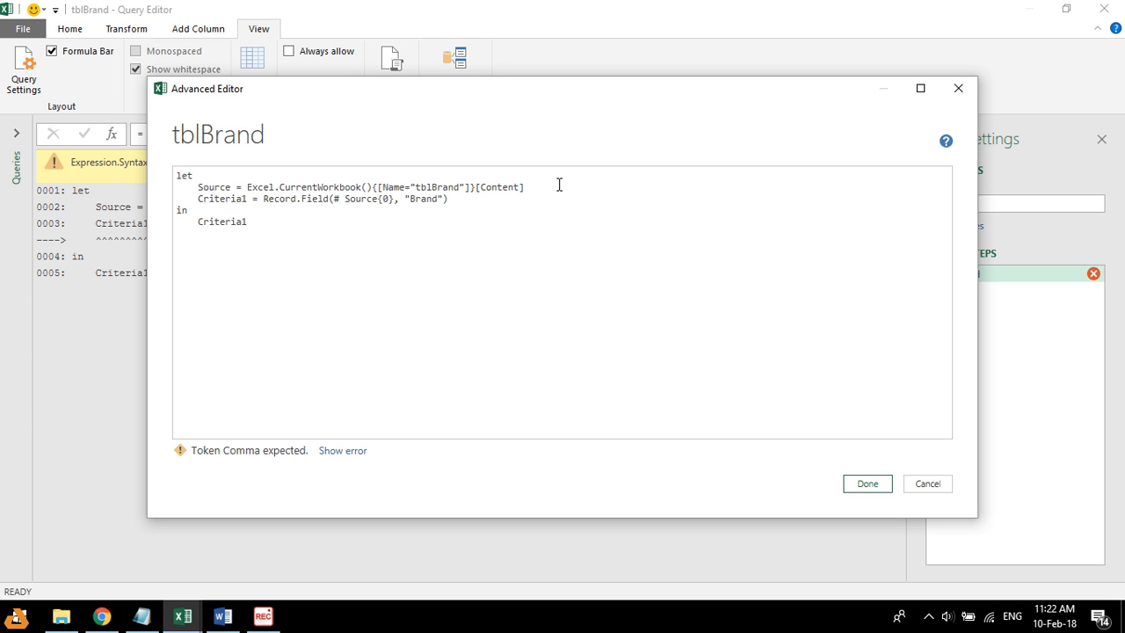
Step: Add the missing comma after the Source line, apply, then try Records.Field in Criteria1
text(,)
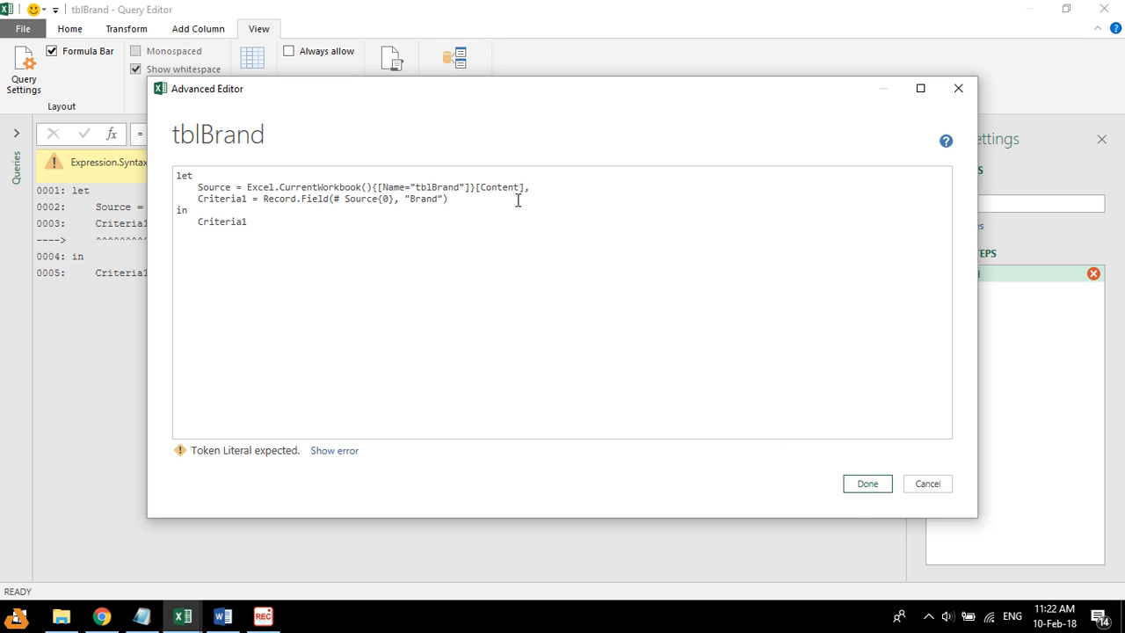
click(927, 484)
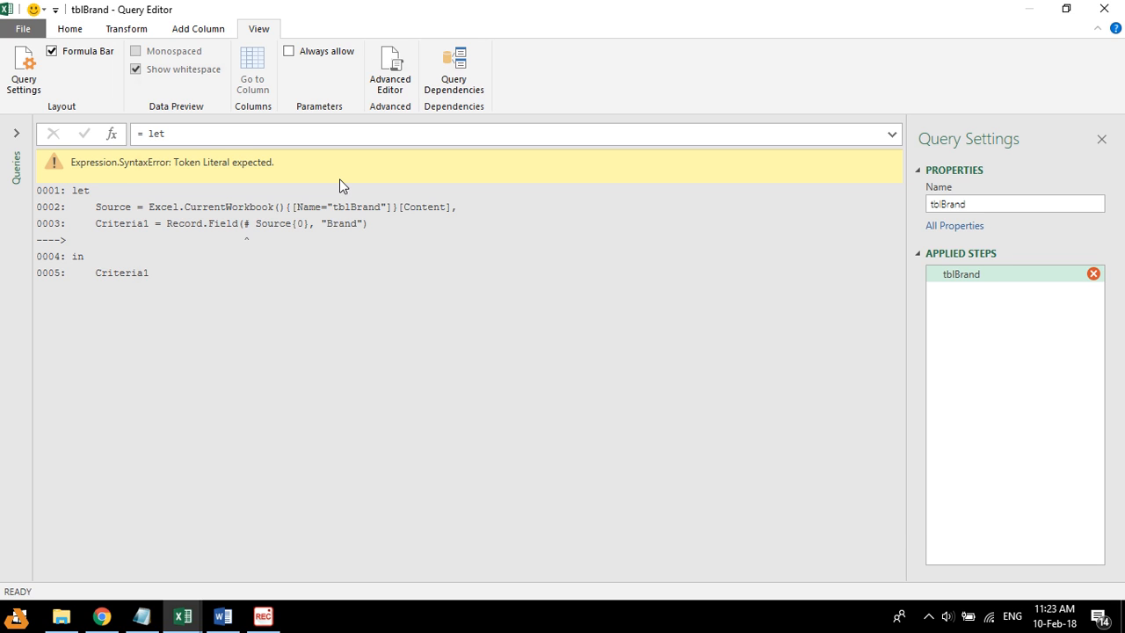
click(389, 66)
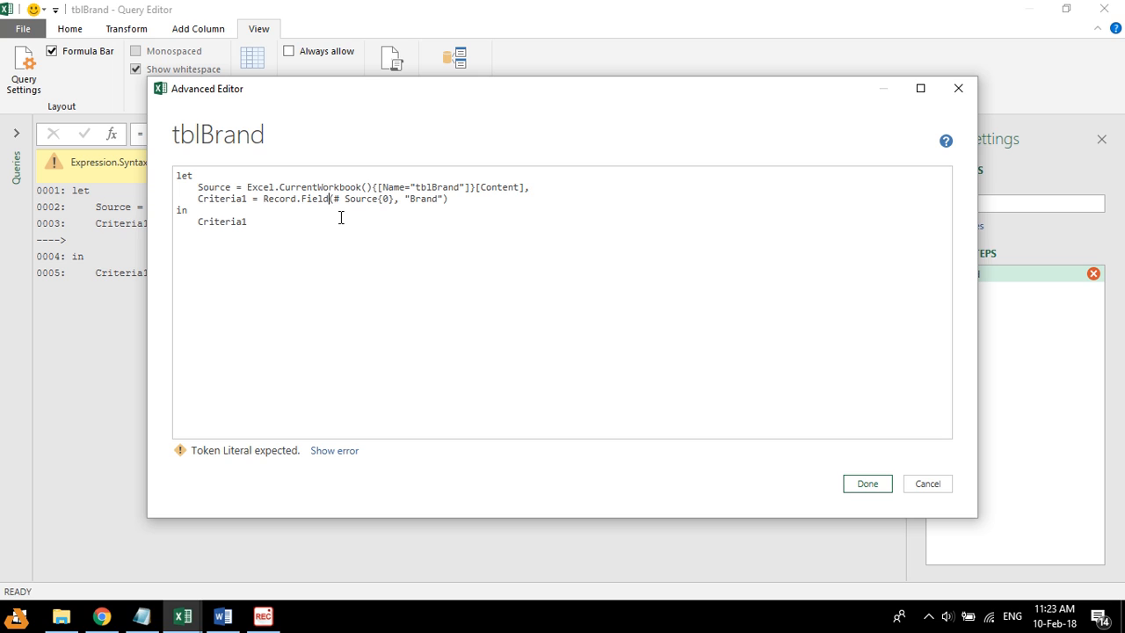
text(s)
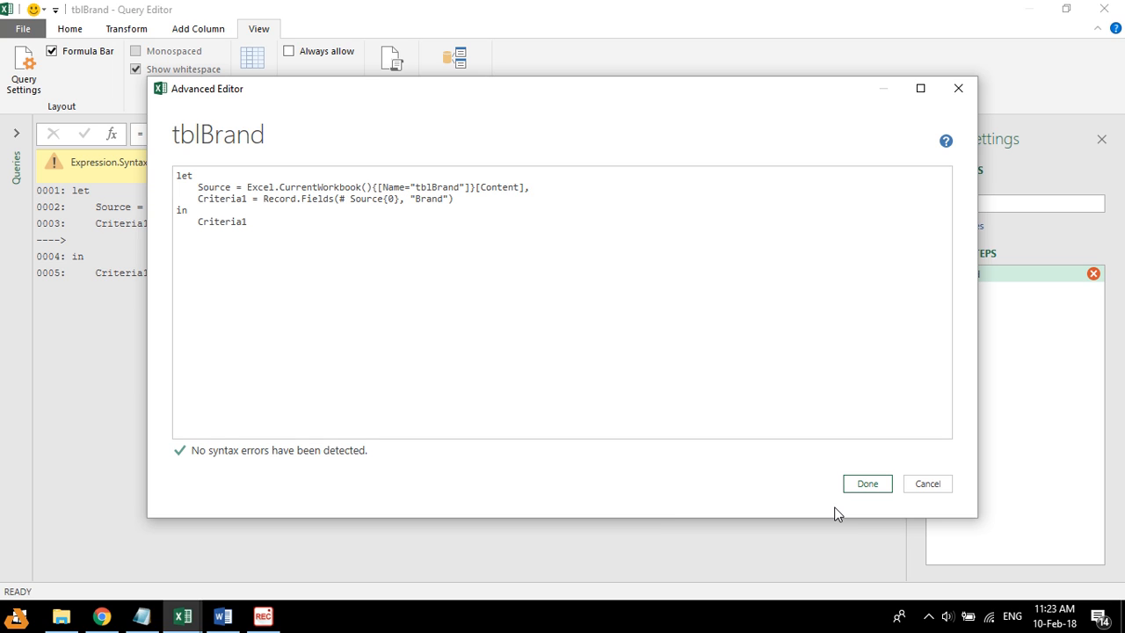
click(866, 483)
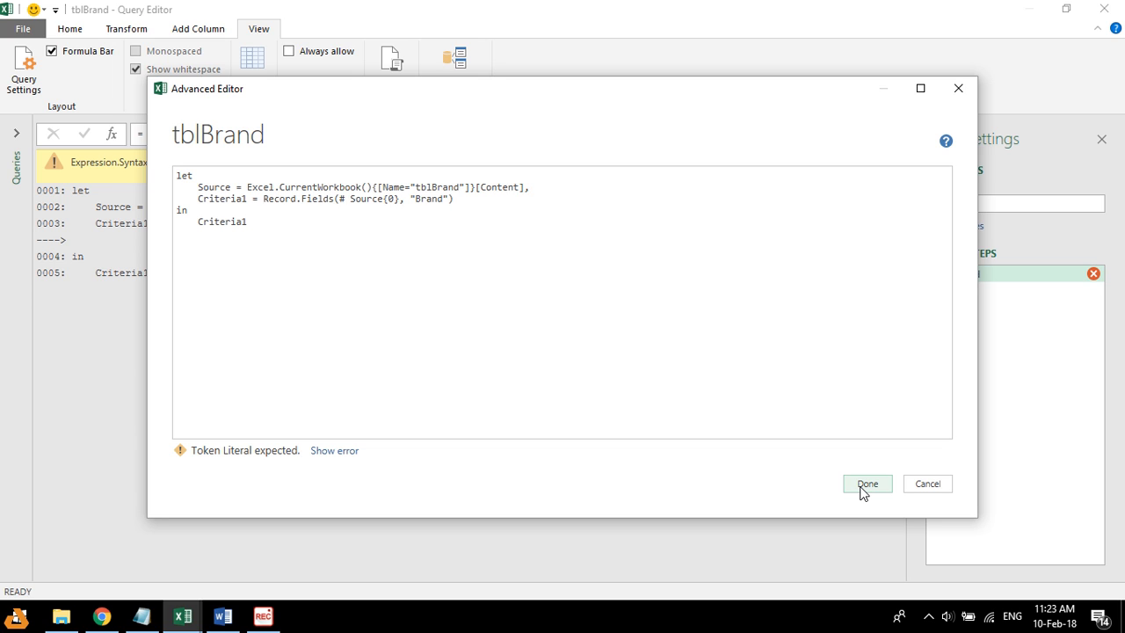
key(Backspace)
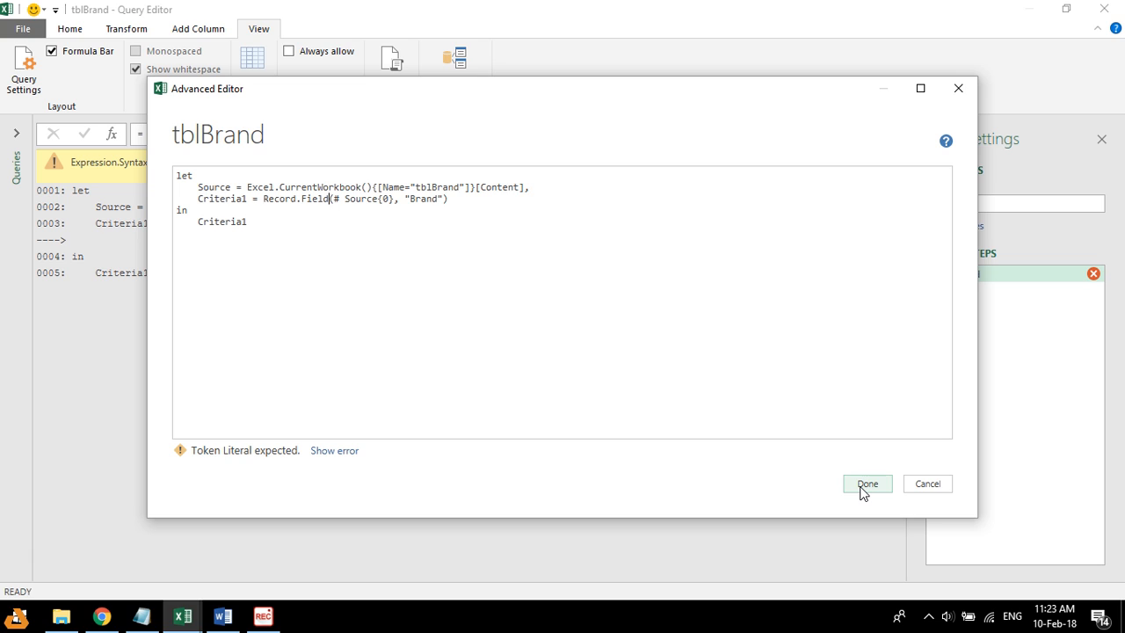
mouse_move(812, 425)
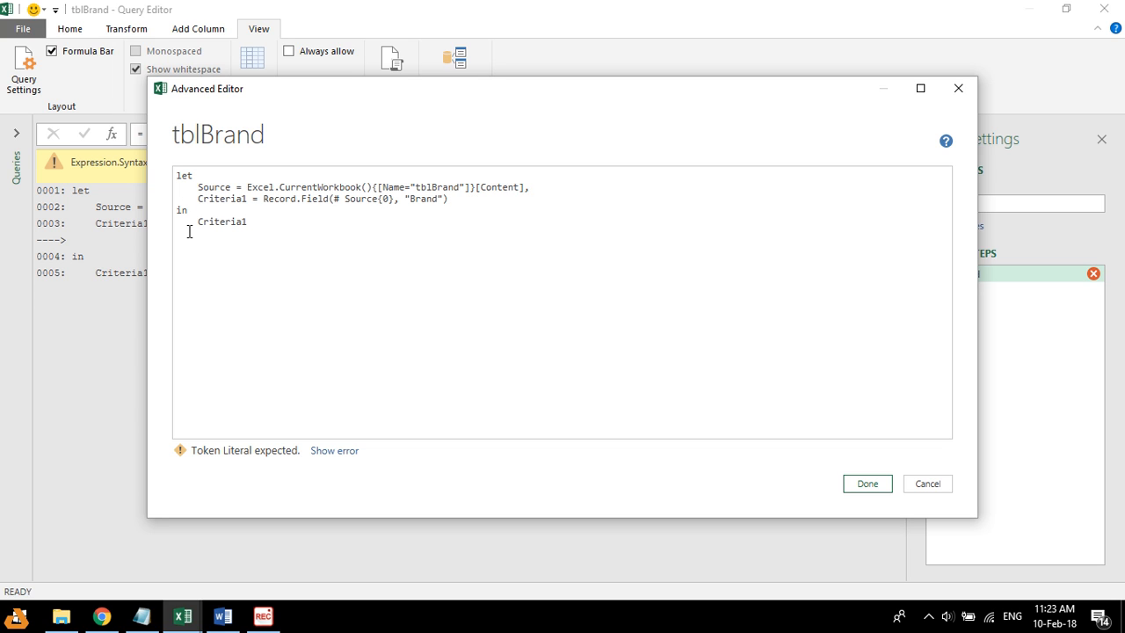
mouse_move(299, 201)
text(ss)
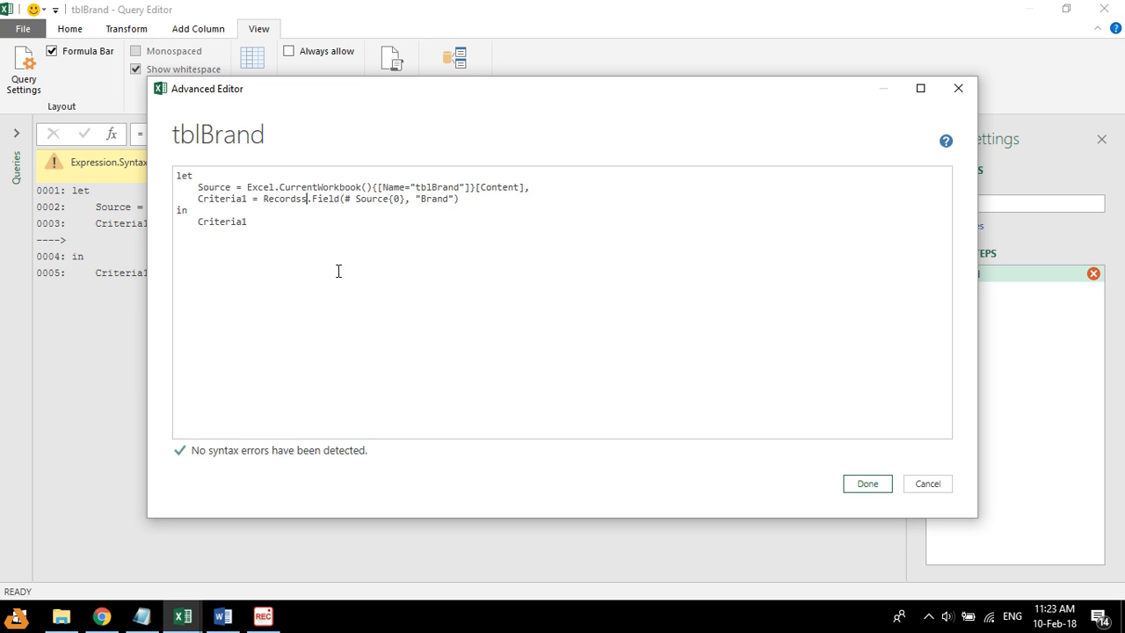
Step: Apply the Records.Field version, reopen the code and switch to the Word reference document
click(865, 483)
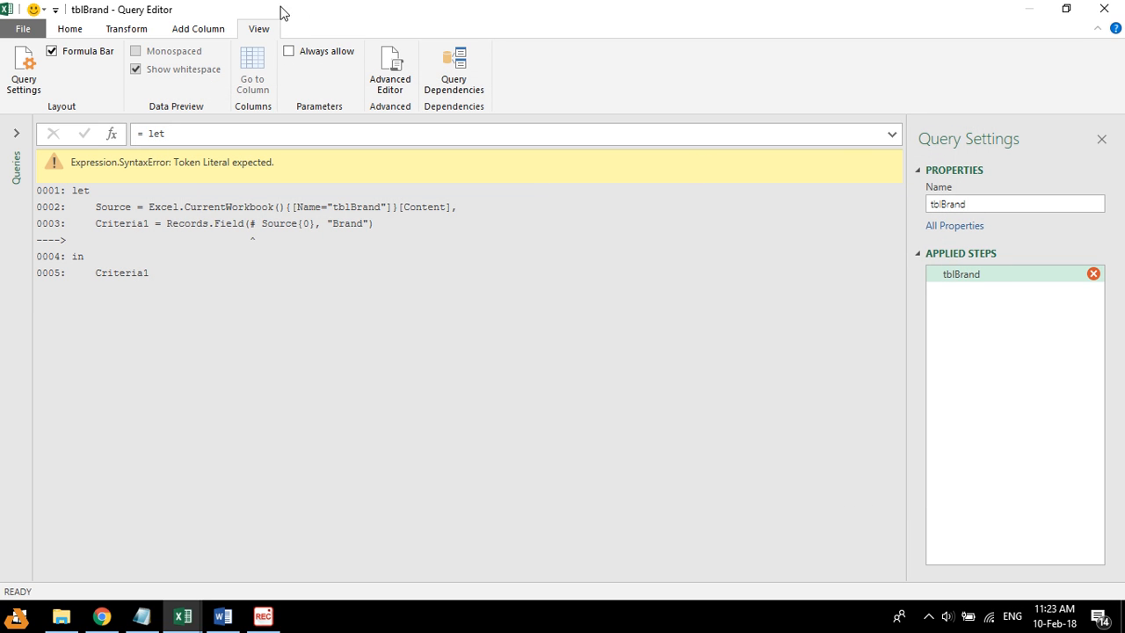
click(389, 70)
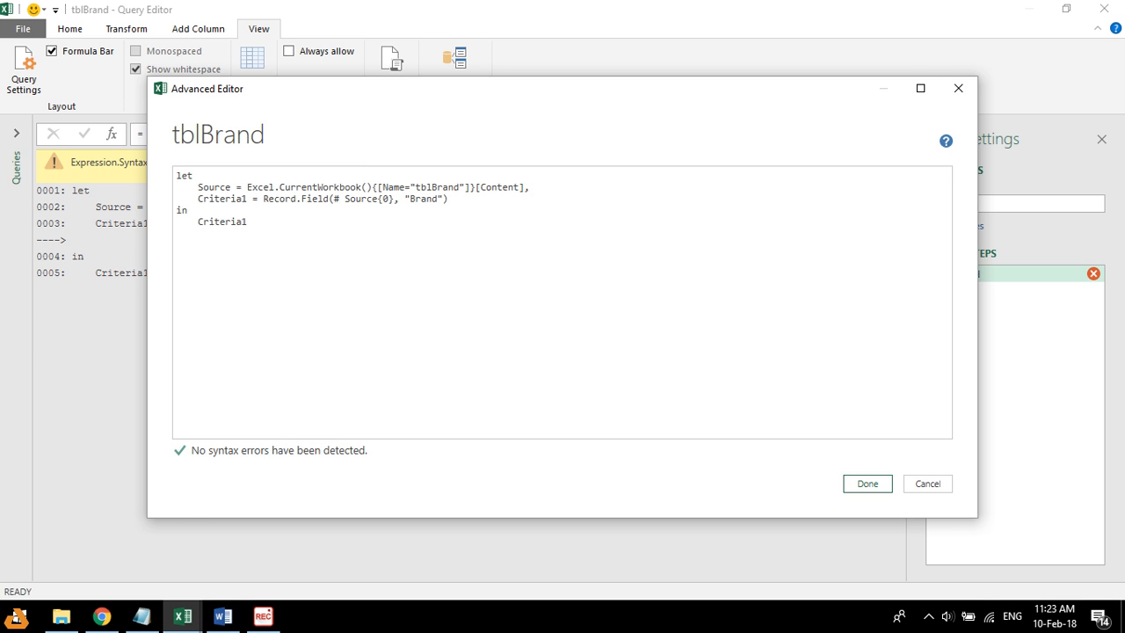
click(223, 615)
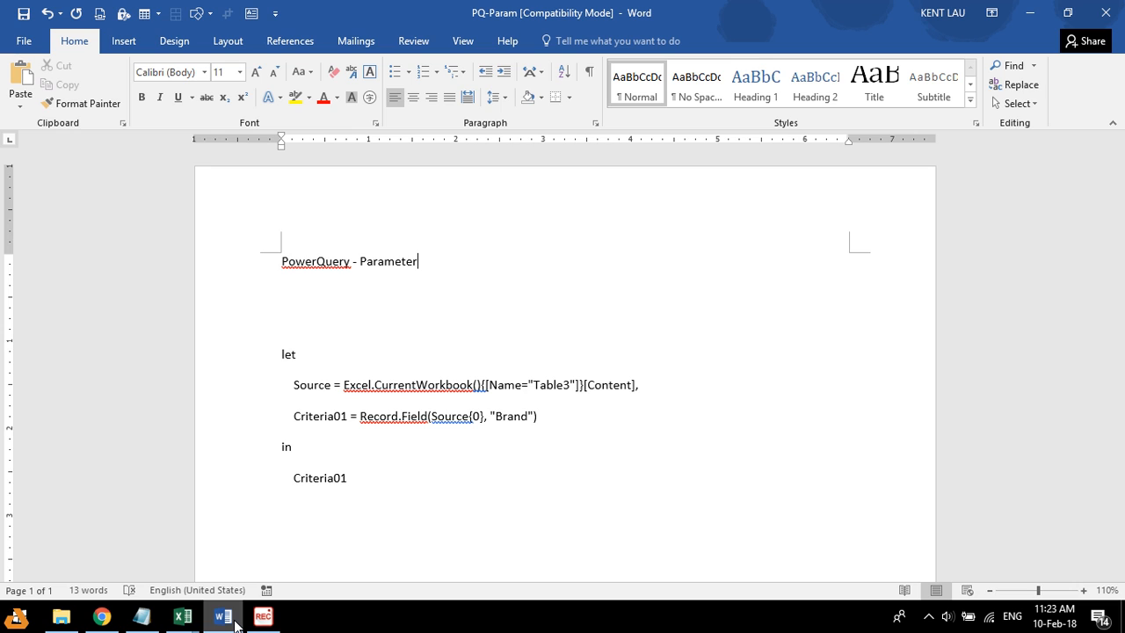
Step: Return to the Advanced Editor and apply the tblBrand code so Criteria1 returns Calina
click(182, 615)
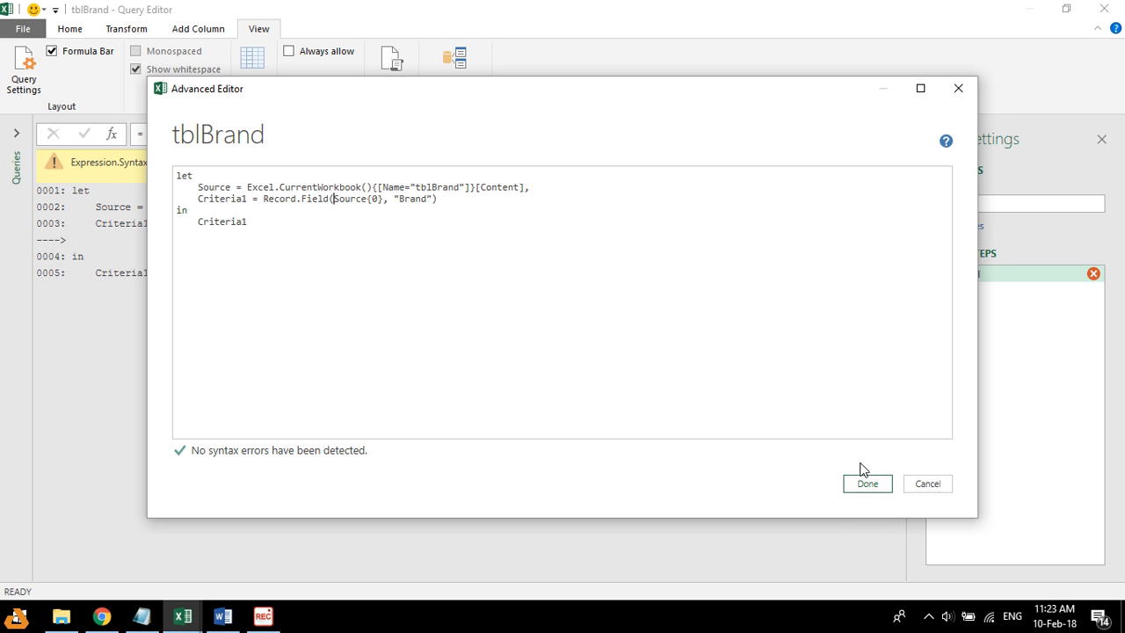
click(867, 484)
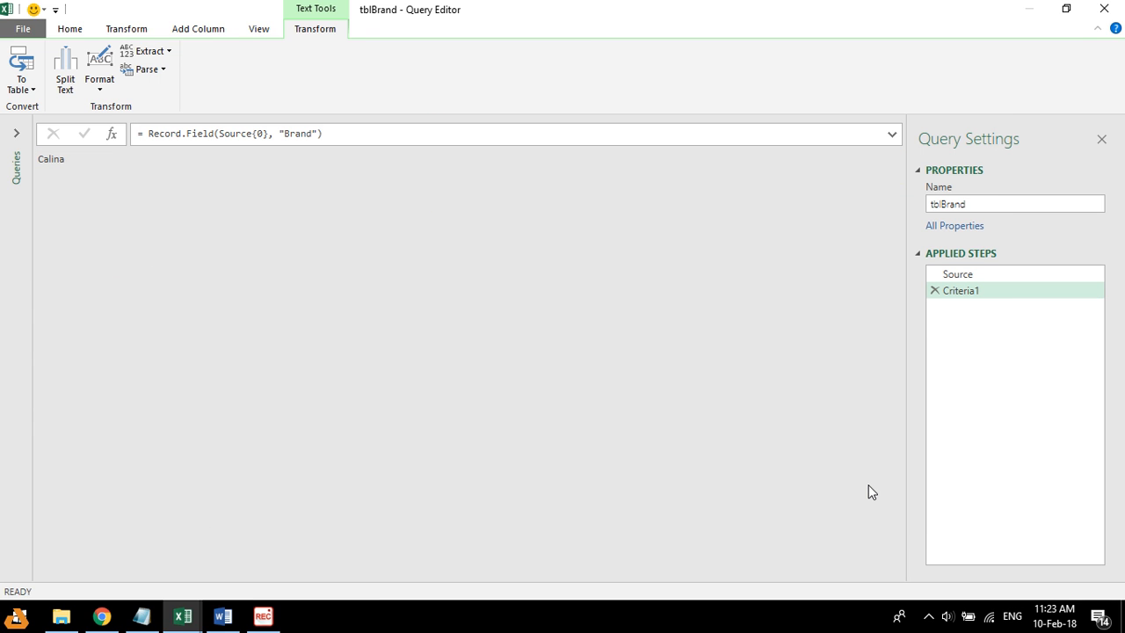
mouse_move(69, 29)
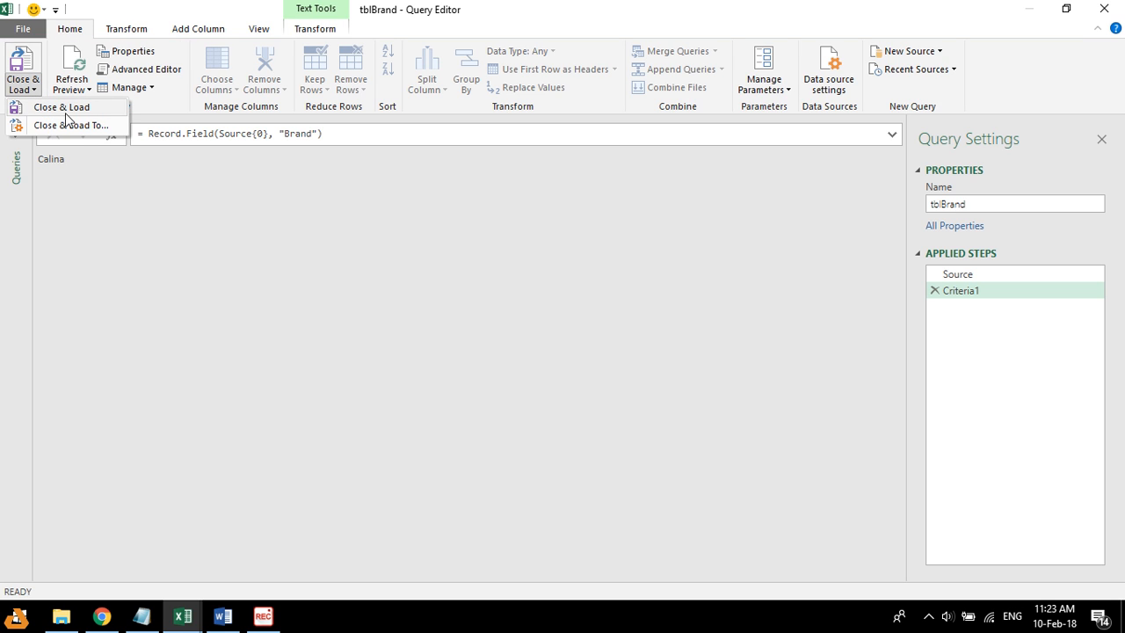
mouse_move(79, 132)
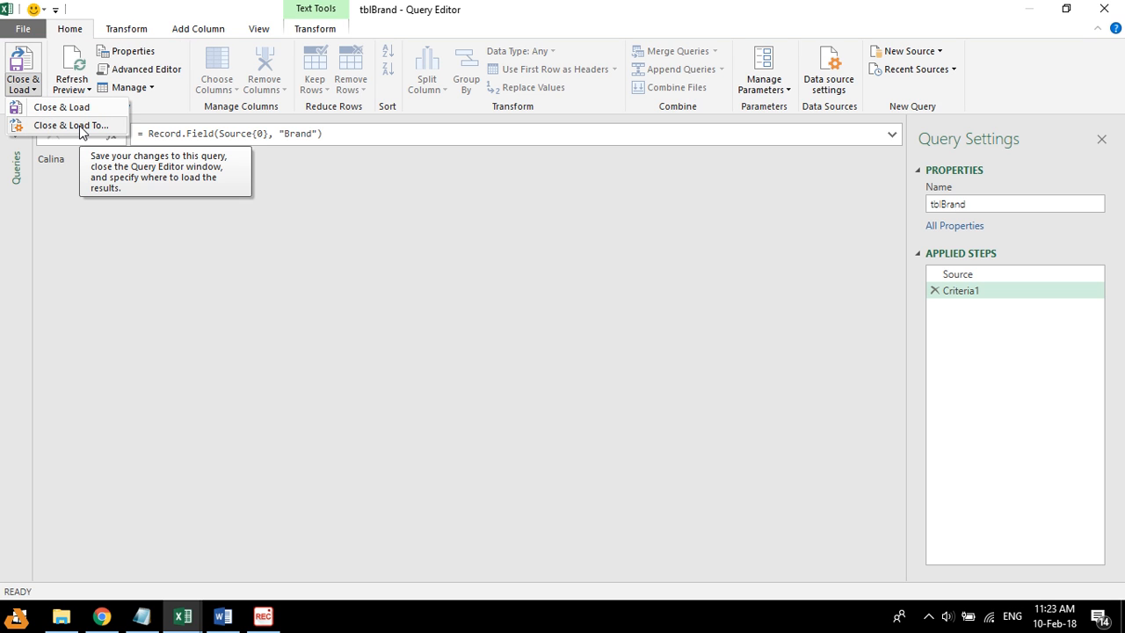
Step: Load tblBrand with Only Create Connection, then open the AnnualReport query for editing
click(61, 106)
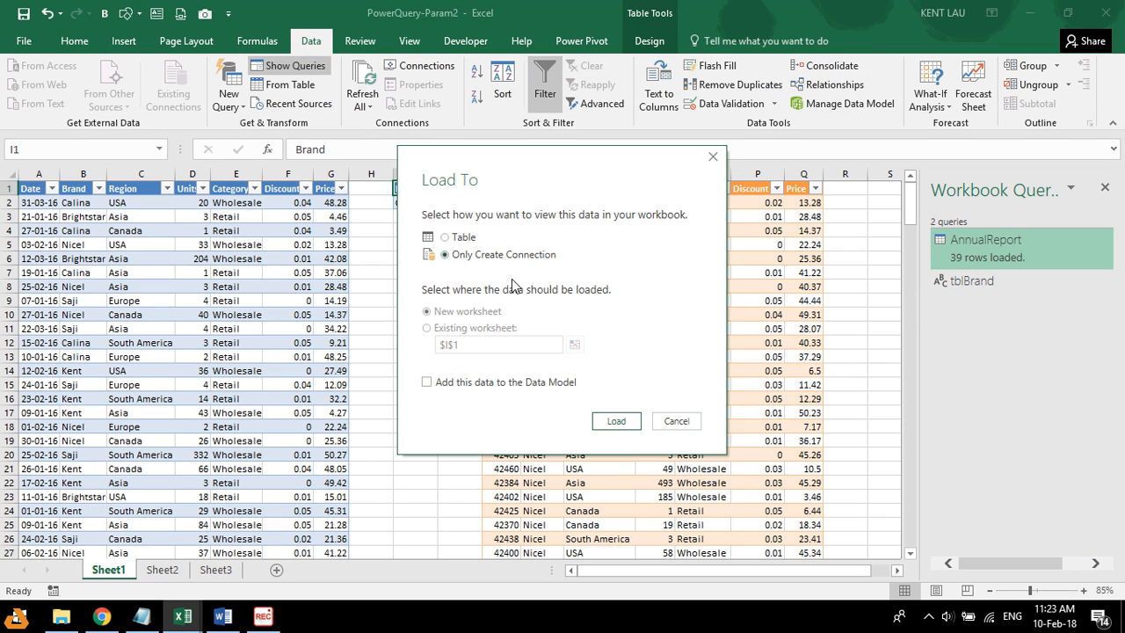
click(616, 421)
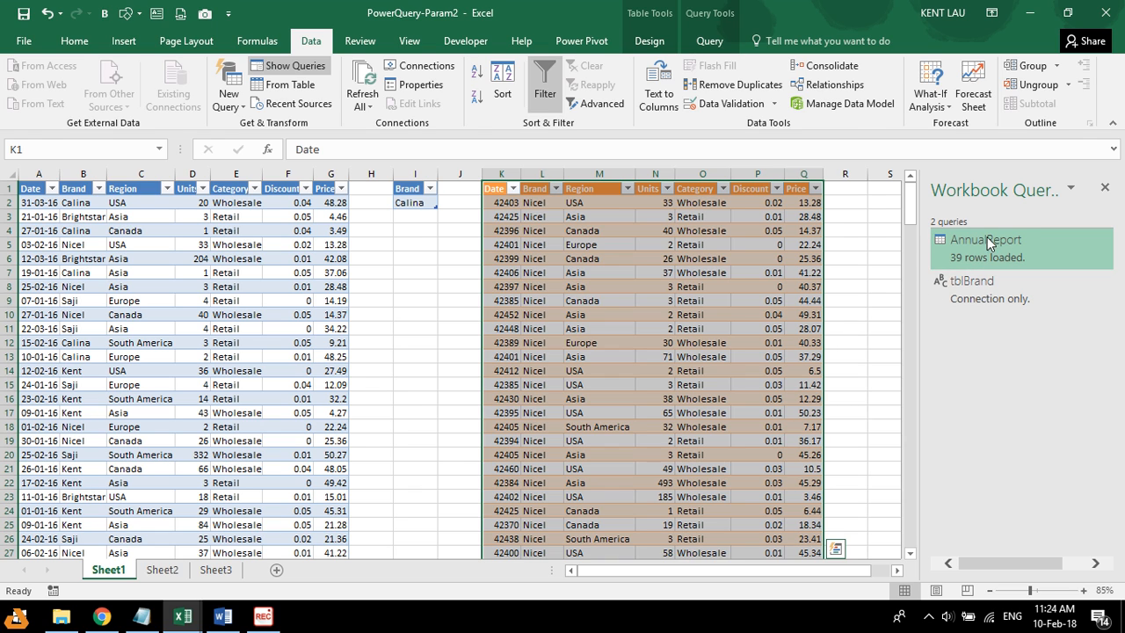
double_click(984, 239)
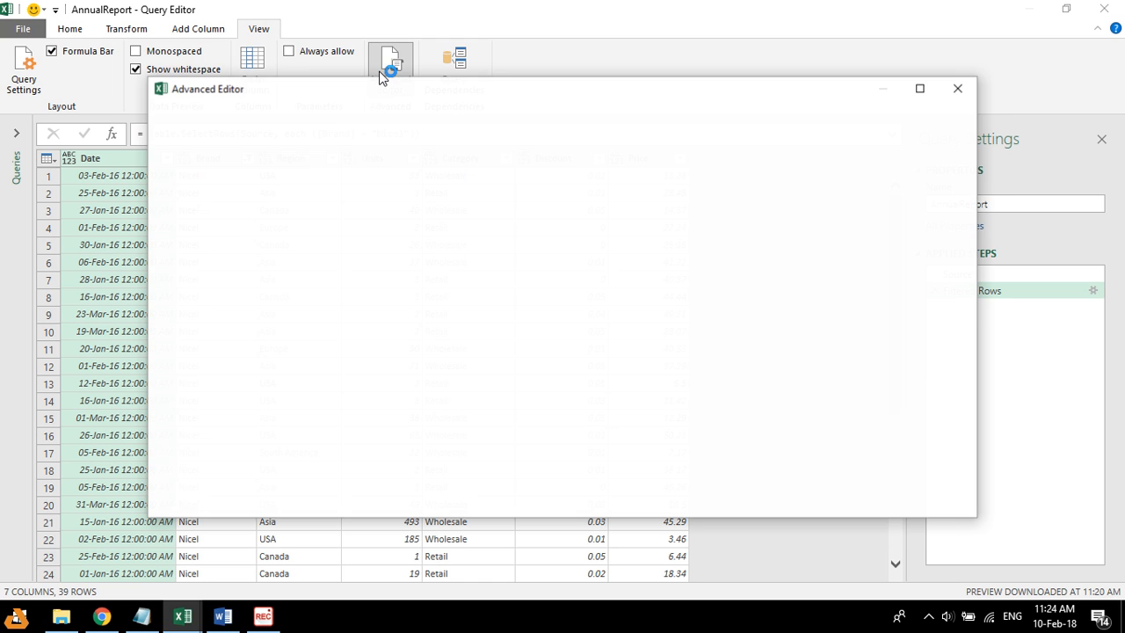
Step: View AnnualReport's code, start typing a Criteria01 line, and close the editor
click(390, 59)
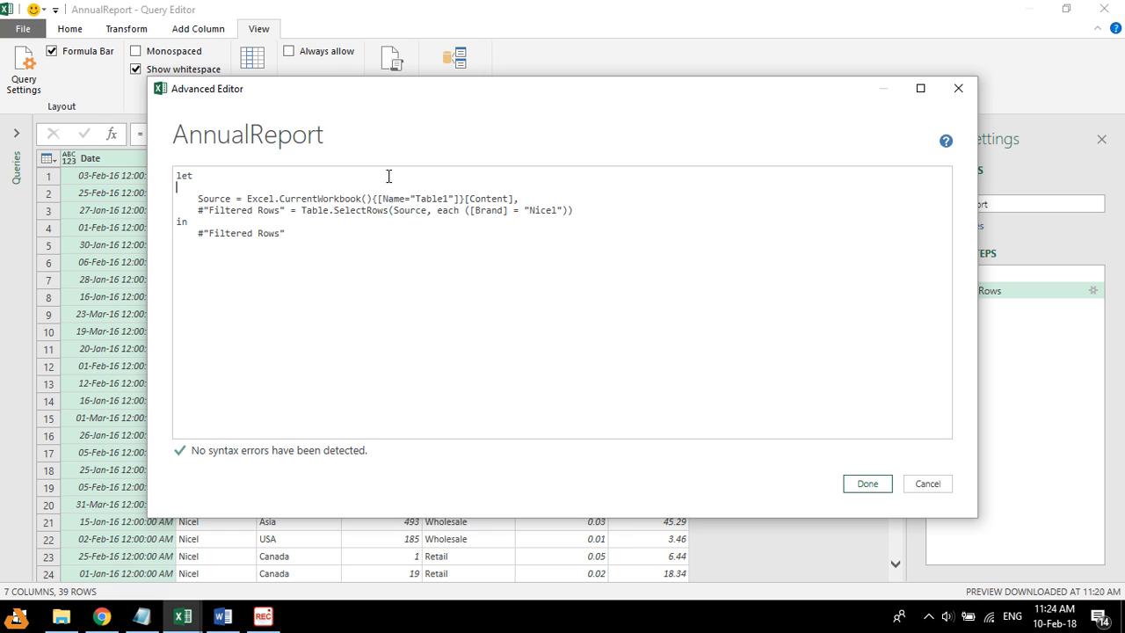
text(d)
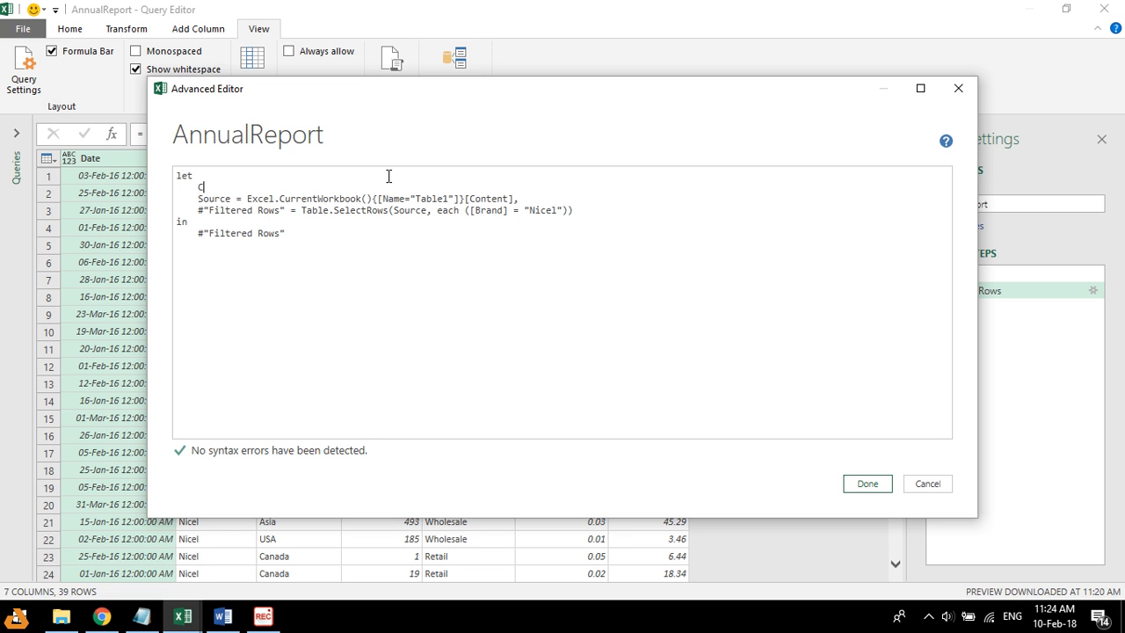
text(Criteria01 =)
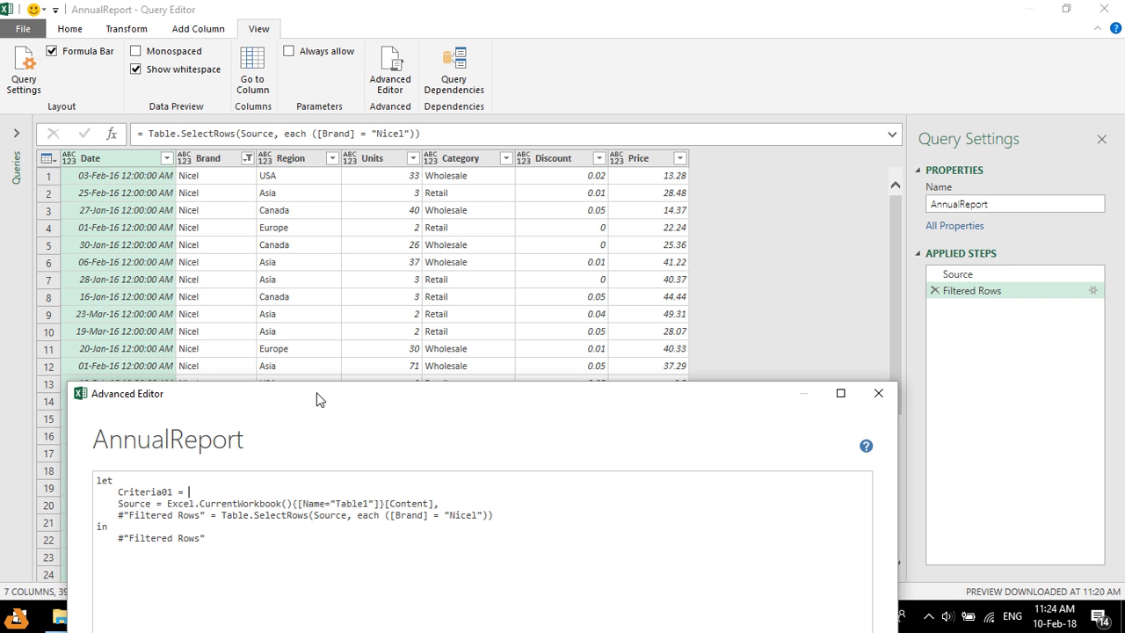
drag(318, 398, 731, 368)
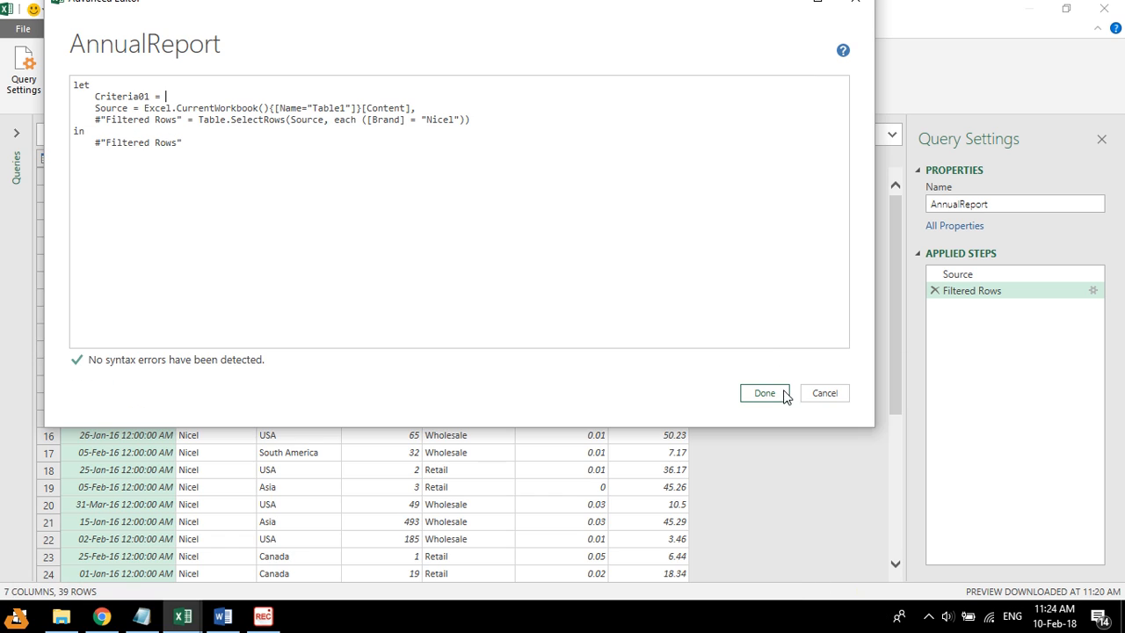
click(763, 393)
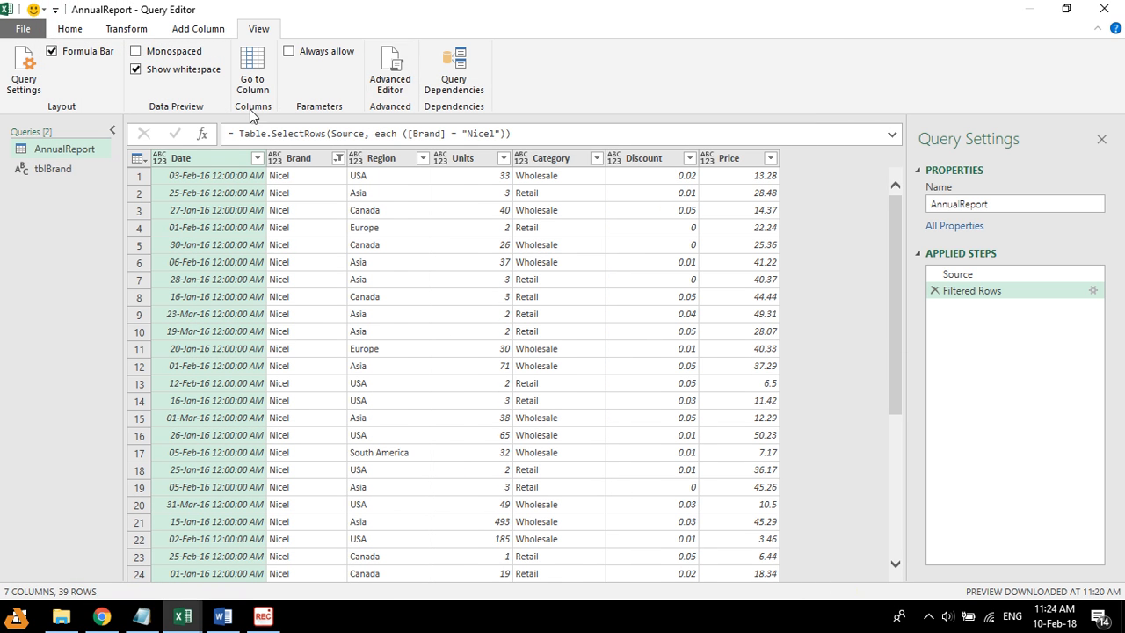
Step: Add a new line 'criteria01 = tblBrand,' after let in AnnualReport's code
click(389, 70)
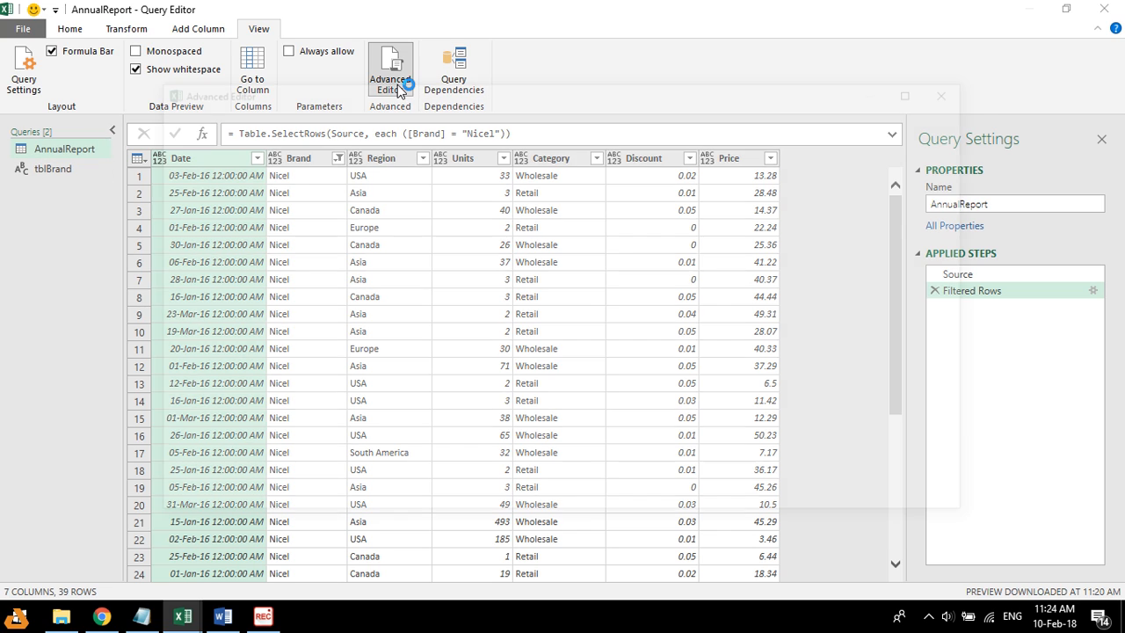
click(389, 70)
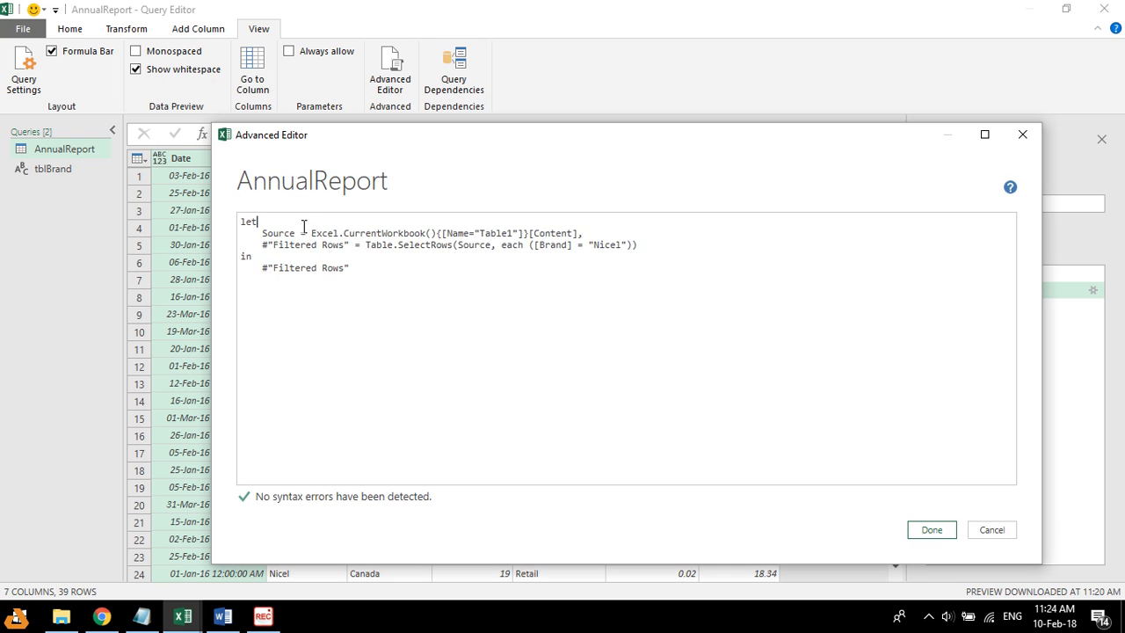
key(enter)
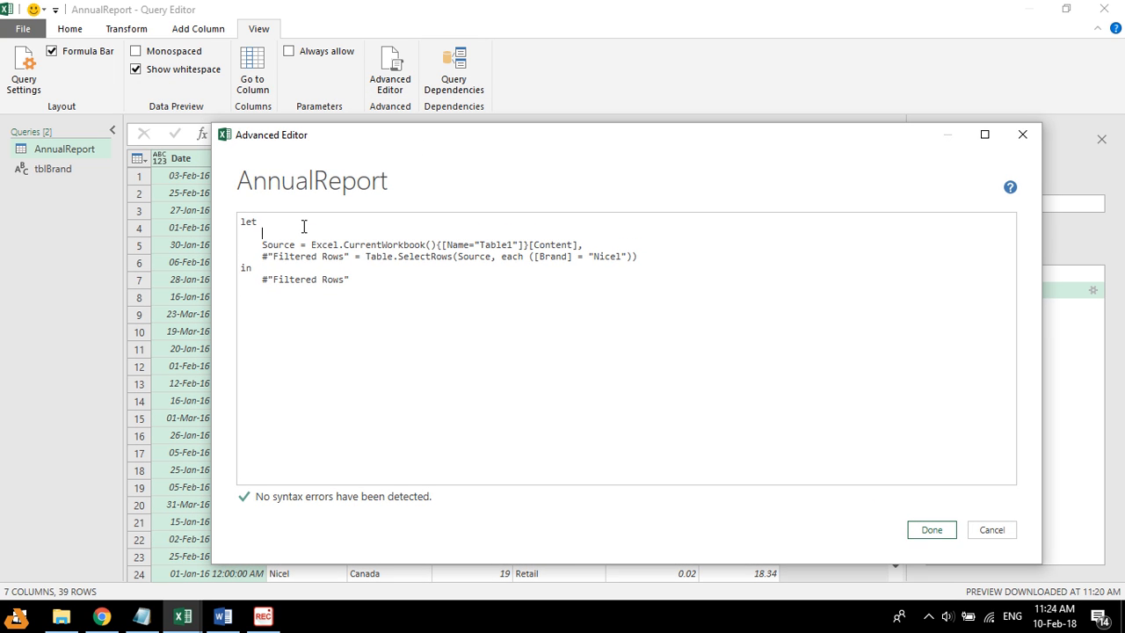
text(cr)
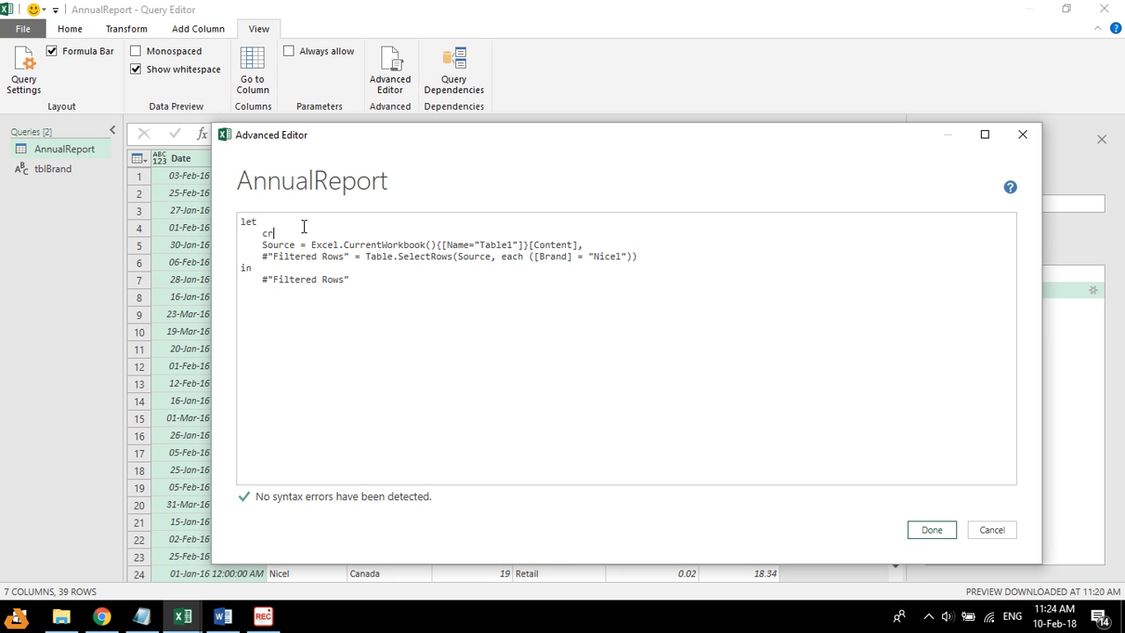
text(iteria)
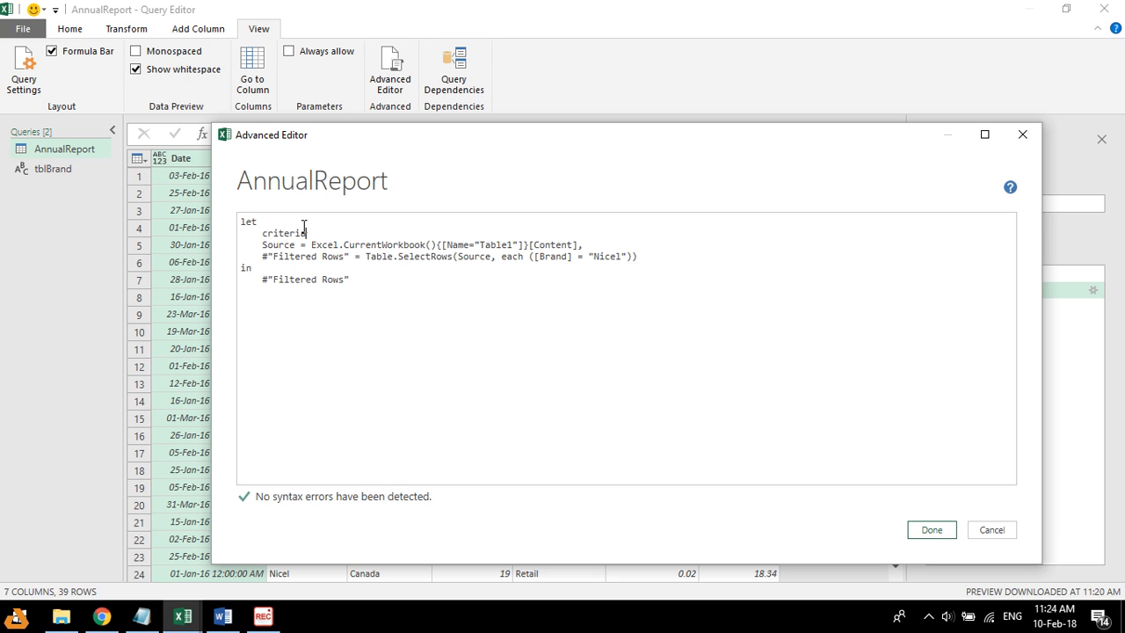
text(01)
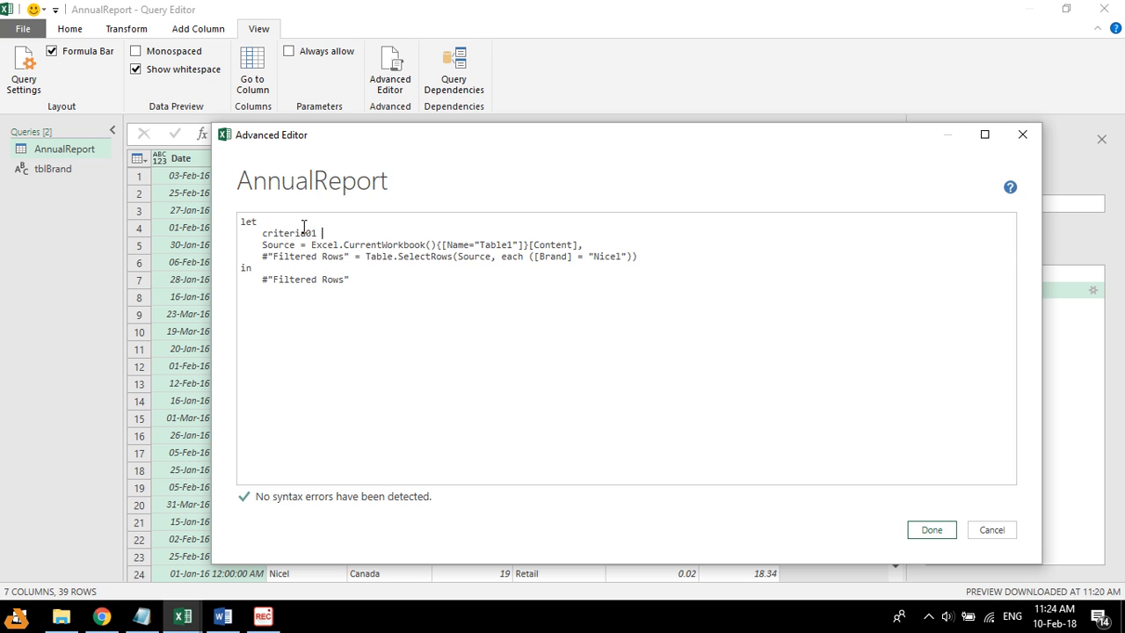
text(= tb)
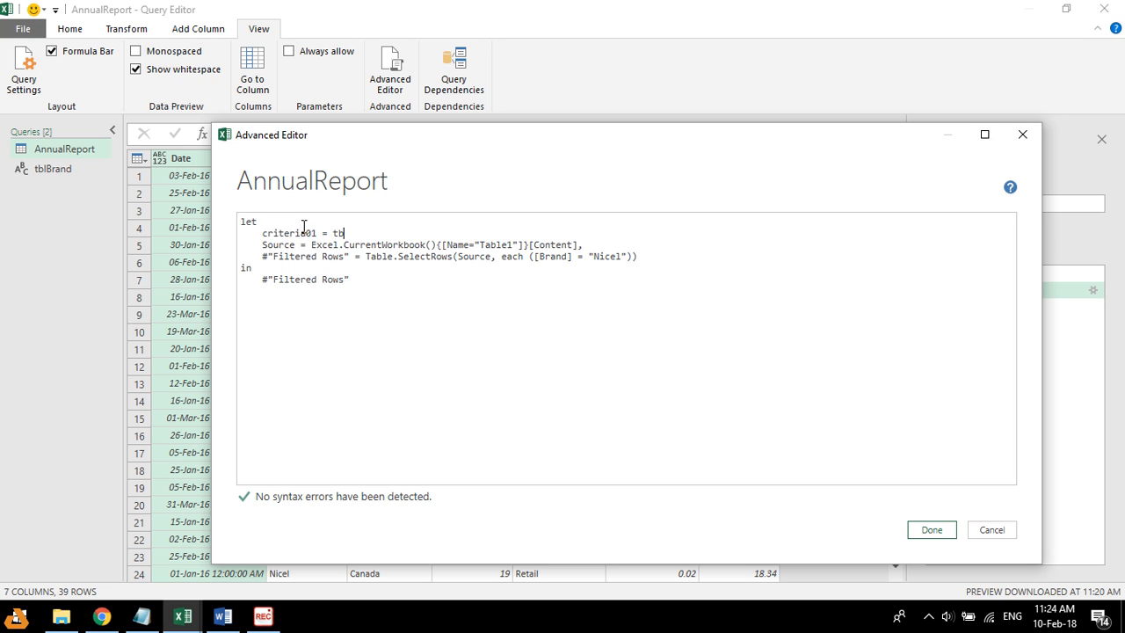
text(blBrand)
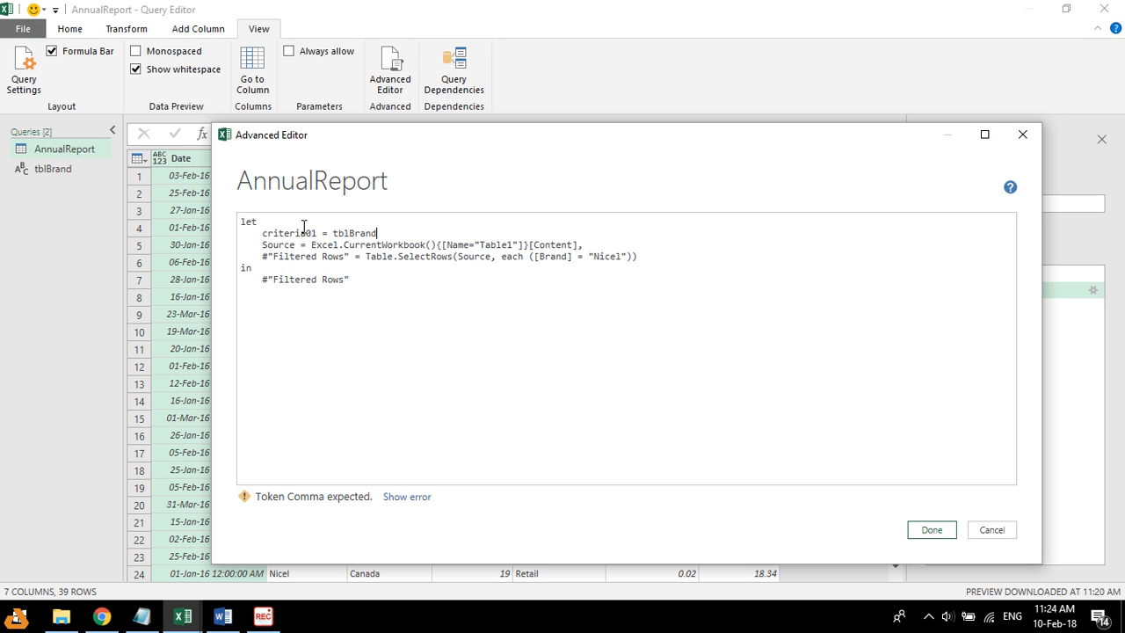
text(,)
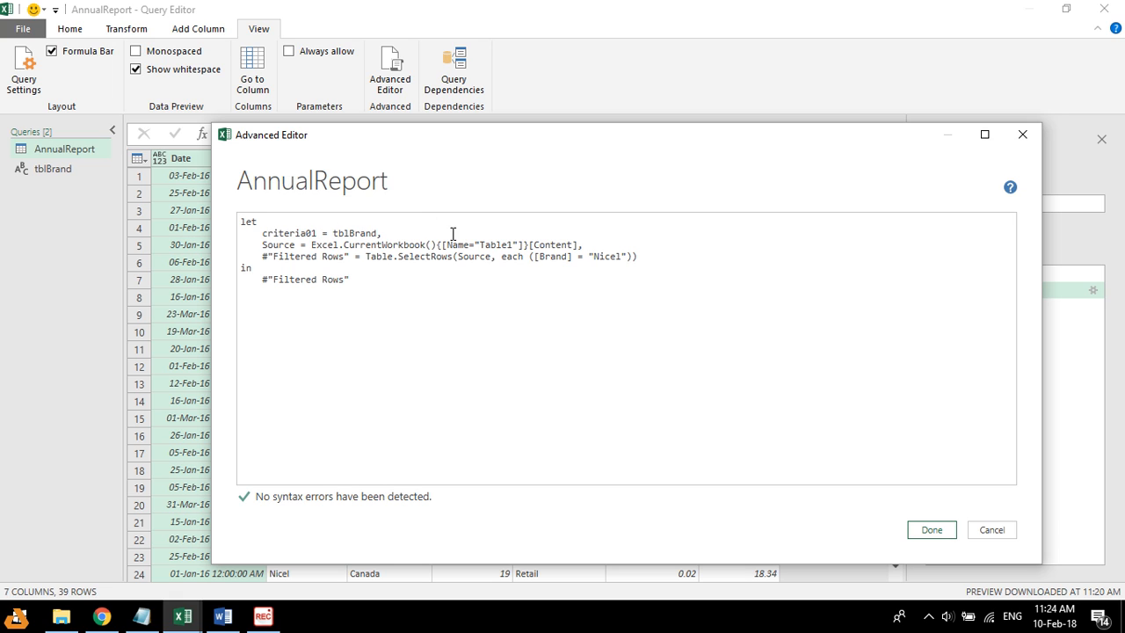
Step: Replace "Nicel" in the Brand filter with criteria01 and apply the code
double_click(610, 256)
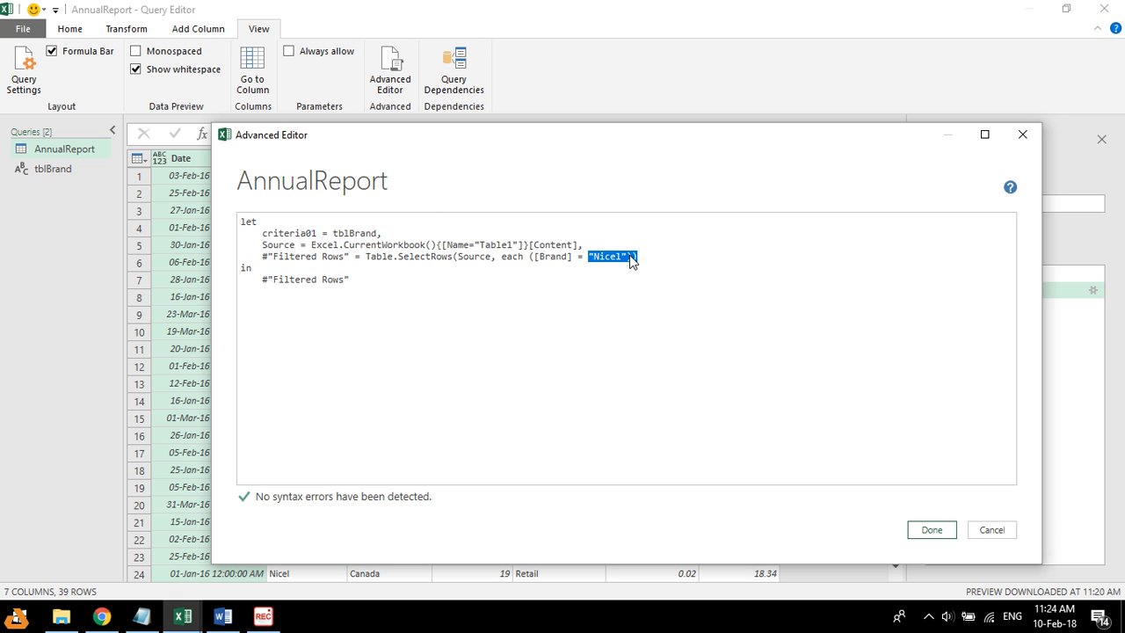
click(624, 257)
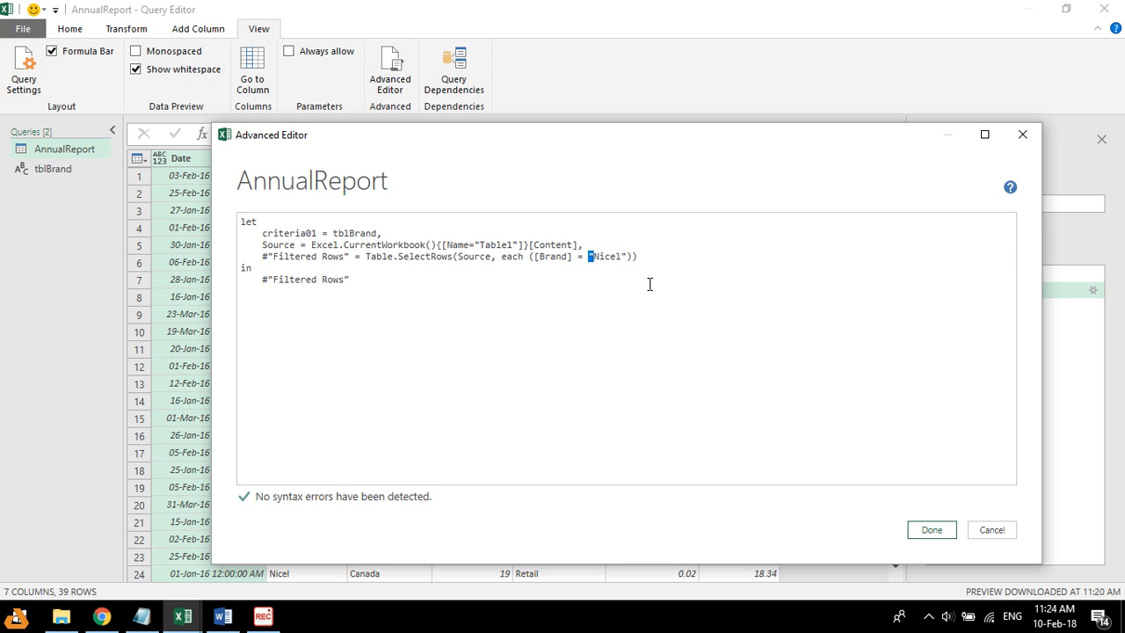
text(criteria0)
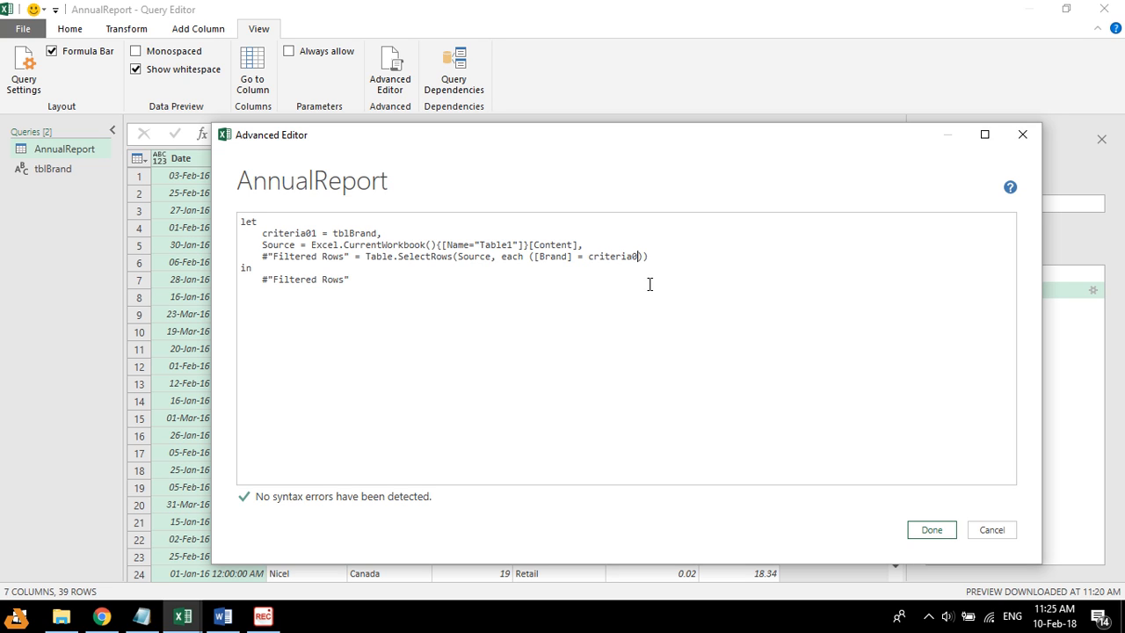
text(1)
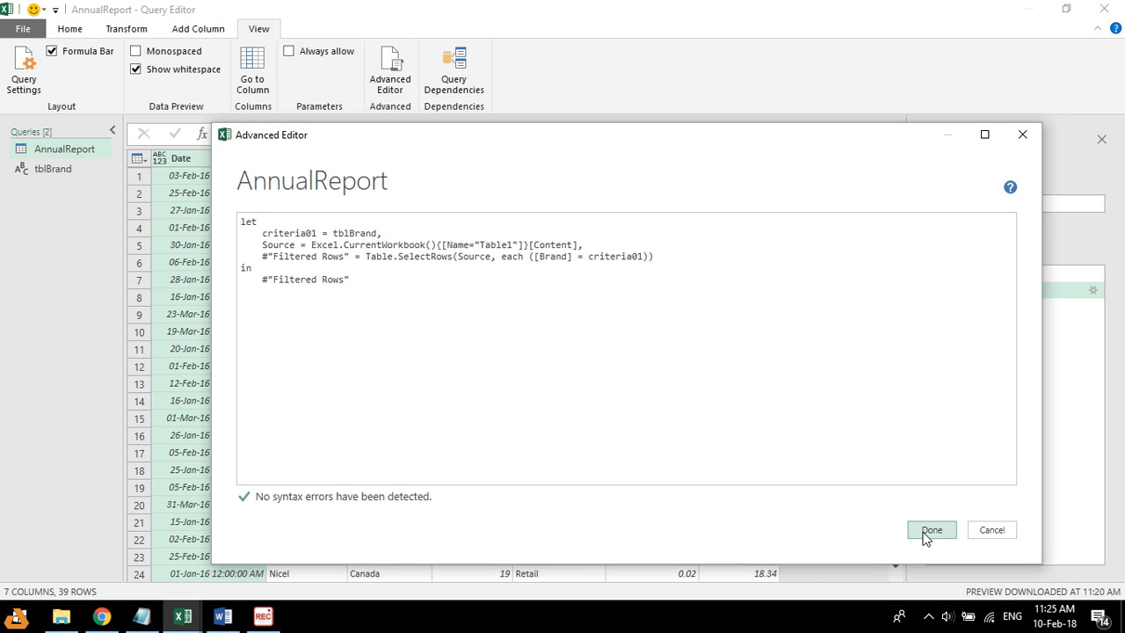
click(930, 529)
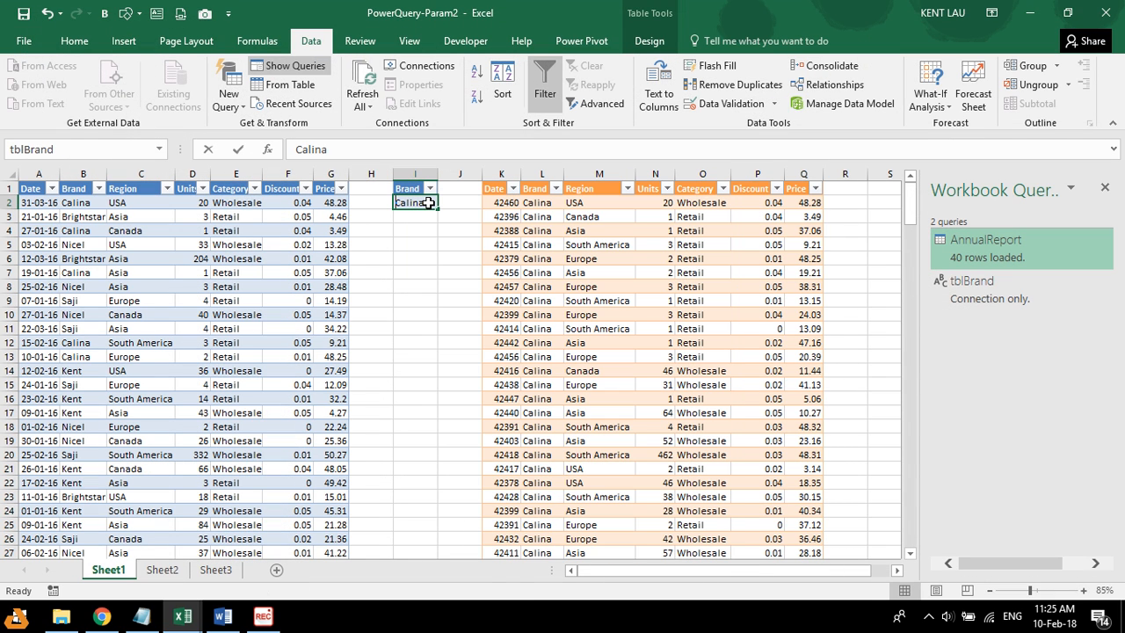
Step: Enter Kent as the brand in cell I2
text(Kent)
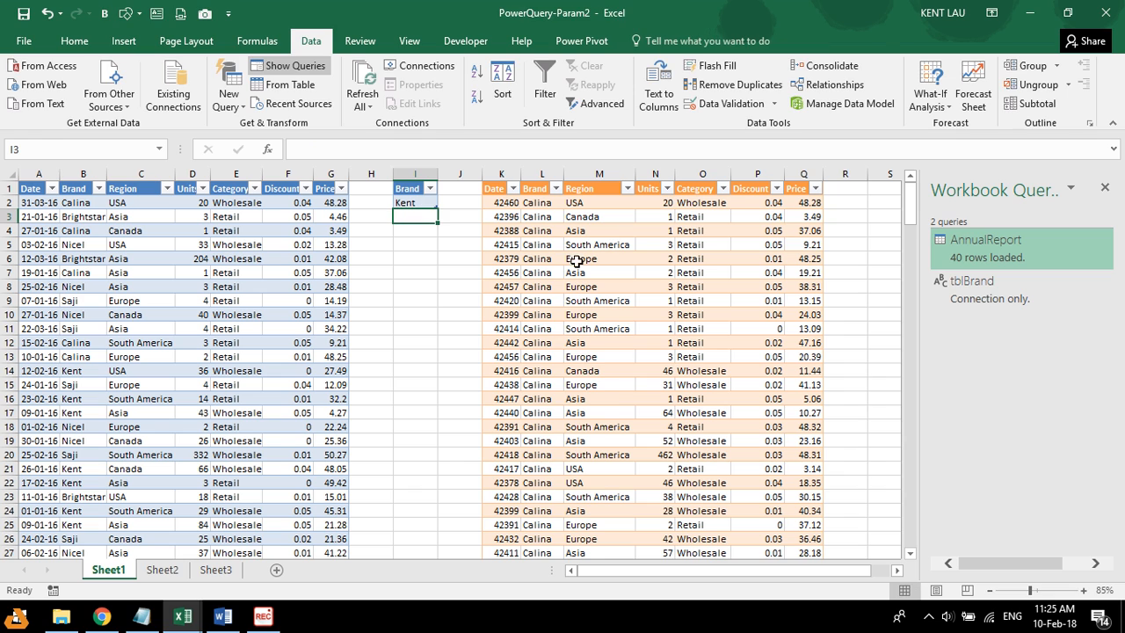